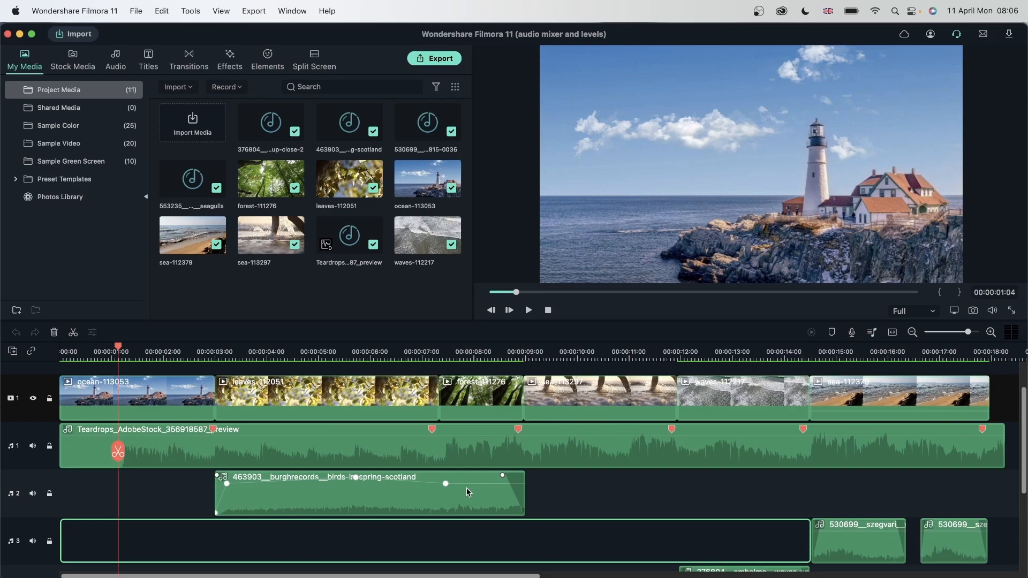
mouse_move(813, 203)
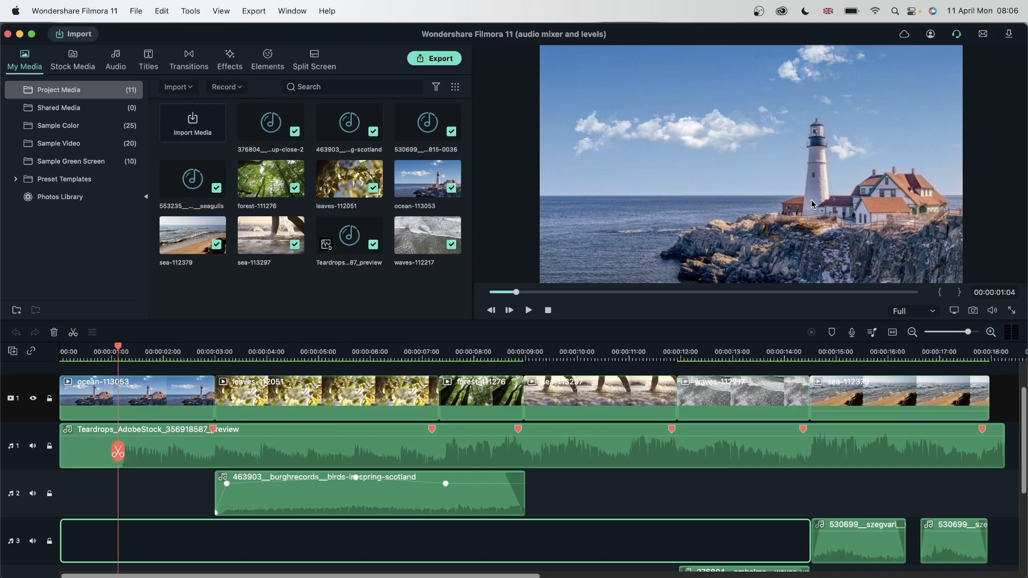
mouse_move(697, 375)
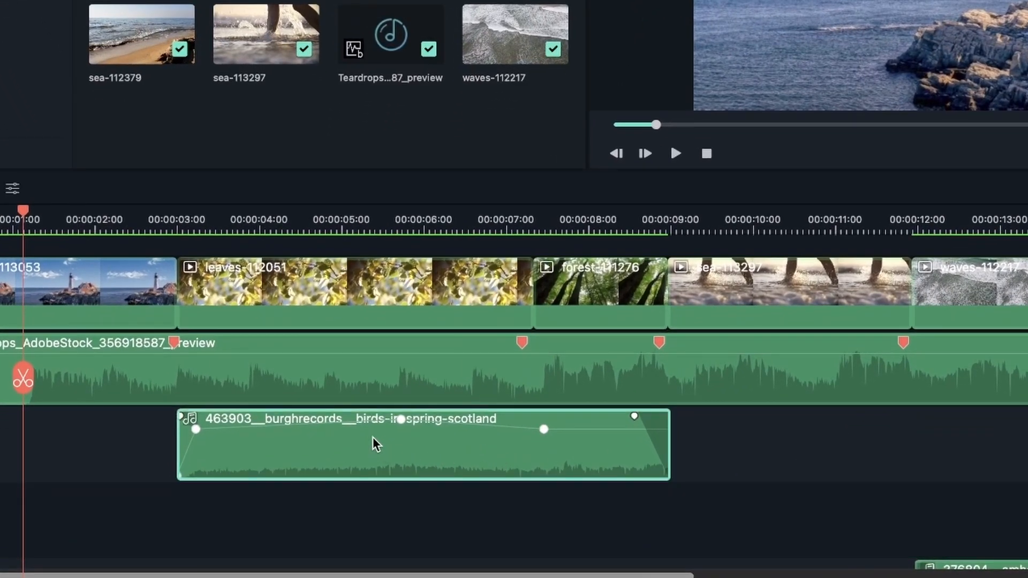
mouse_move(435, 459)
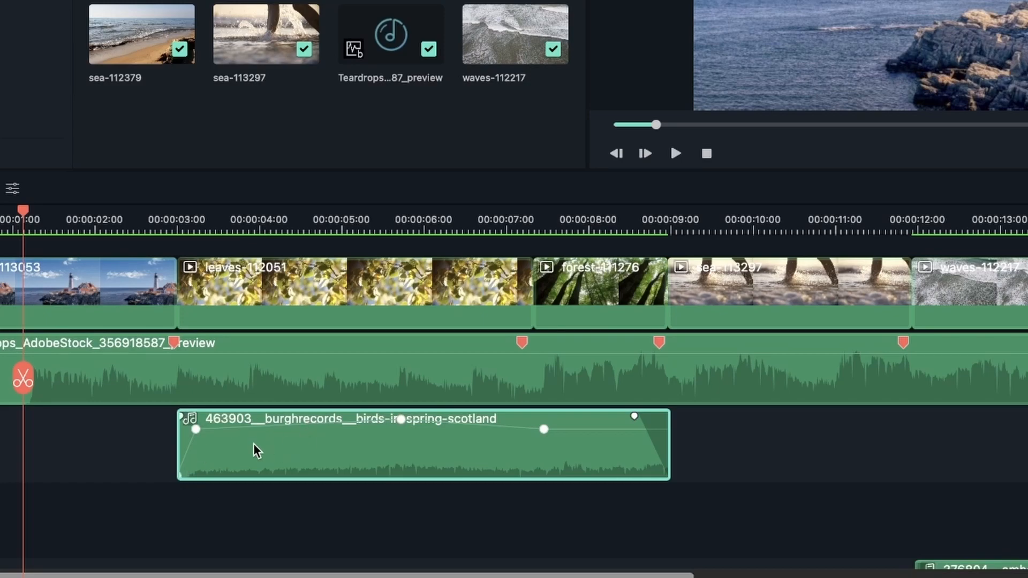
mouse_move(338, 454)
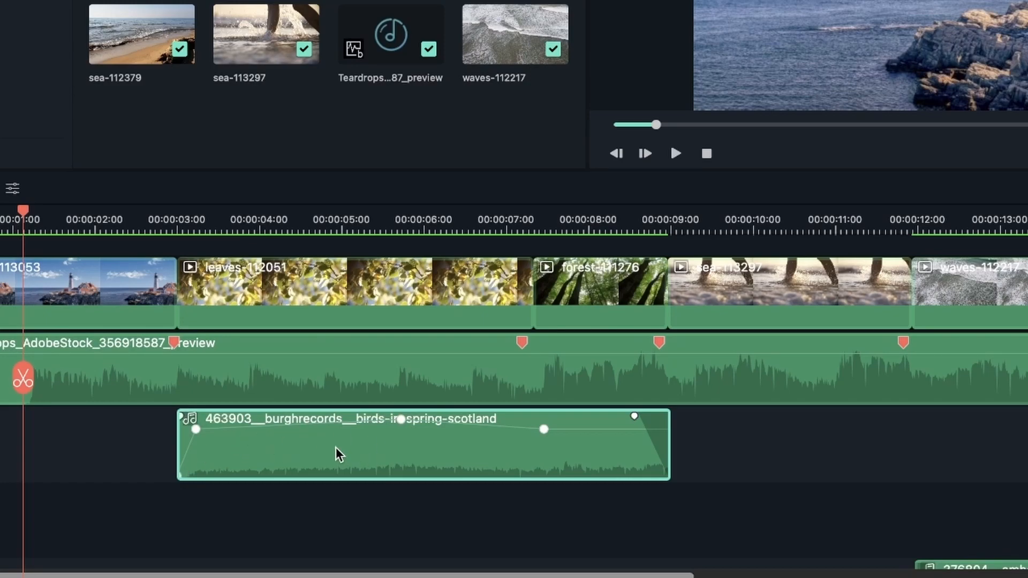
mouse_move(405, 465)
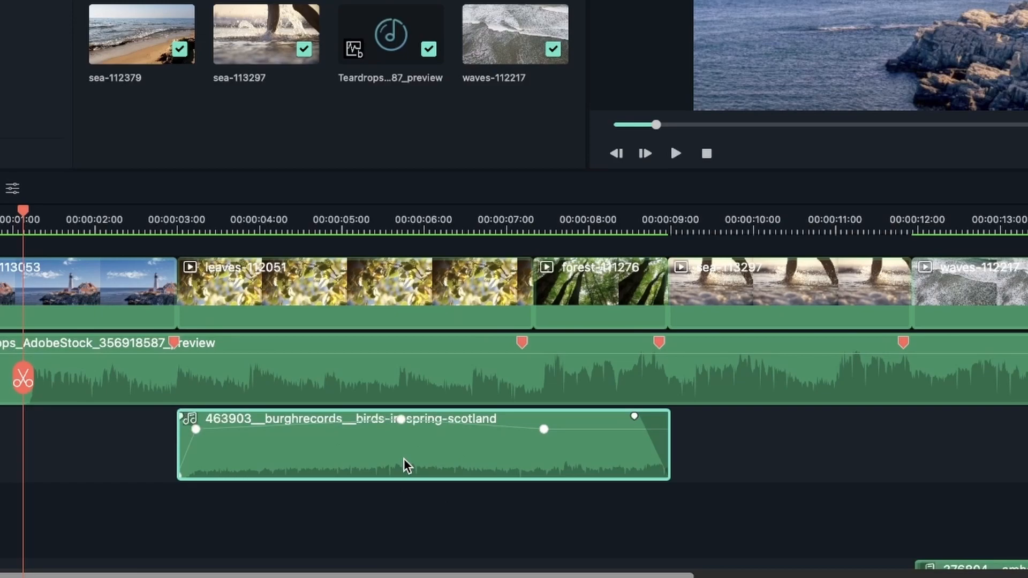
mouse_move(564, 485)
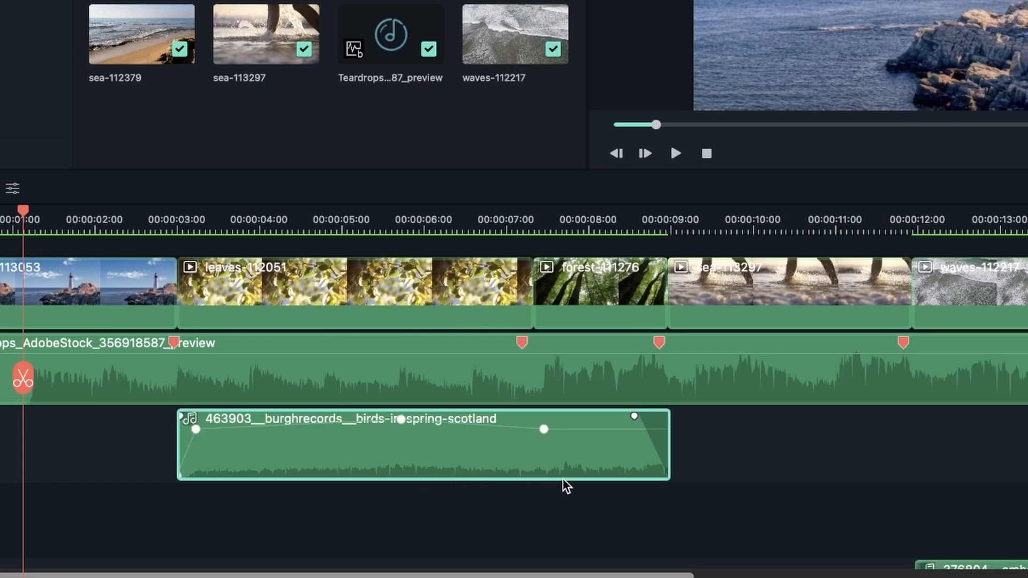
mouse_move(484, 484)
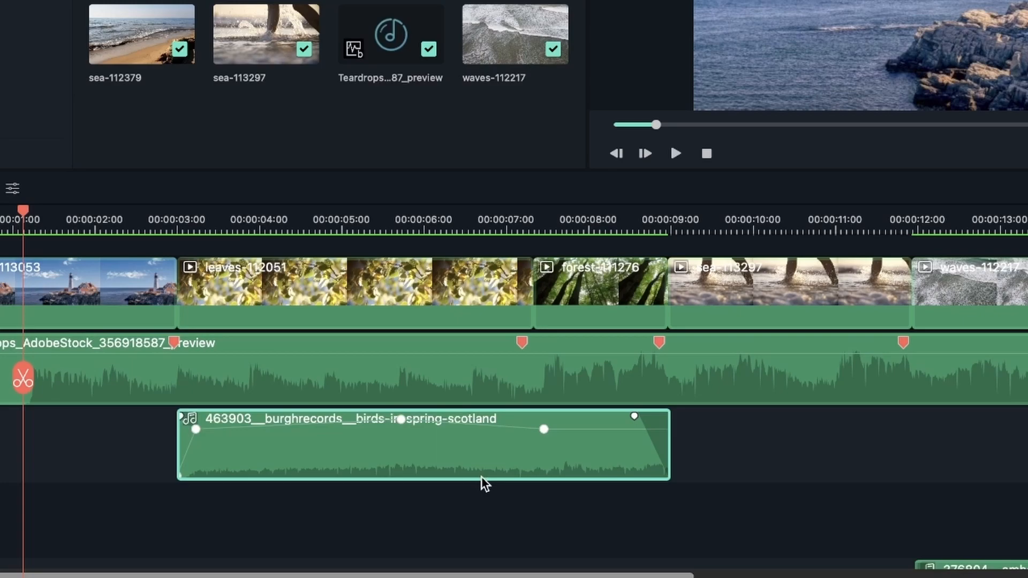
mouse_move(239, 449)
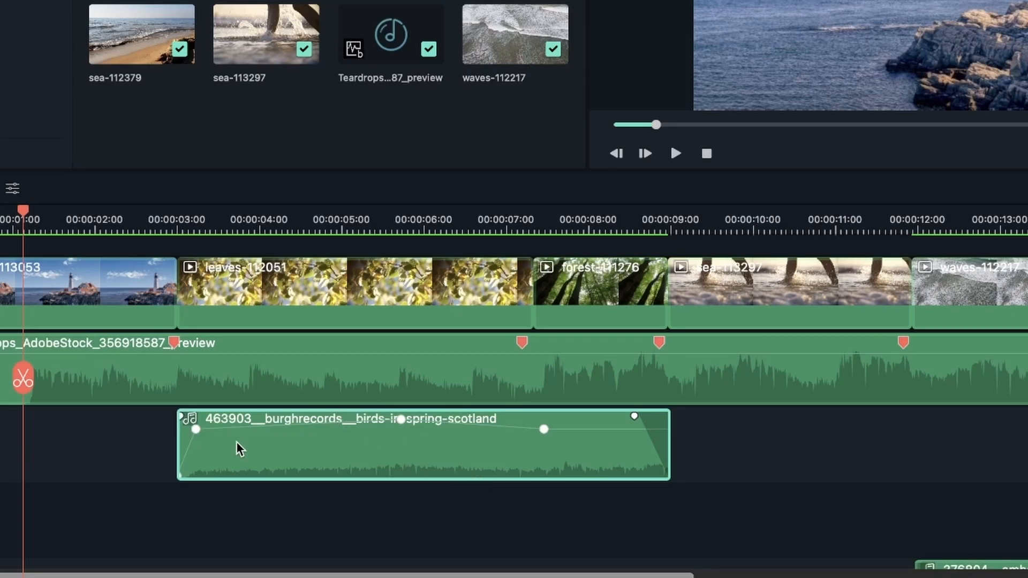
mouse_move(199, 435)
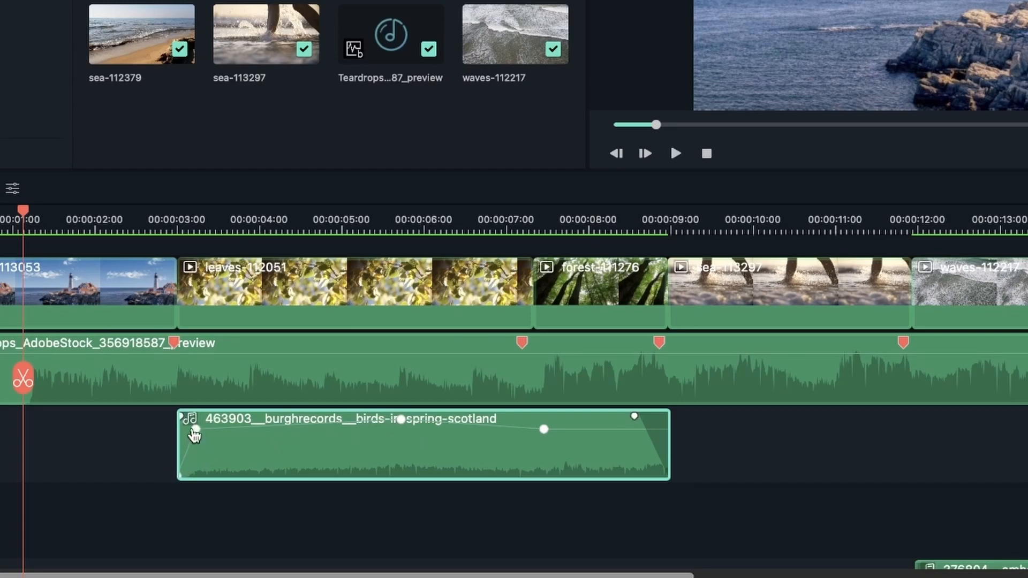
mouse_move(201, 436)
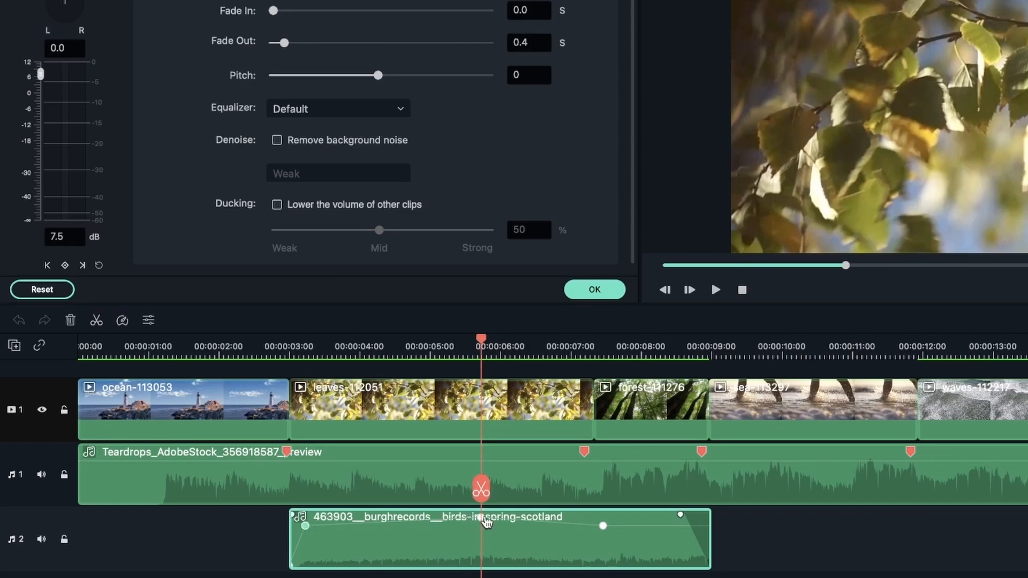
- Move the playhead to the birds-in-spring clip's next volume keyframe, near seven seconds
left_click(611, 347)
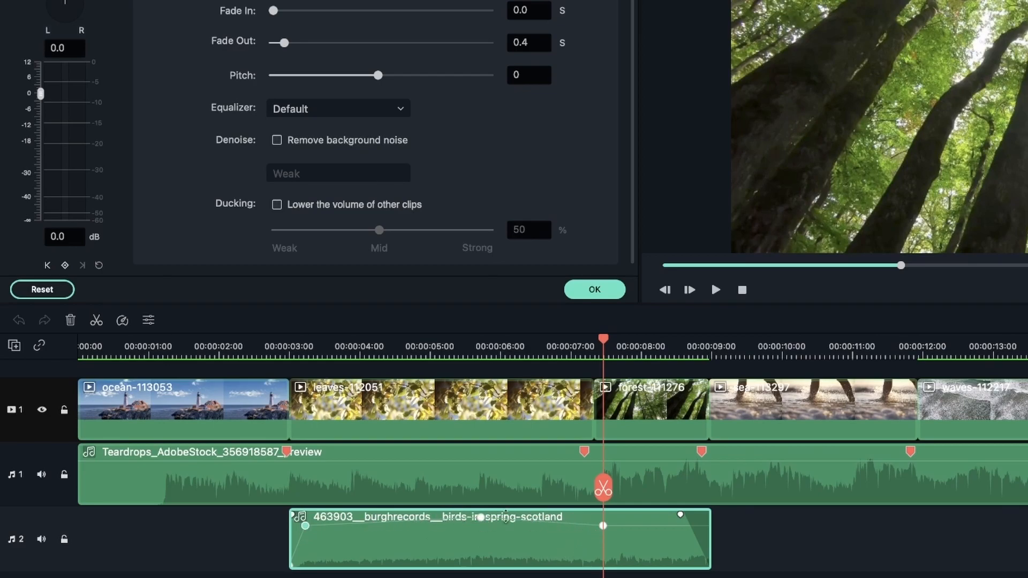
mouse_move(741, 543)
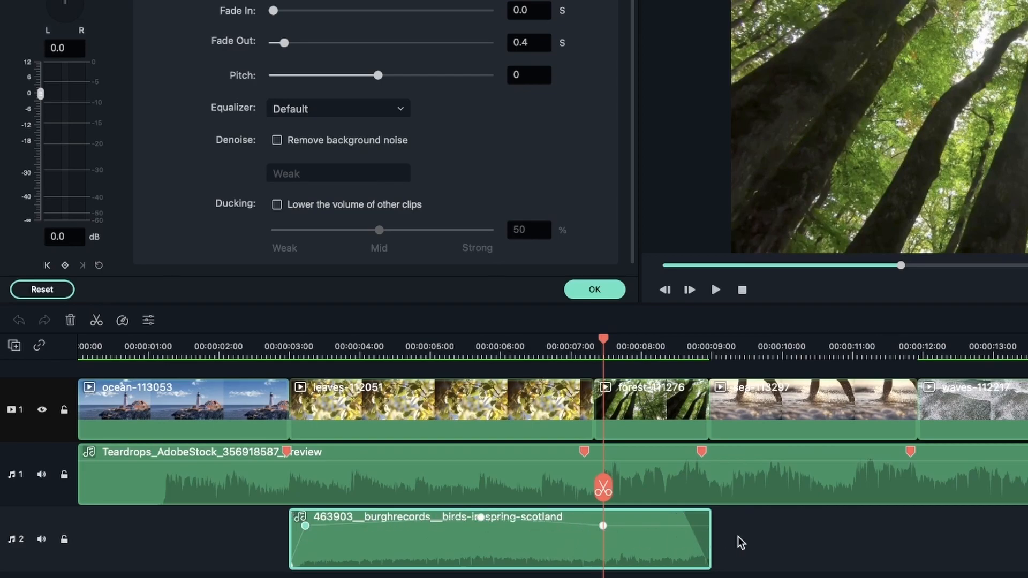
mouse_move(685, 453)
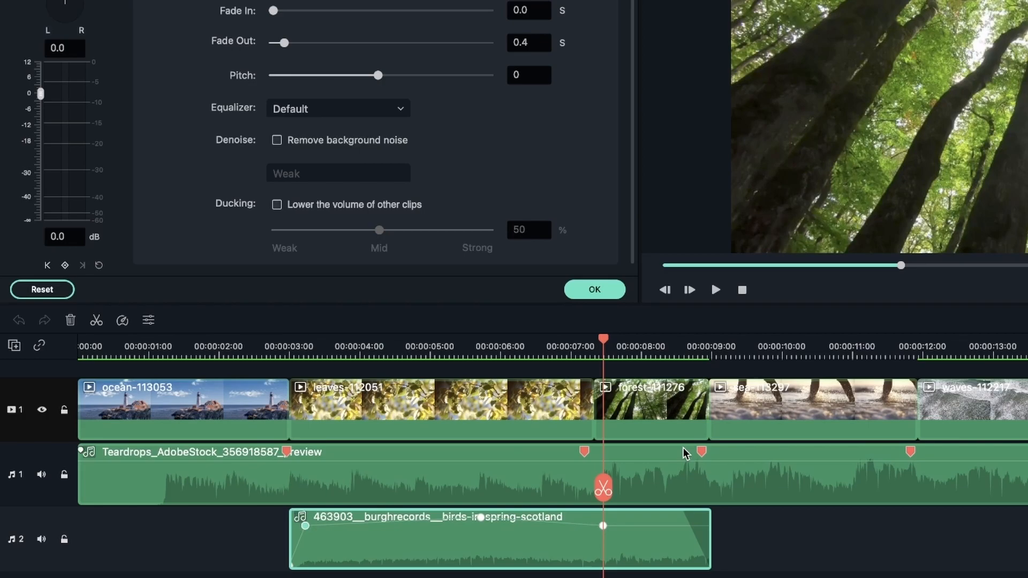
- Compare the Teardrops and birds-in-spring fade values, then close the audio settings with OK
left_click(593, 289)
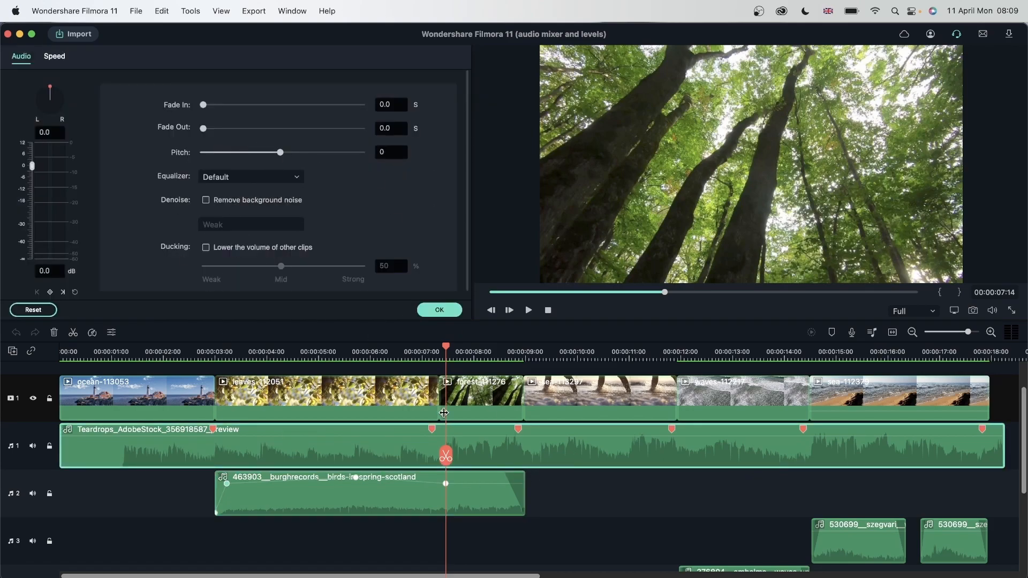
left_click(439, 310)
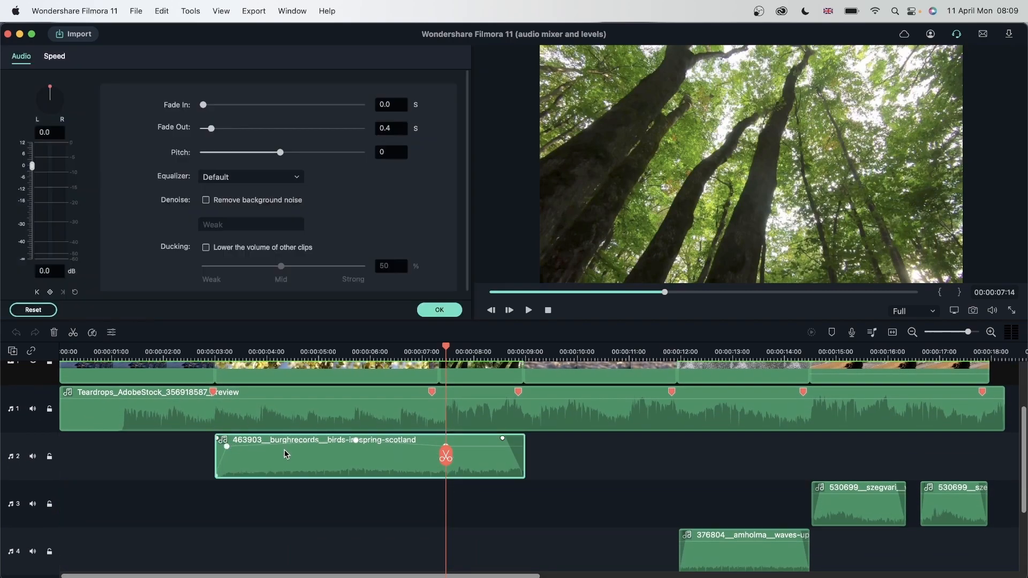
scroll("down", 3)
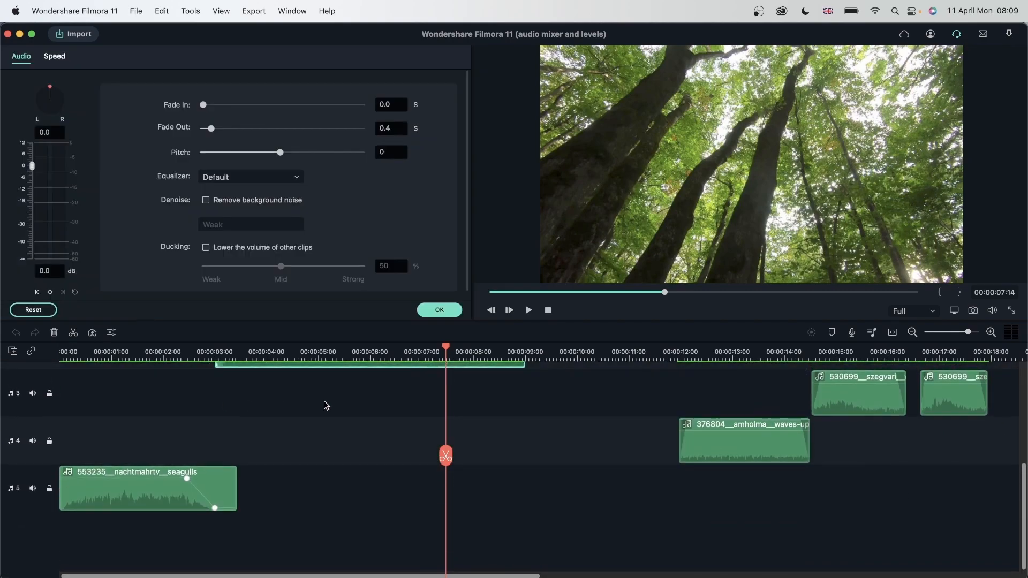
mouse_move(522, 532)
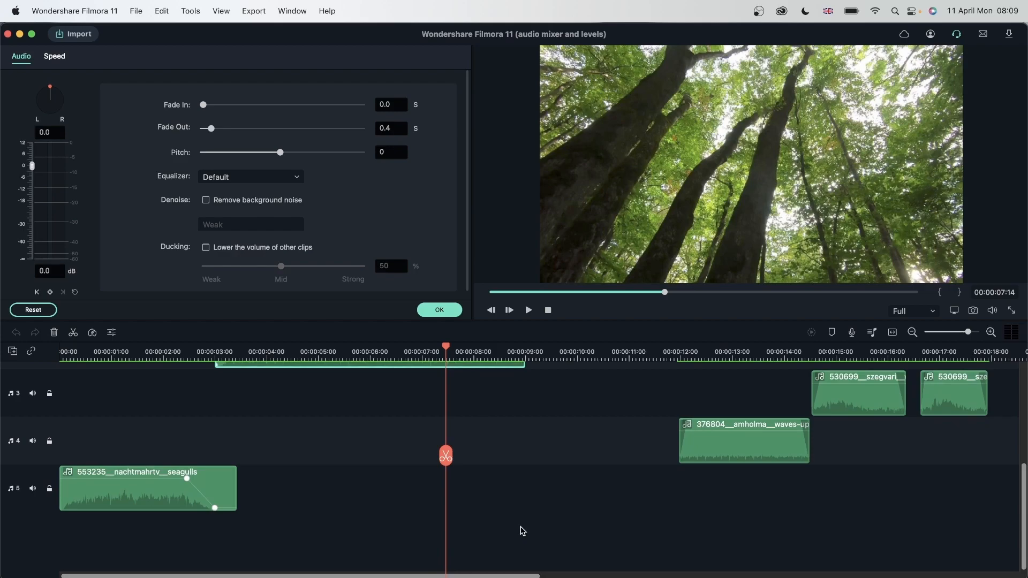
mouse_move(566, 494)
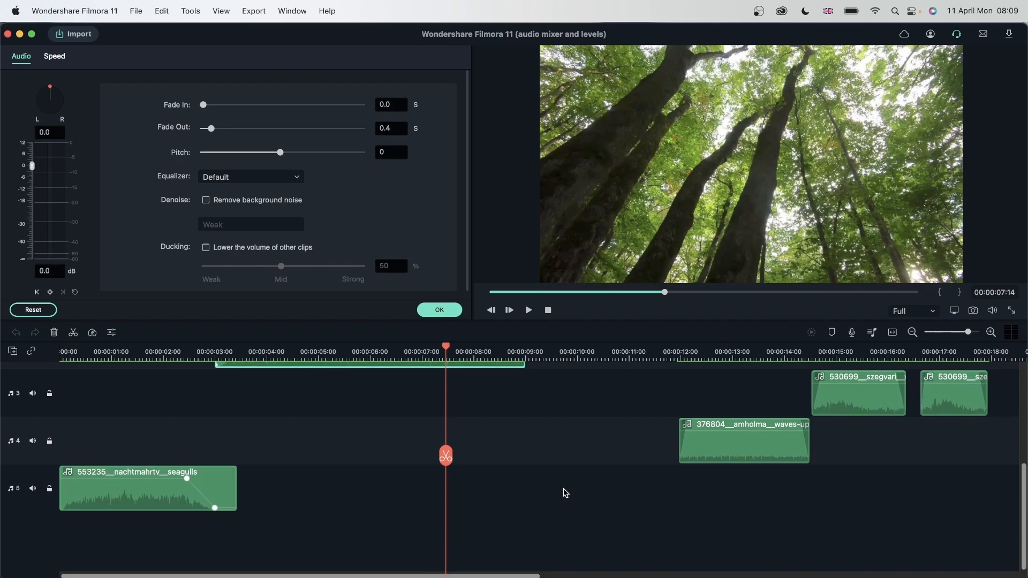
mouse_move(568, 497)
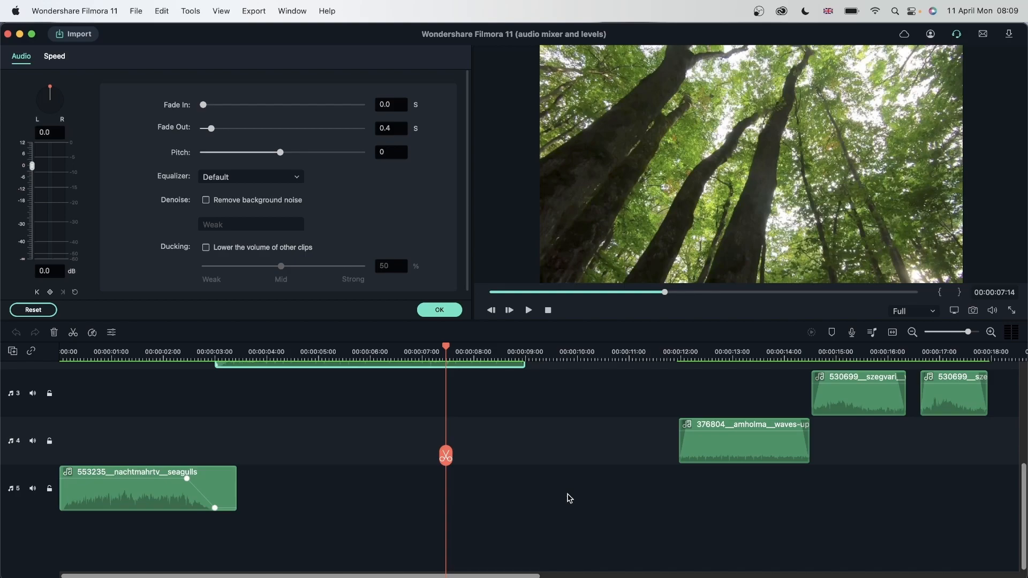
left_click(438, 310)
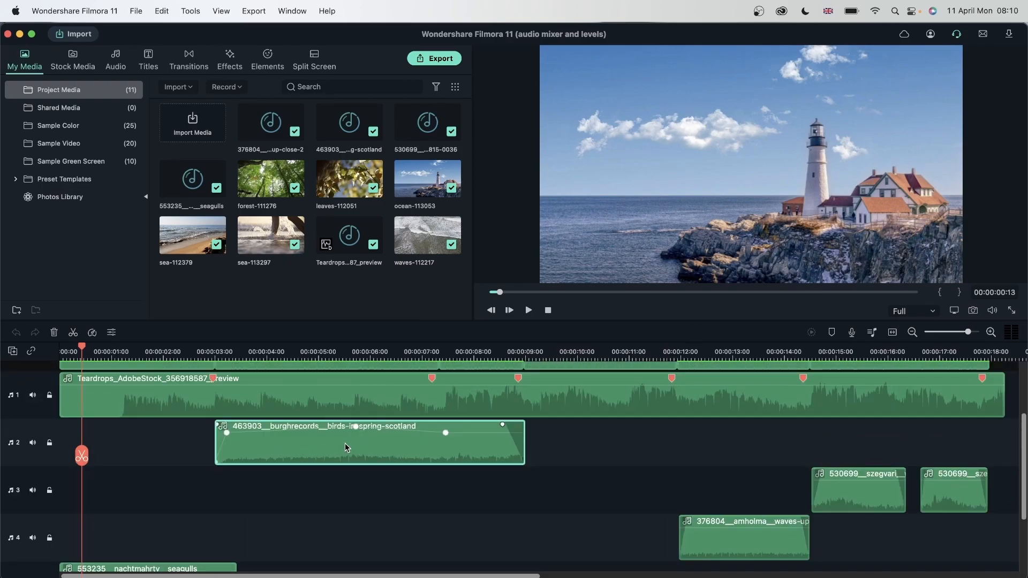
mouse_move(634, 348)
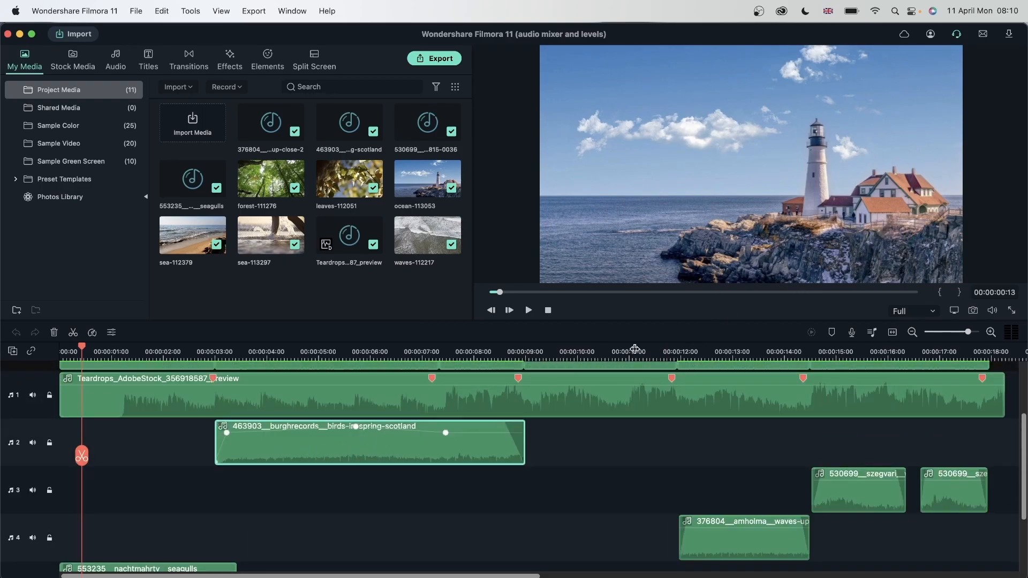
scroll("down", 3)
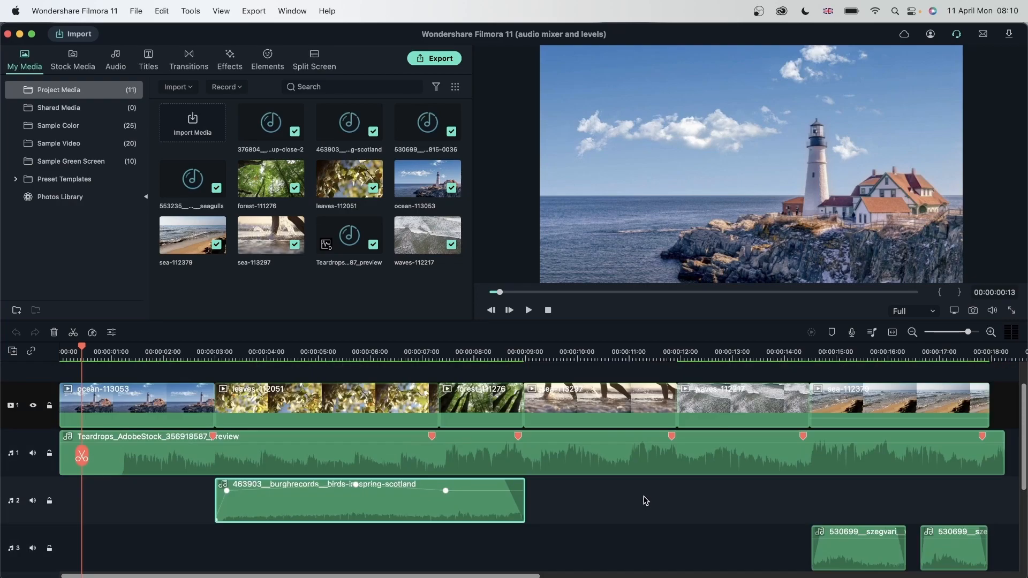
left_click(601, 351)
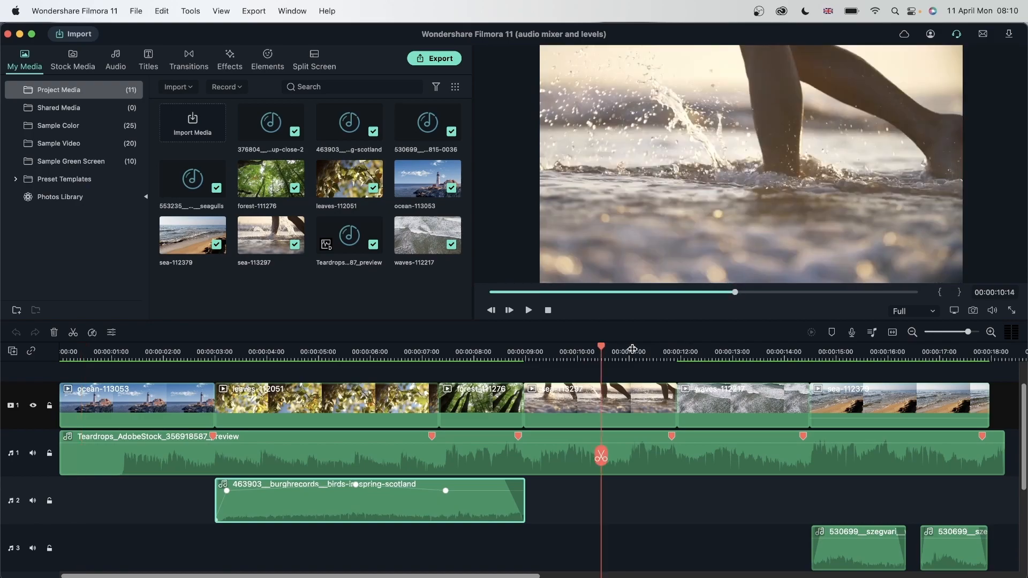
left_click(543, 345)
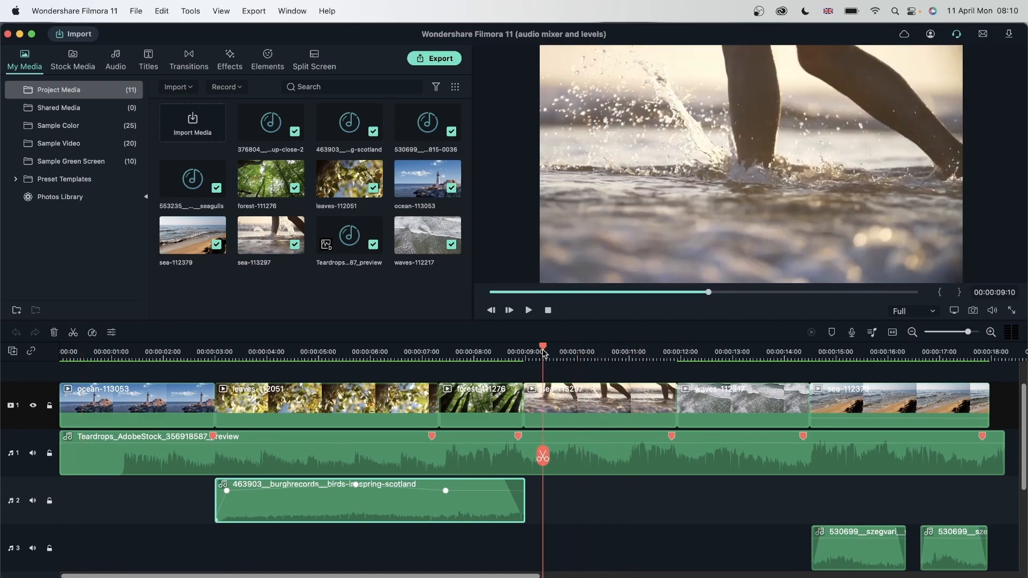
left_click(573, 347)
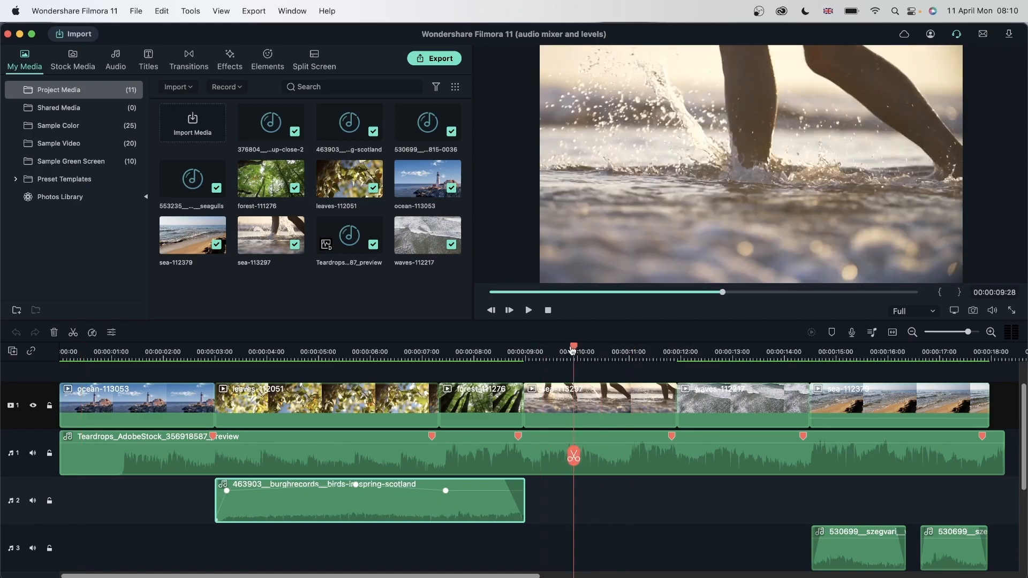
mouse_move(573, 336)
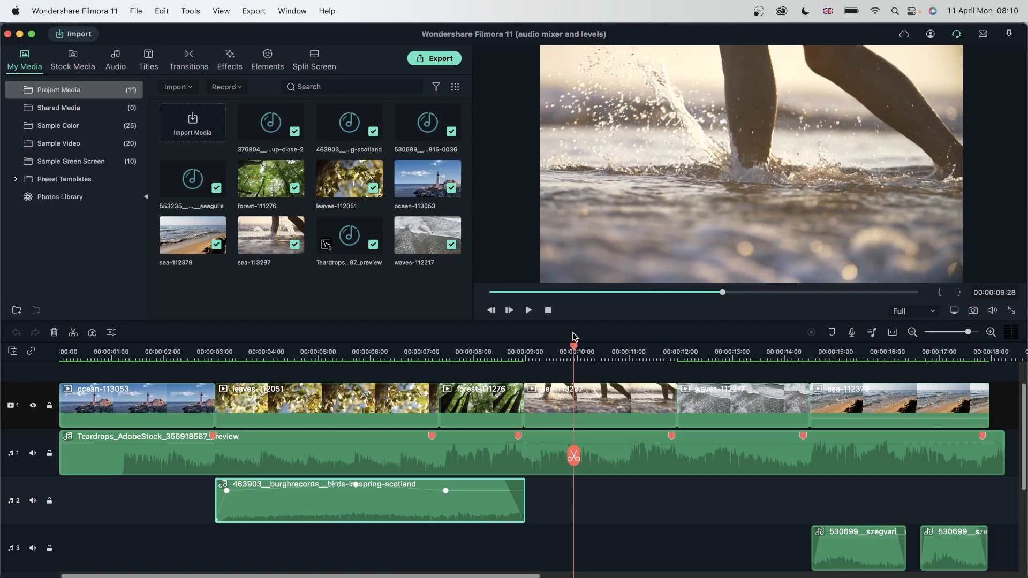
mouse_move(761, 565)
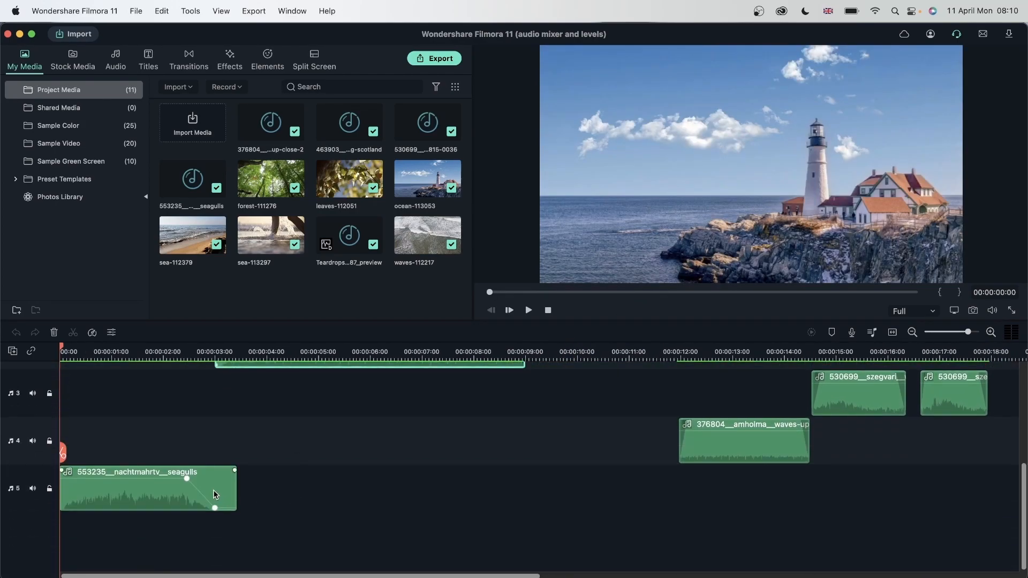
mouse_move(176, 485)
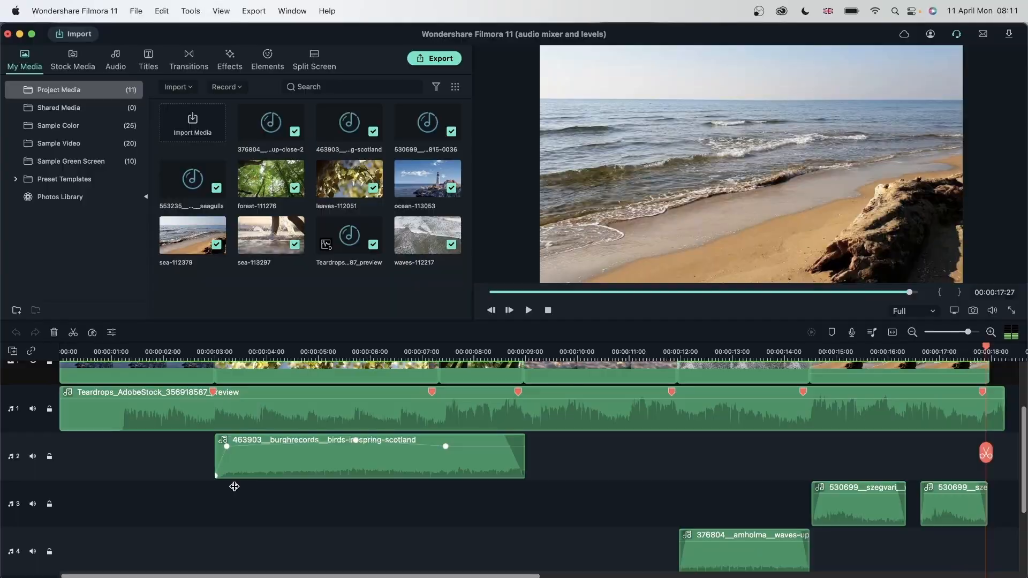
- Scroll down the tracks and select the seagulls ambience clip for volume adjustment
scroll("down", 3)
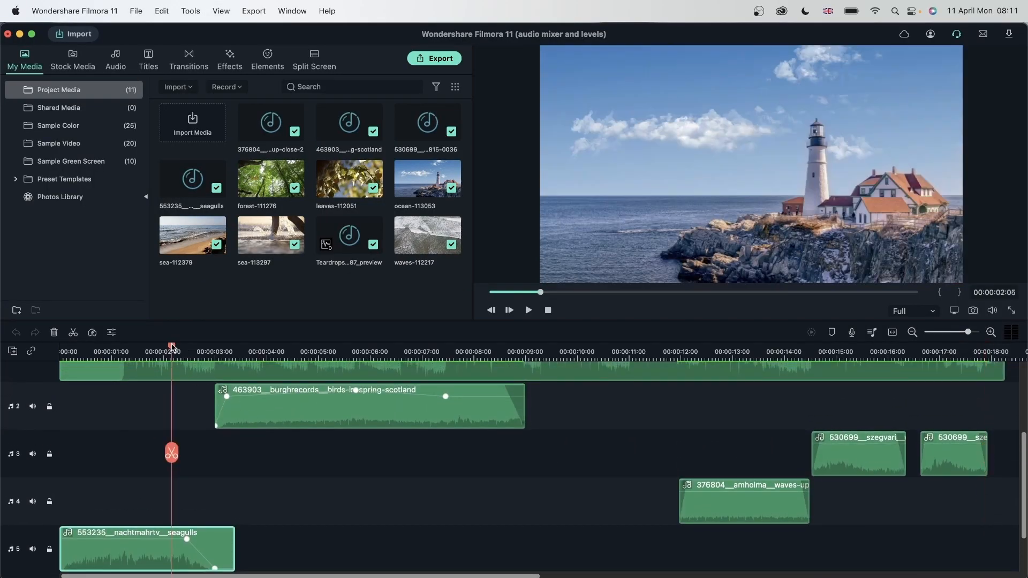
mouse_move(134, 413)
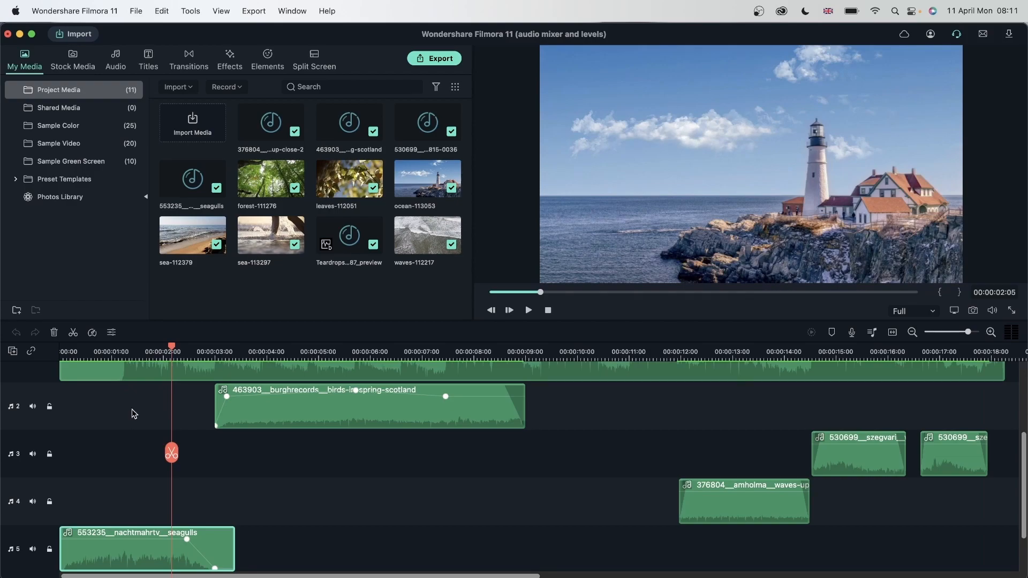
left_click(528, 310)
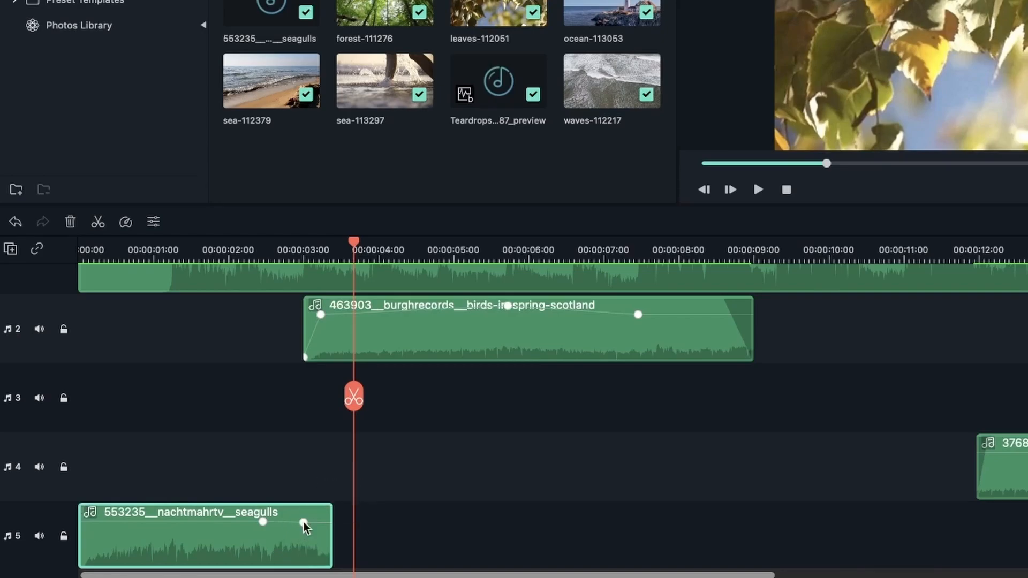
mouse_move(334, 531)
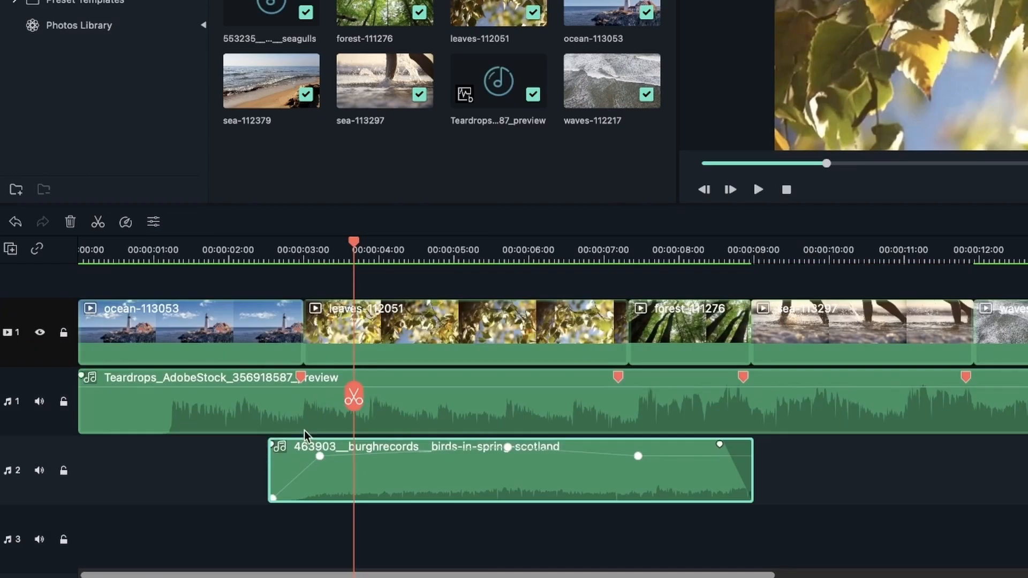
- Select the seagulls sound clip on track 5 to lengthen it
left_click(253, 249)
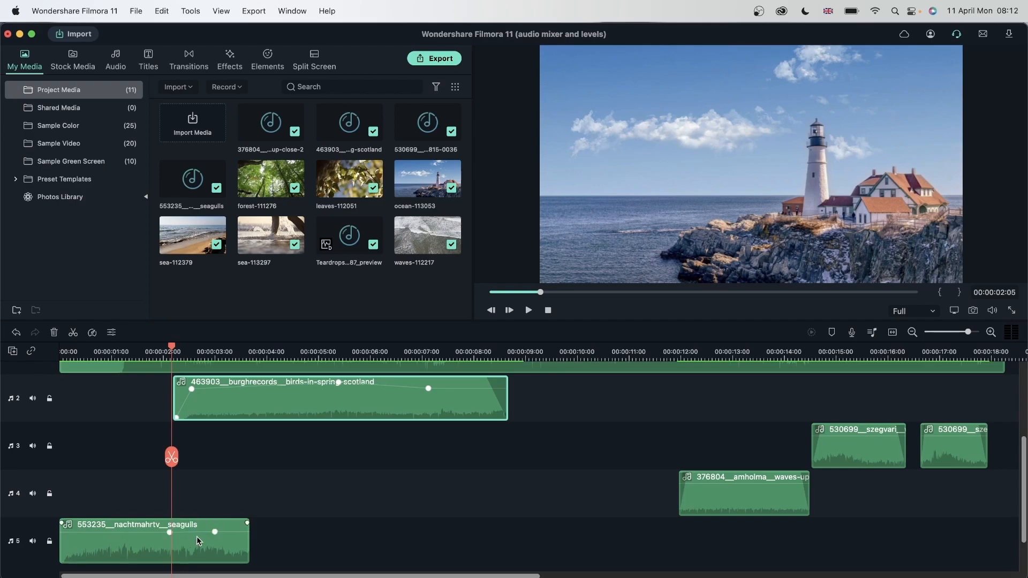
mouse_move(172, 536)
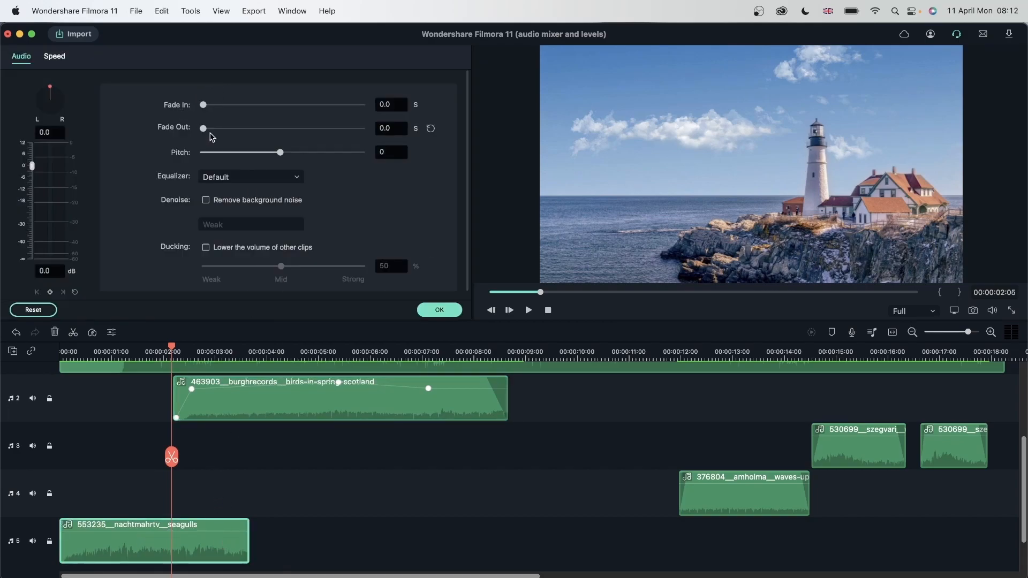
- Set the seagulls sound's Fade Out to 1.3 seconds and confirm with OK
left_click_drag(204, 128, 240, 128)
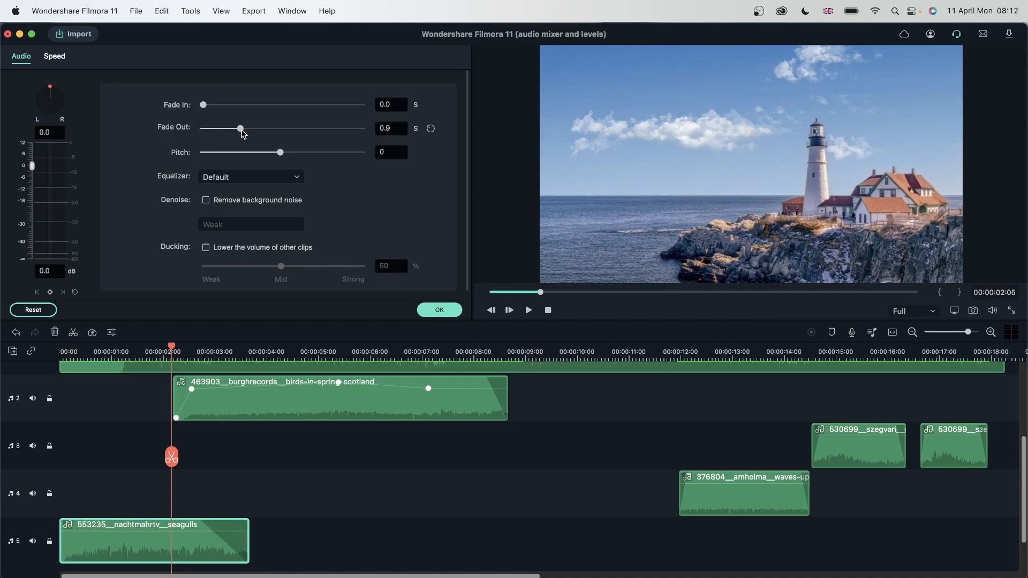
left_click_drag(240, 129, 257, 129)
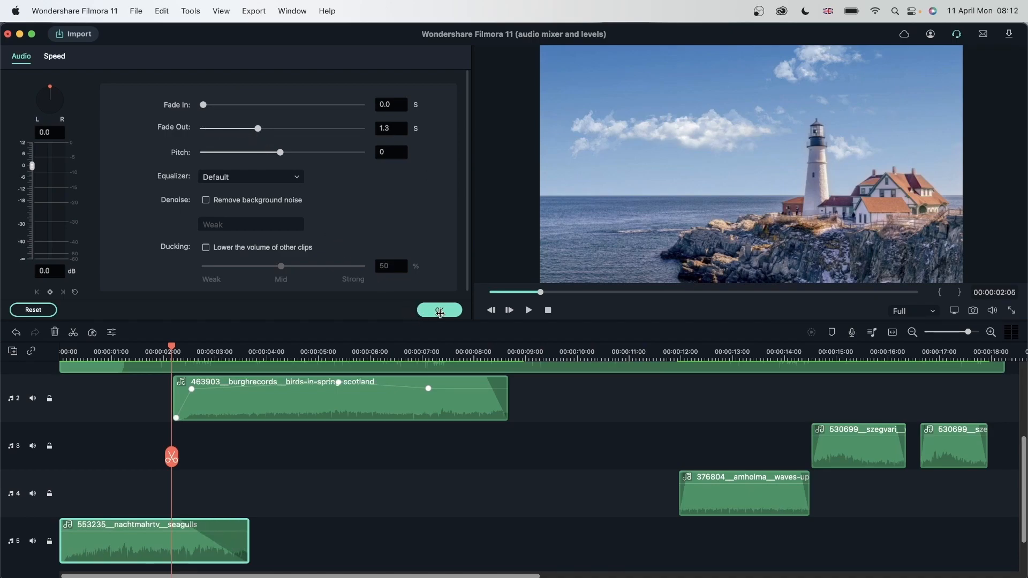
left_click(438, 310)
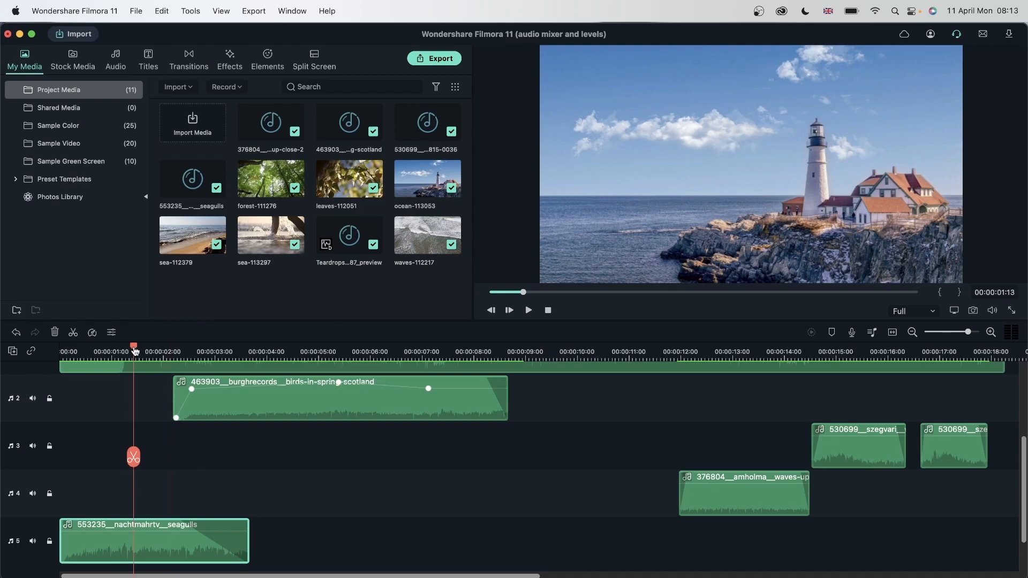
- Play back the opening fade and the overlap where the birds sound begins
left_click(295, 352)
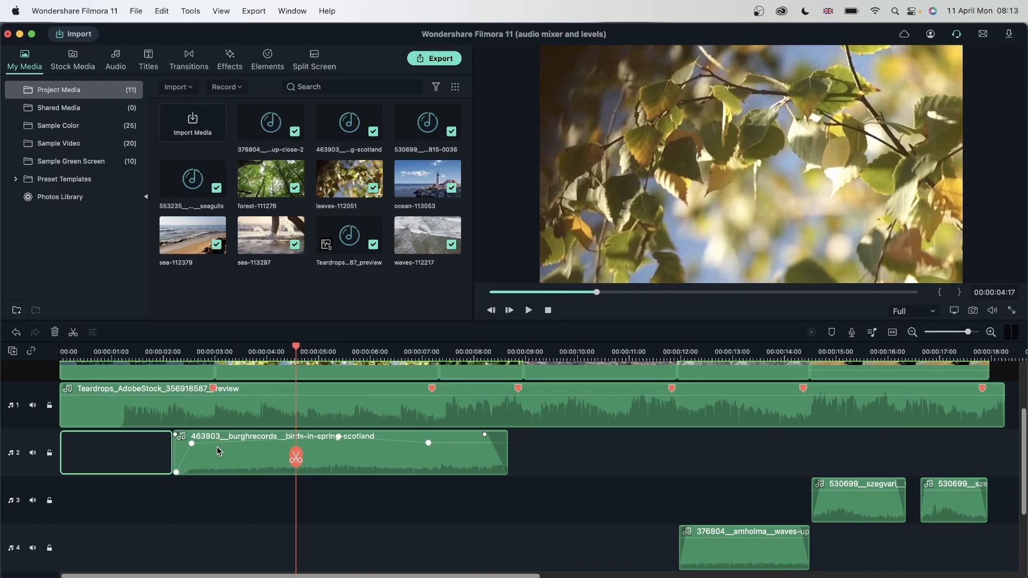
mouse_move(218, 472)
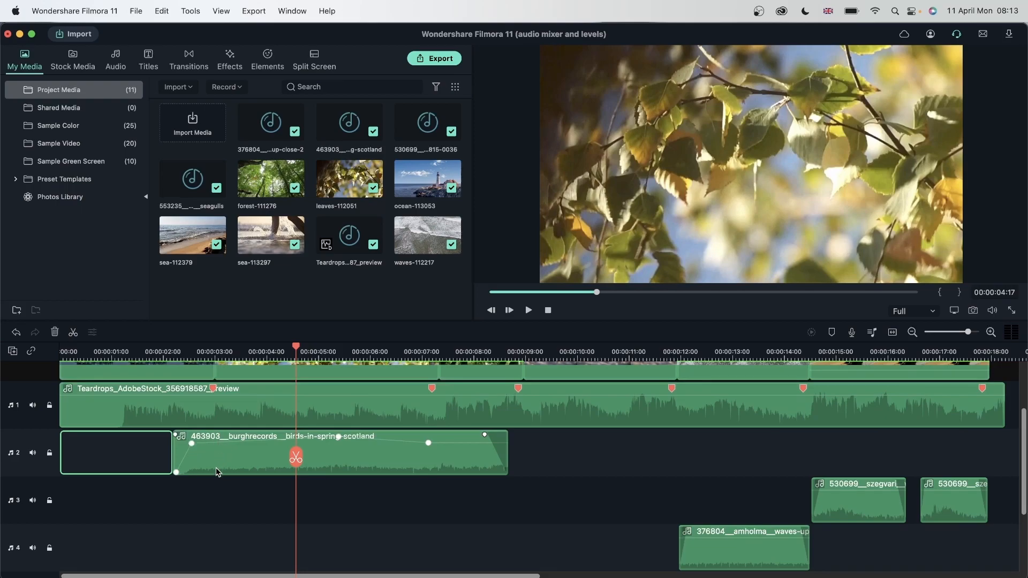
scroll("down", 3)
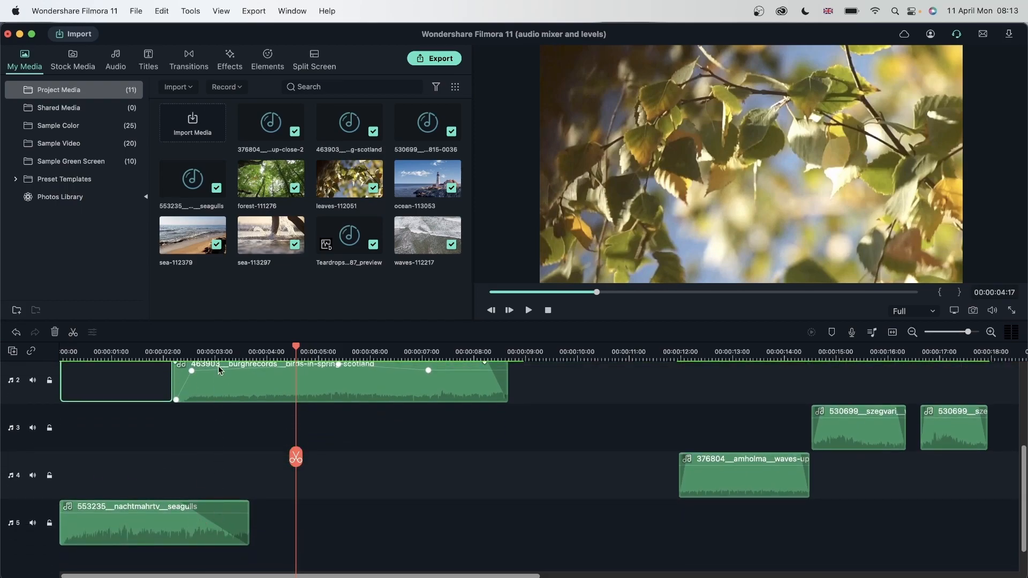
left_click(190, 347)
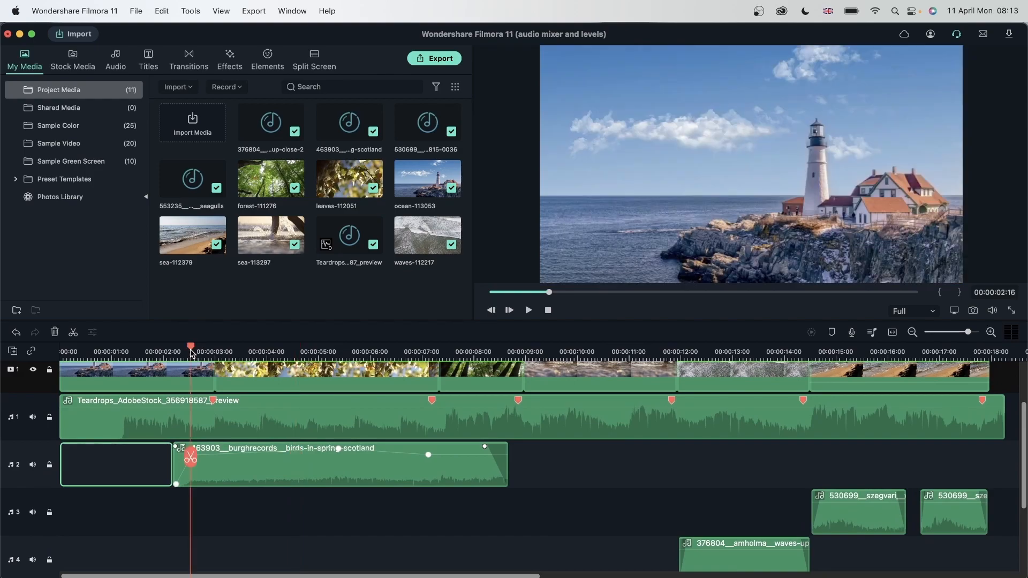
left_click(249, 352)
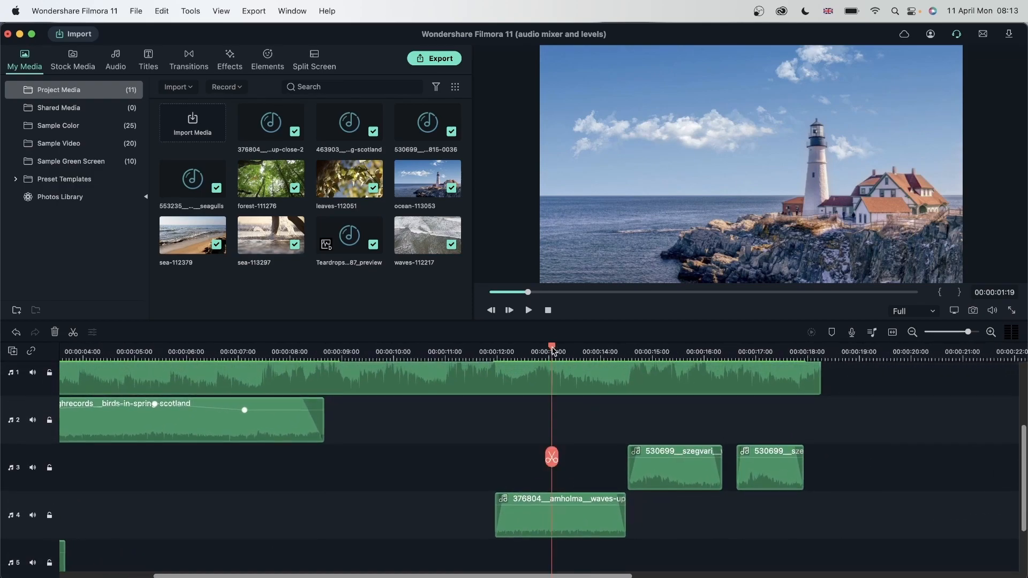
- Select the first 530699 water-wave clip on track 3 and scroll through the tracks
left_click(529, 310)
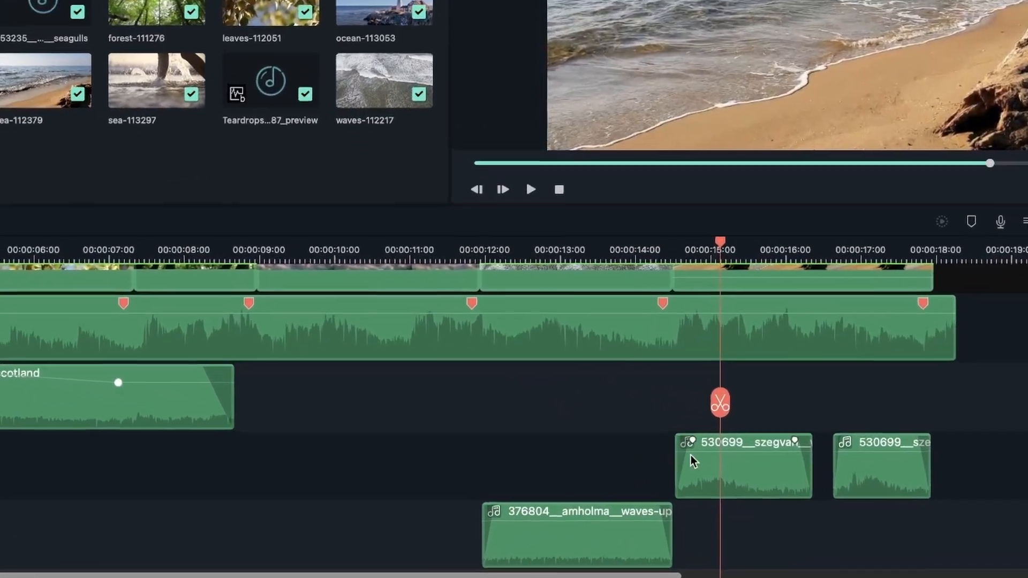
scroll("down", 3)
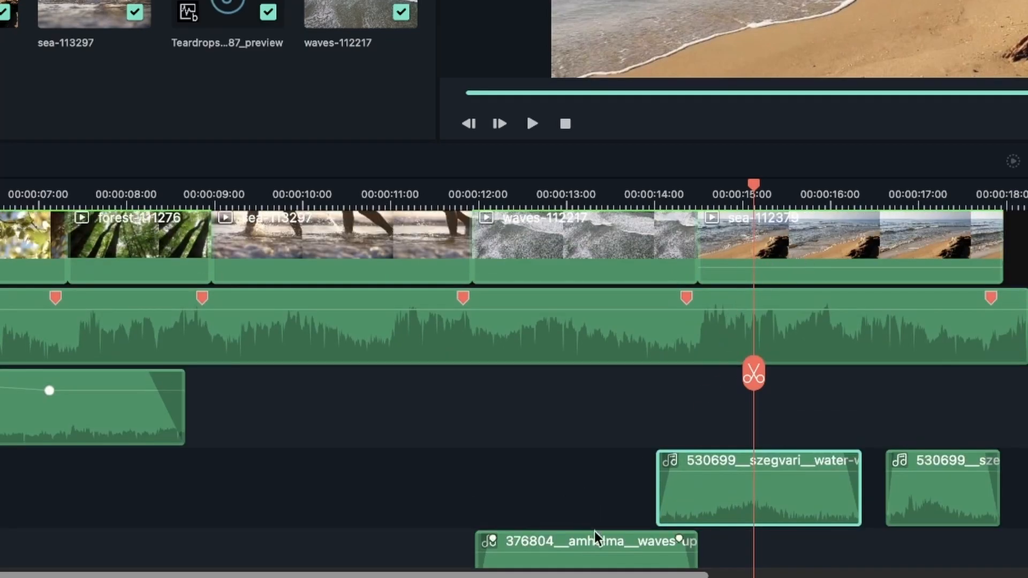
scroll("down", 3)
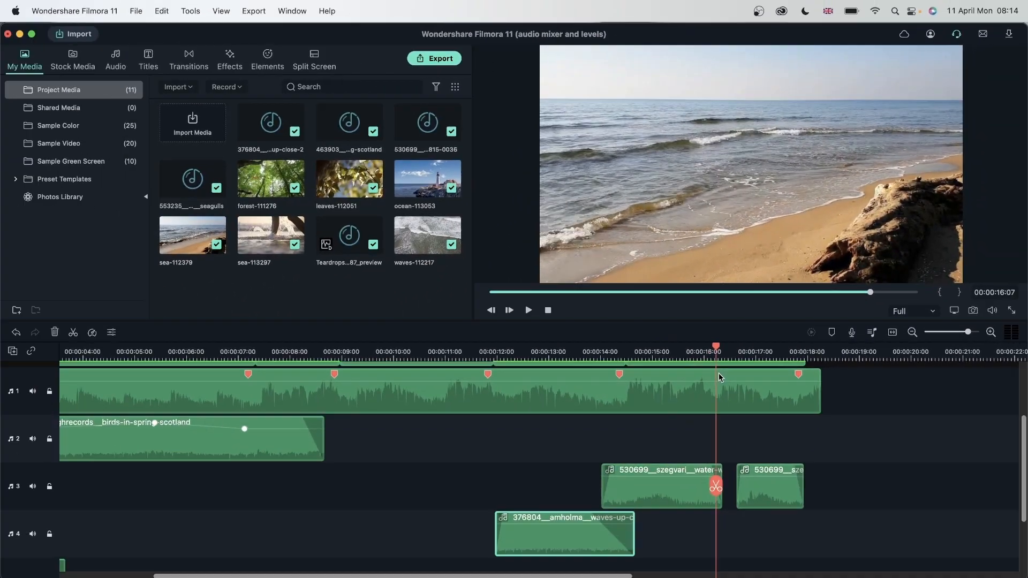
- Preview the beach sound from 15 seconds, split at 16 seconds, and select the later piece
left_click(780, 345)
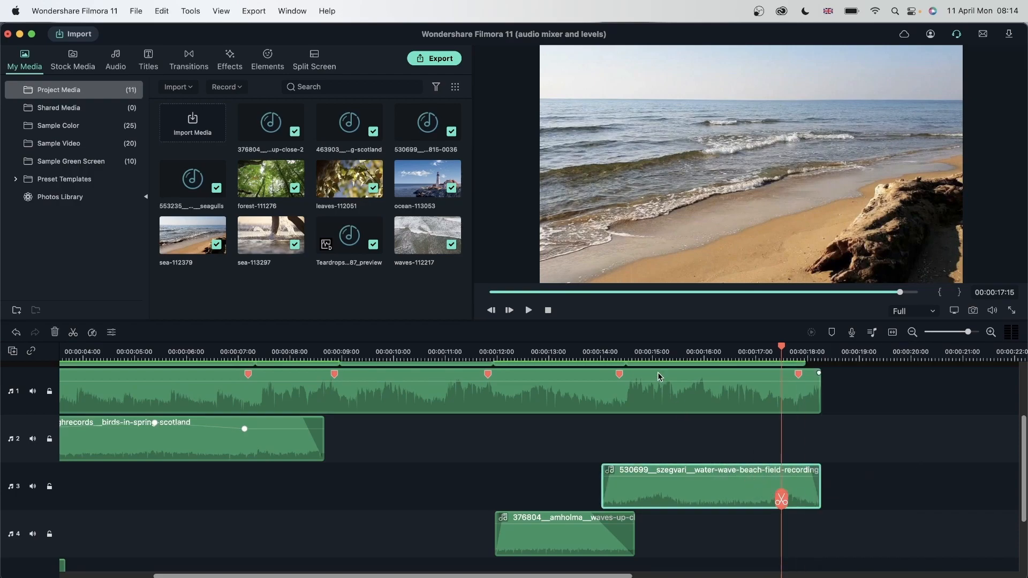
left_click(528, 310)
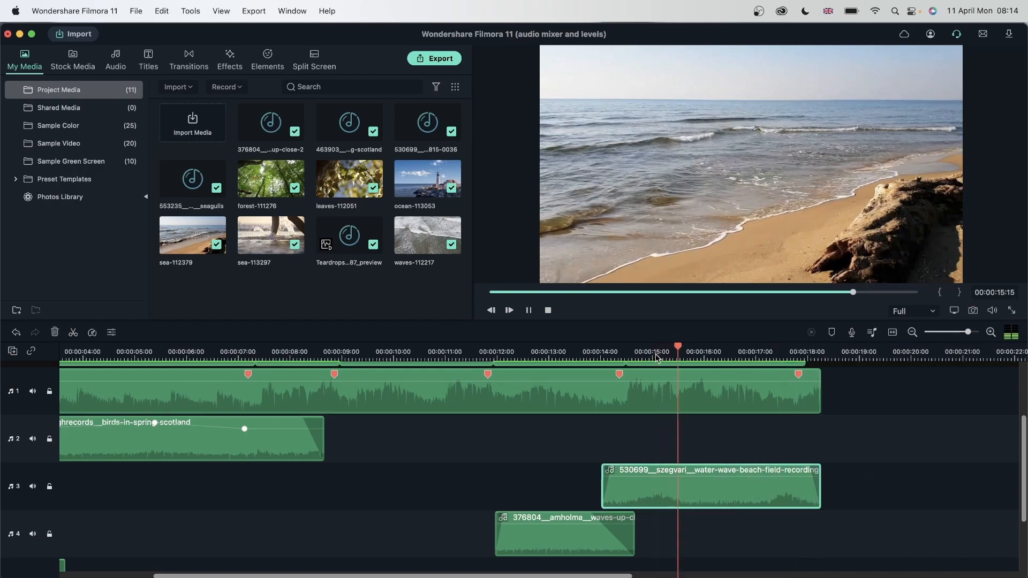
left_click(528, 310)
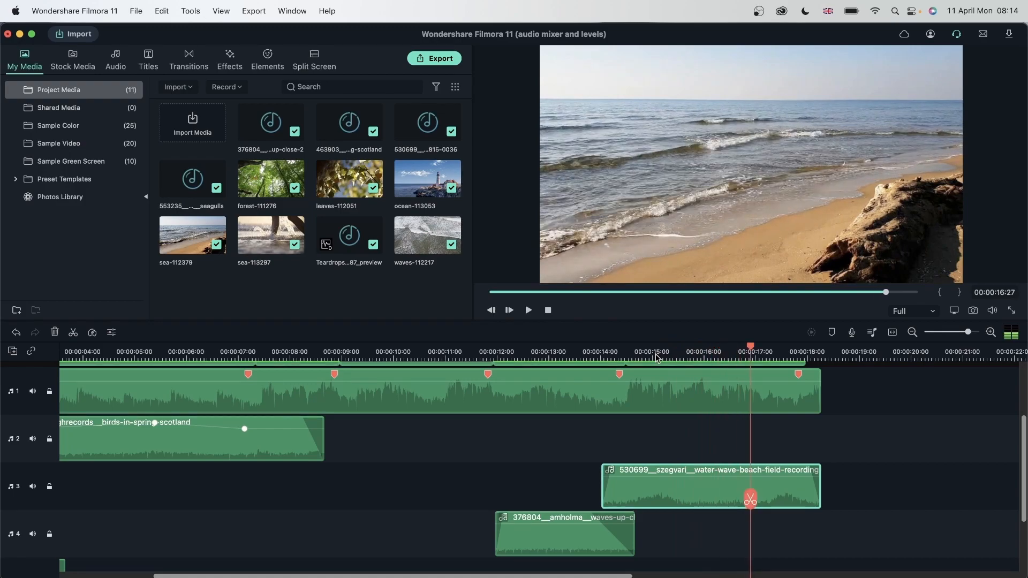
left_click(732, 347)
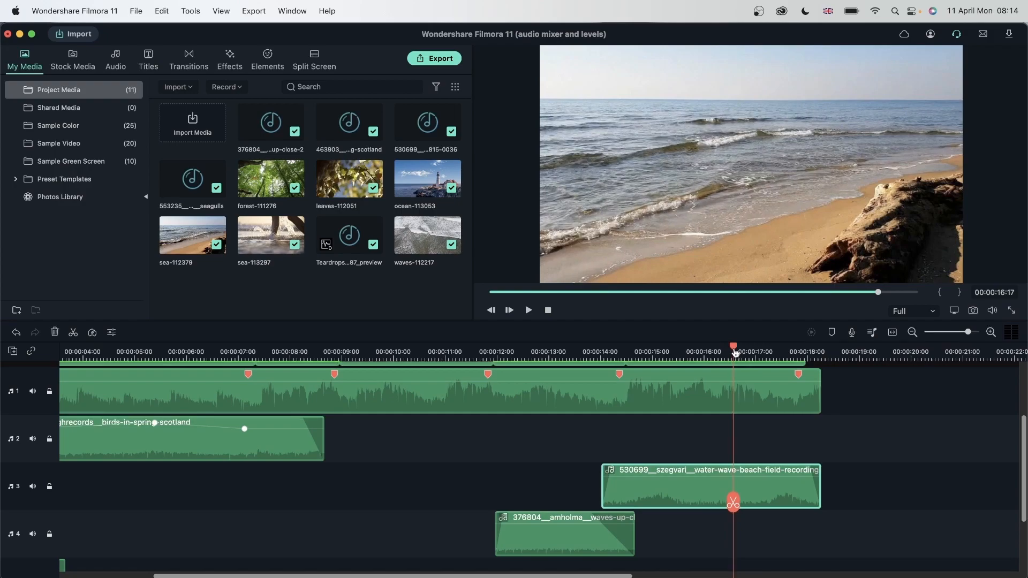
mouse_move(671, 205)
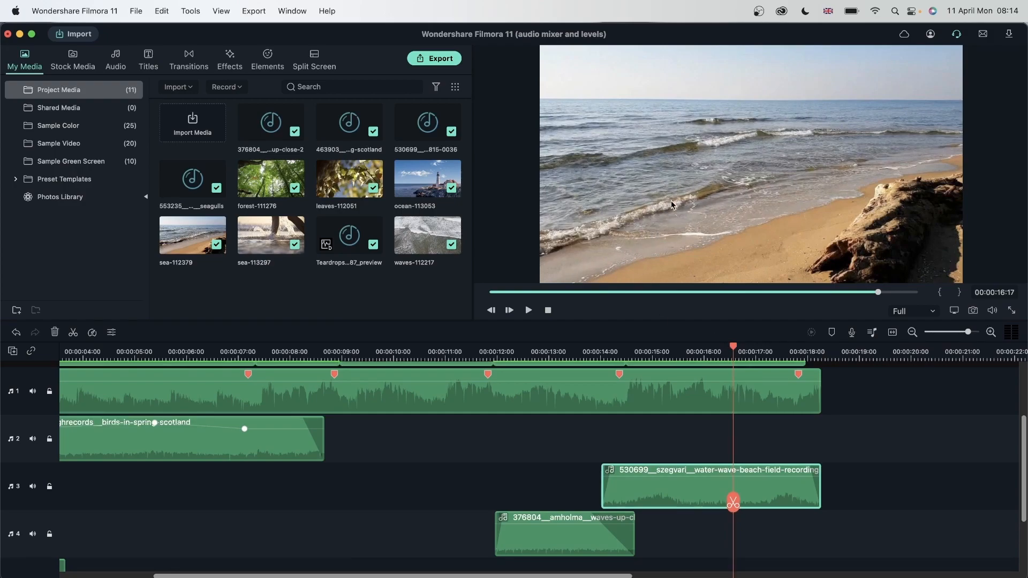
mouse_move(735, 213)
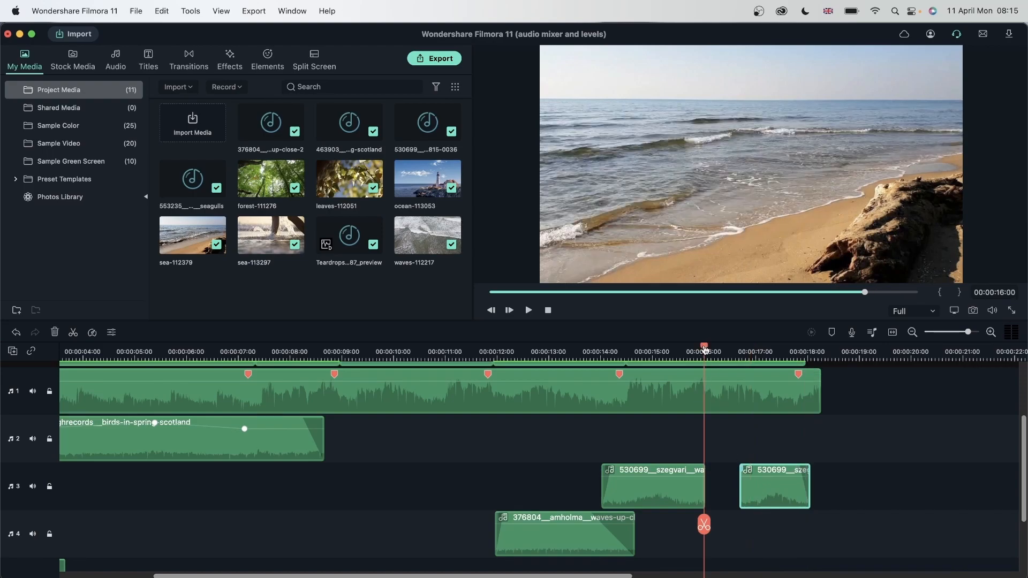
left_click(529, 310)
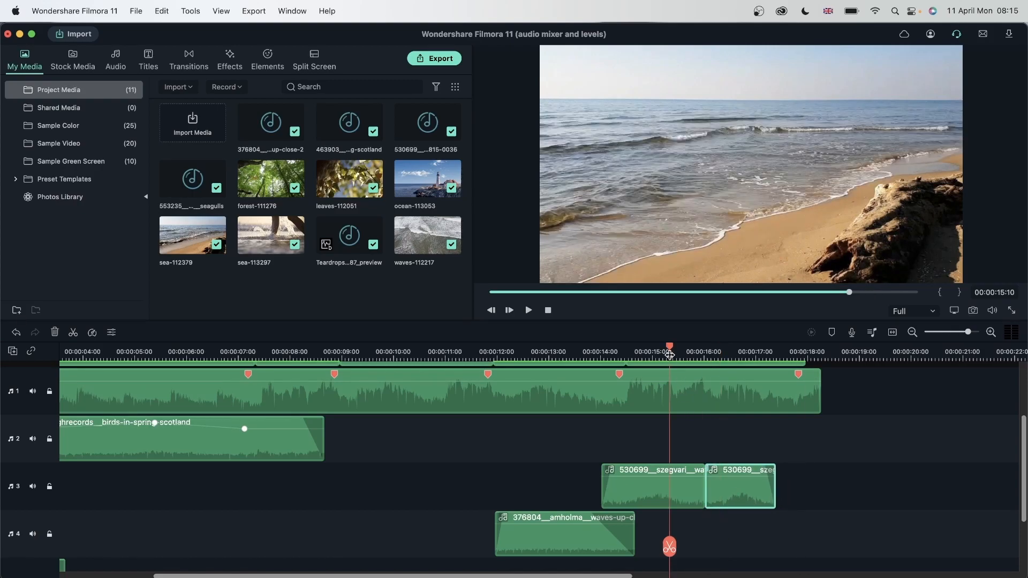
- Lower the later water-wave piece to about -4.94 dB and play back both pieces
left_click(529, 310)
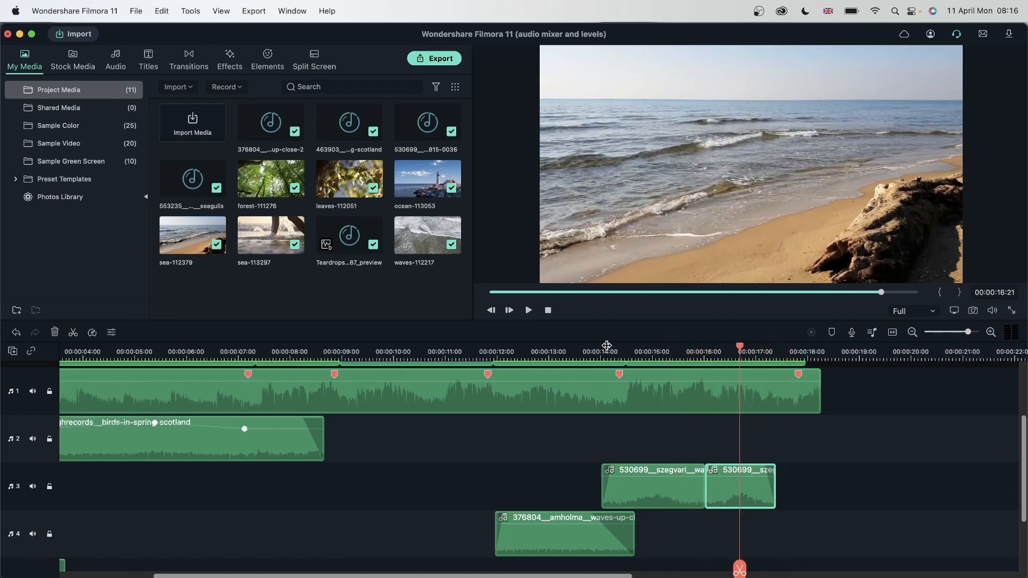
left_click(672, 346)
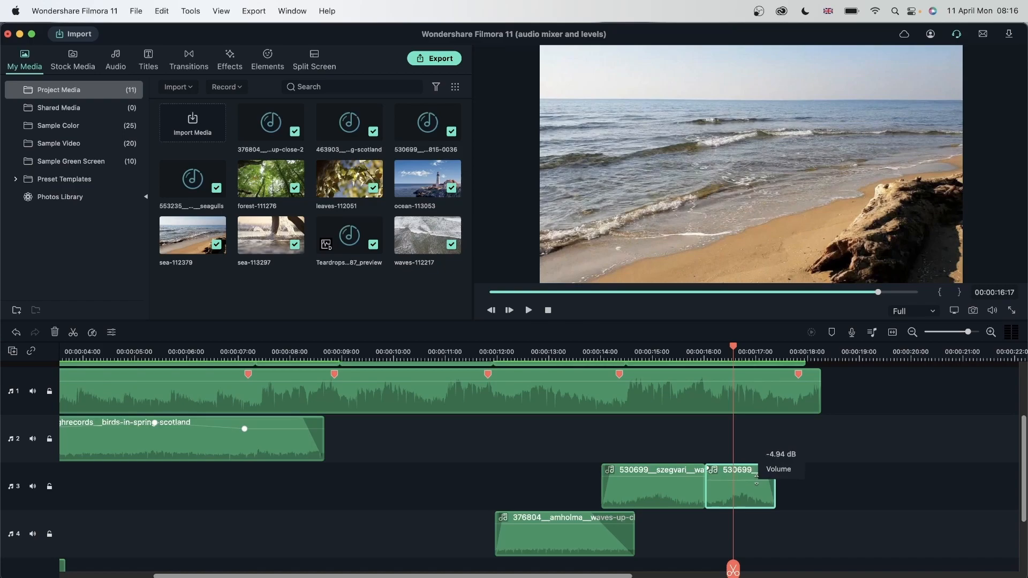
left_click(528, 310)
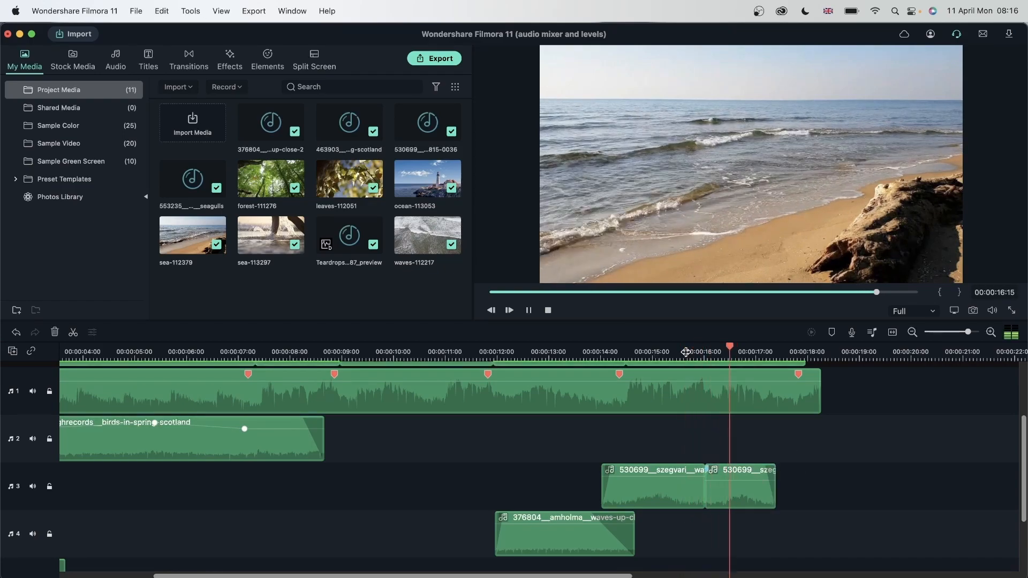
left_click(528, 310)
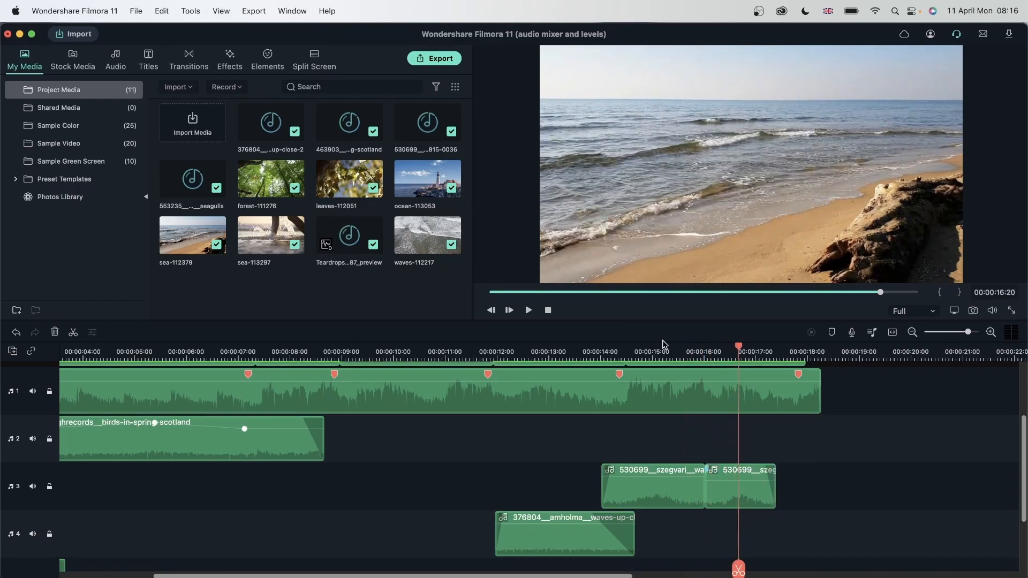
left_click(659, 346)
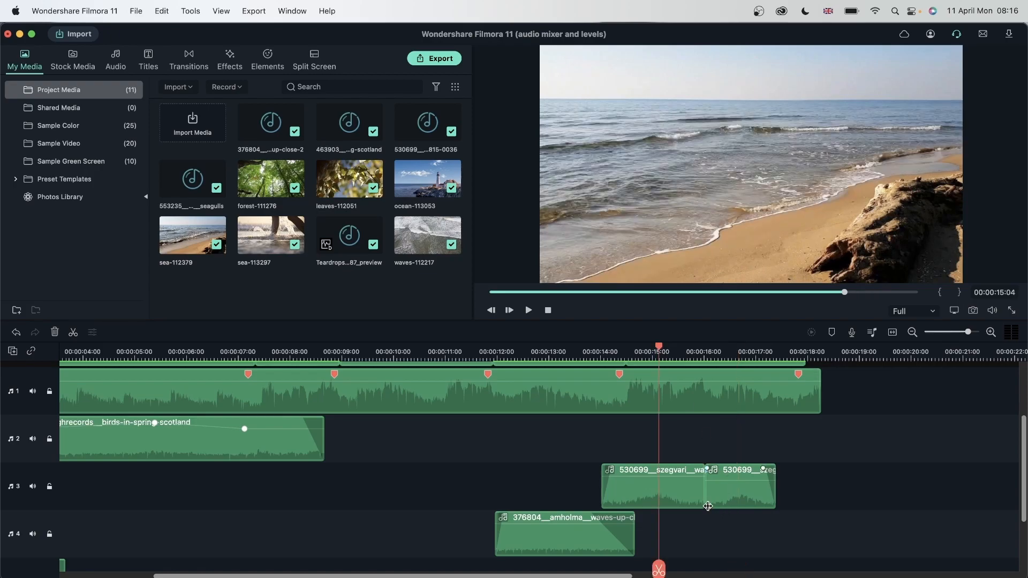
left_click(528, 310)
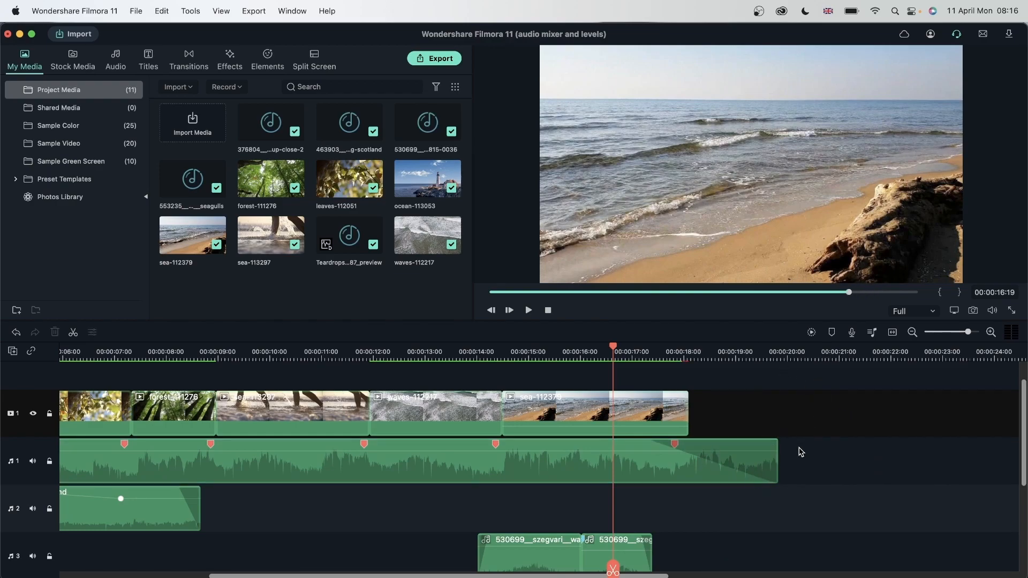
left_click(528, 310)
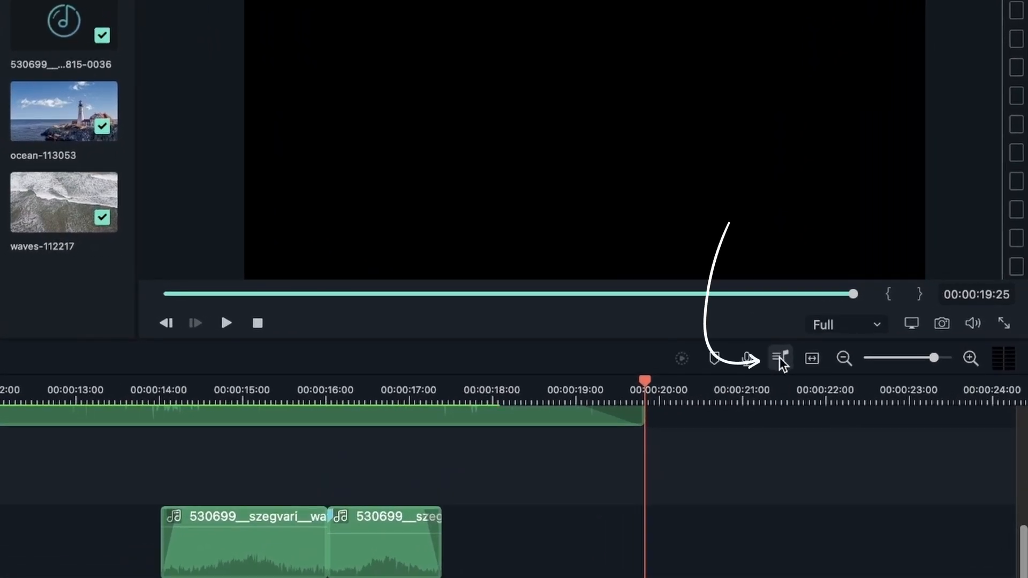
left_click(779, 358)
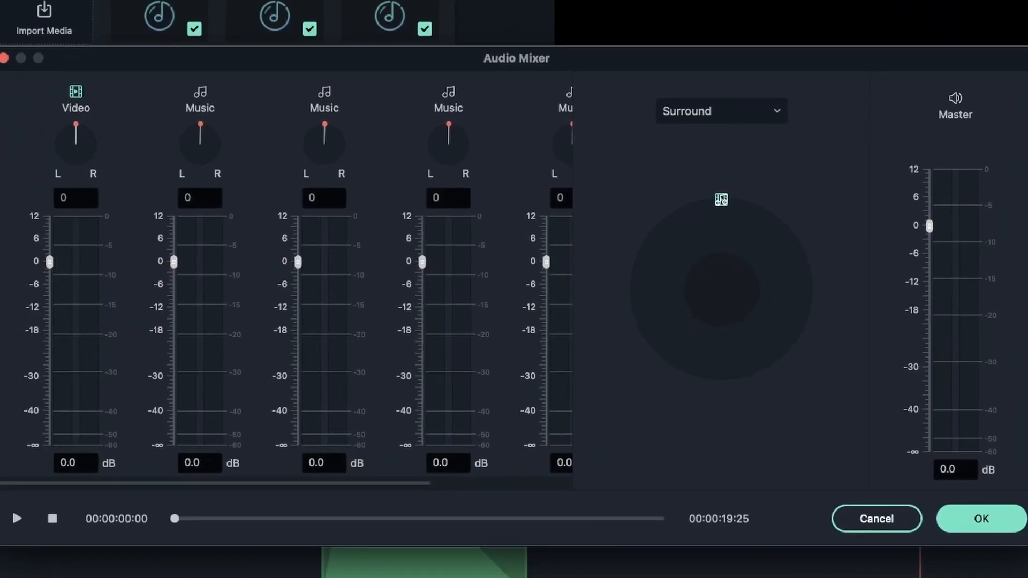
mouse_move(474, 340)
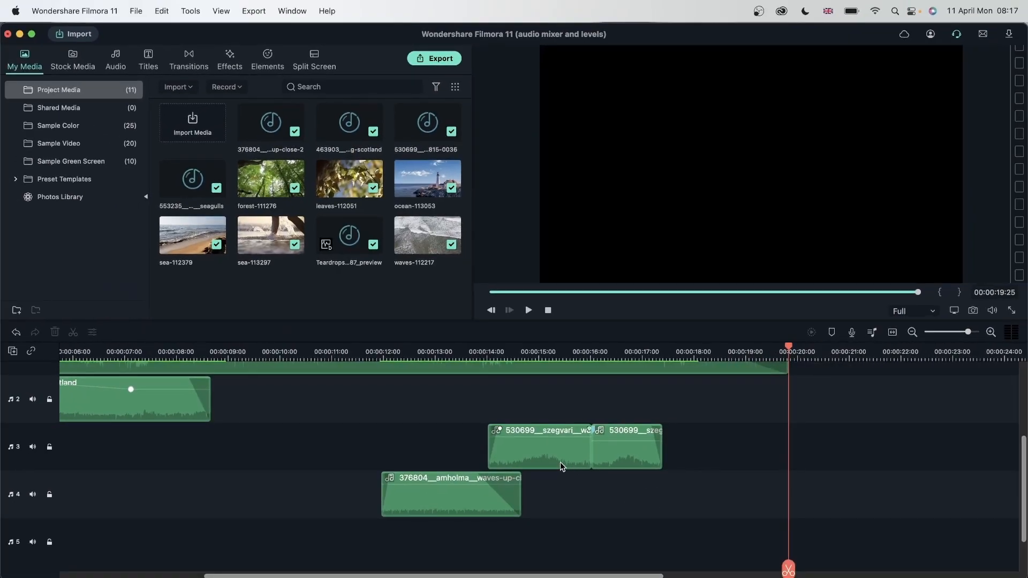
double_click(451, 495)
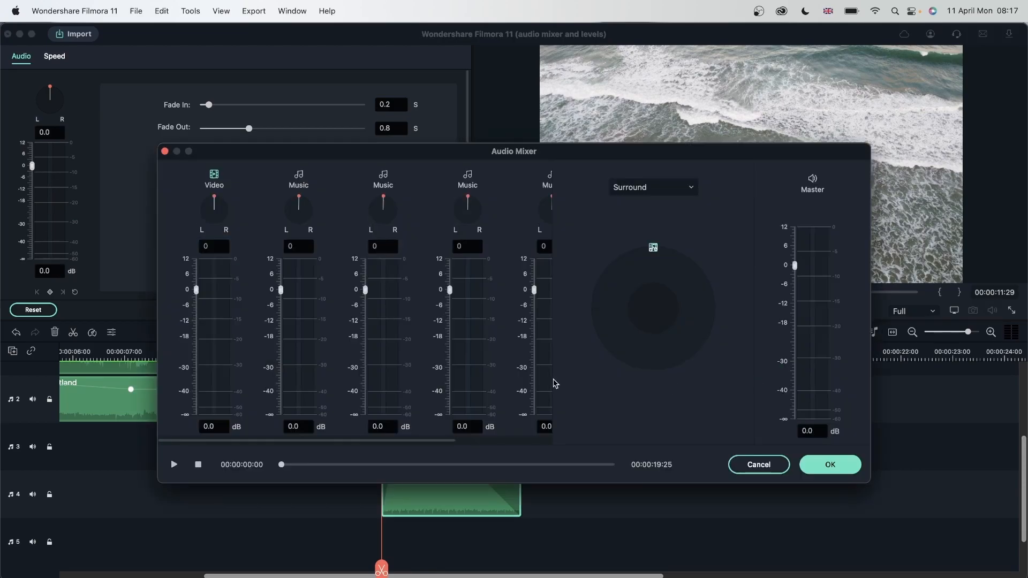
mouse_move(36, 531)
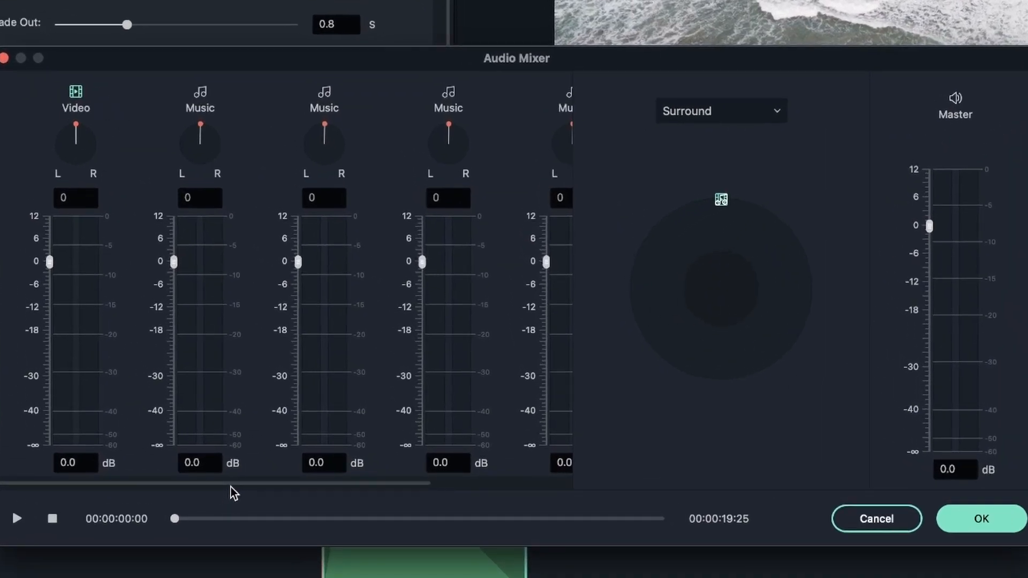
mouse_move(116, 73)
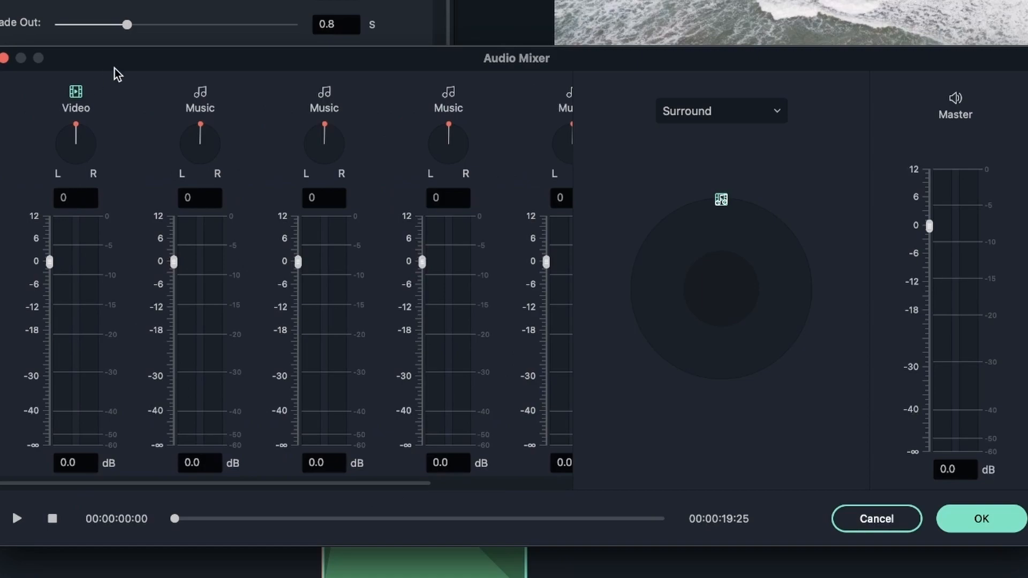
mouse_move(202, 490)
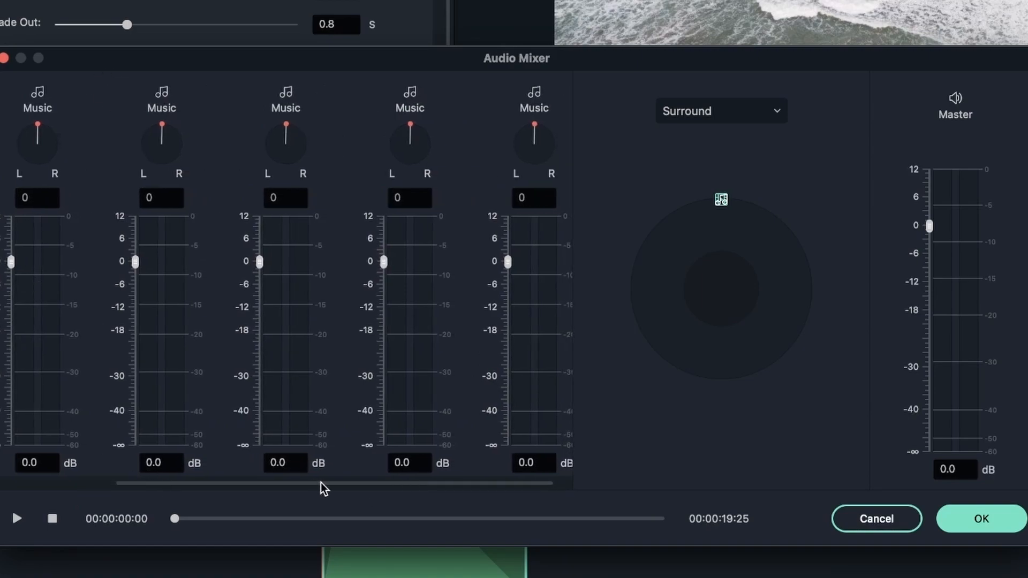
mouse_move(407, 401)
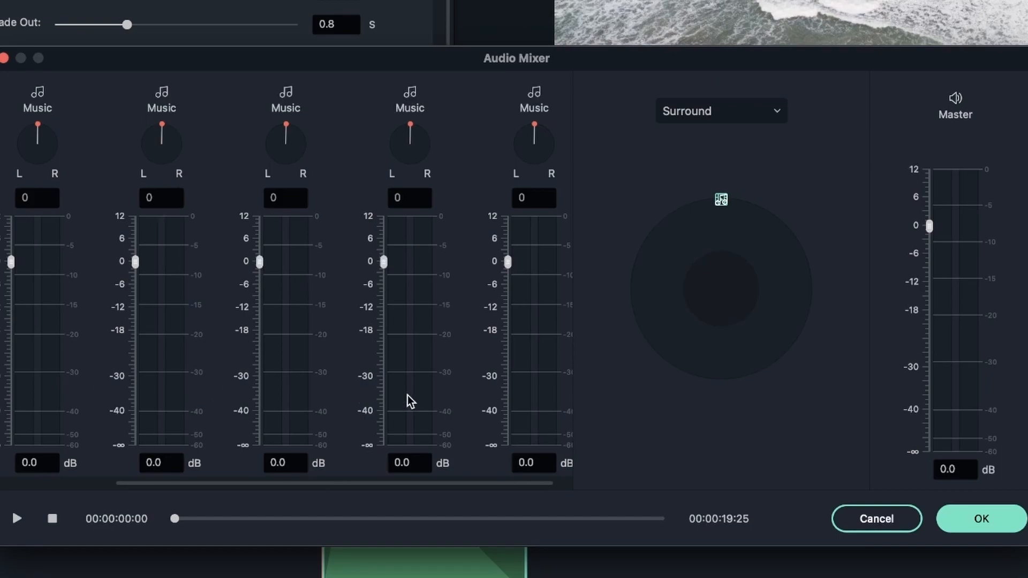
mouse_move(409, 402)
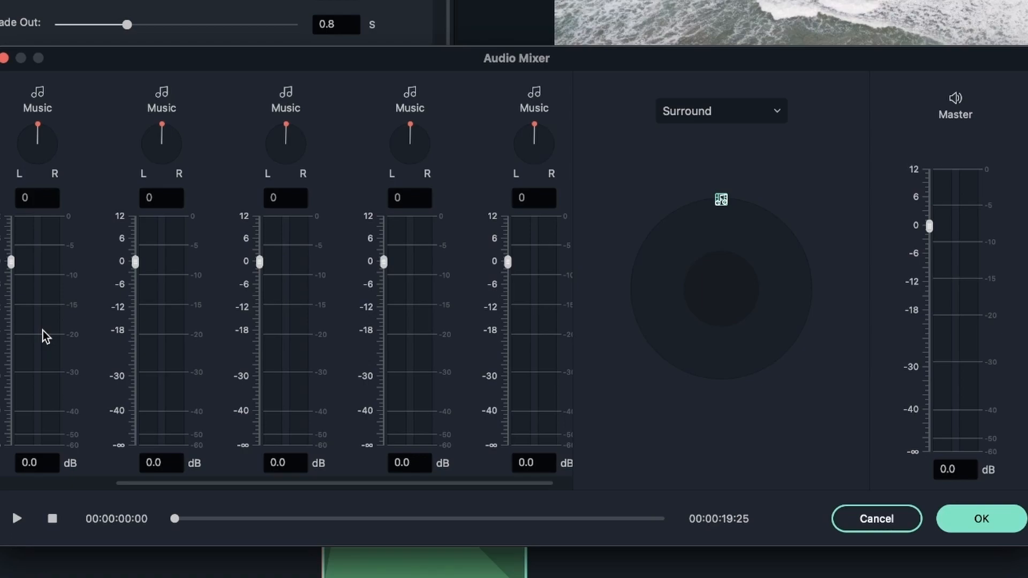
mouse_move(305, 275)
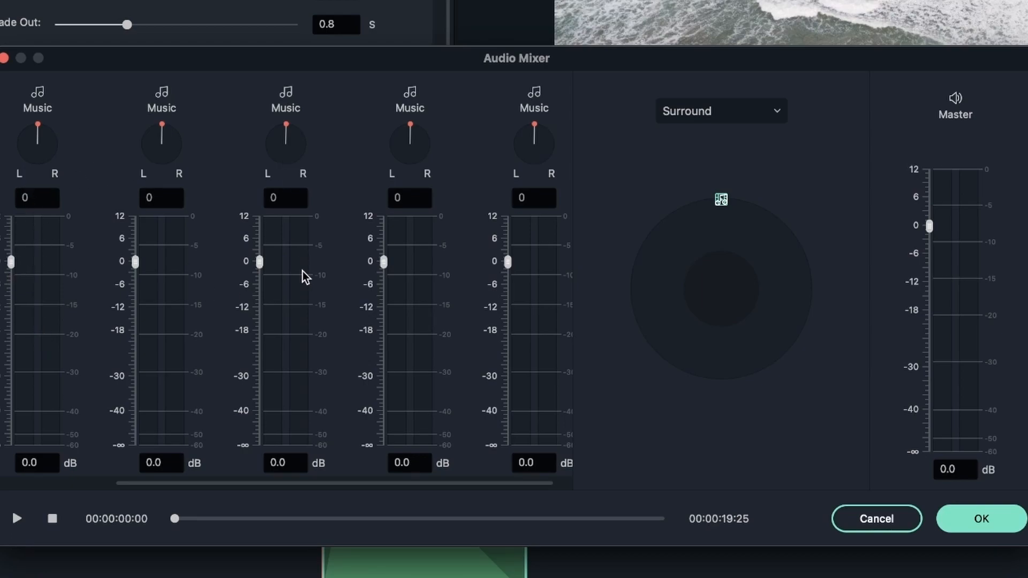
mouse_move(233, 215)
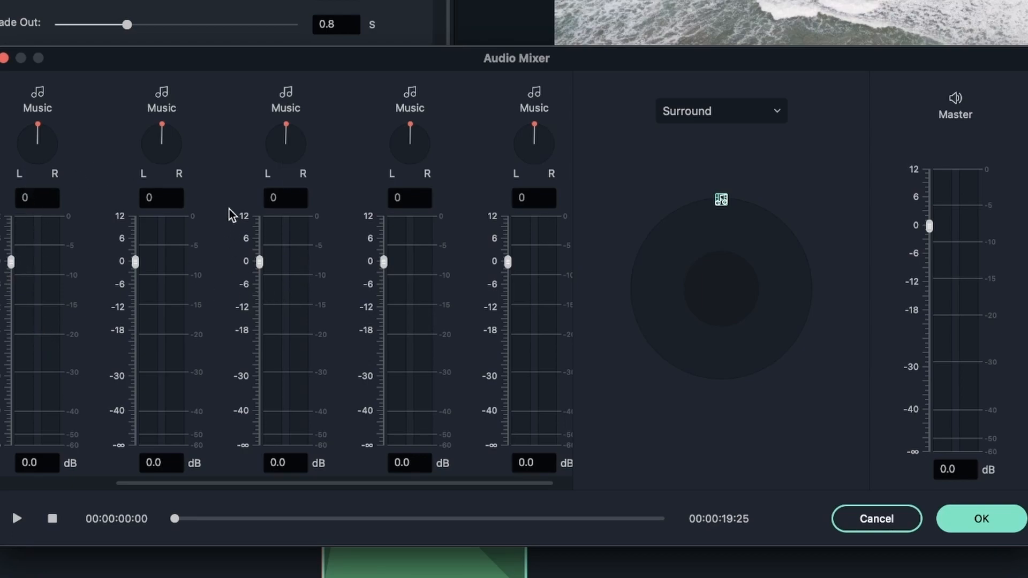
mouse_move(350, 368)
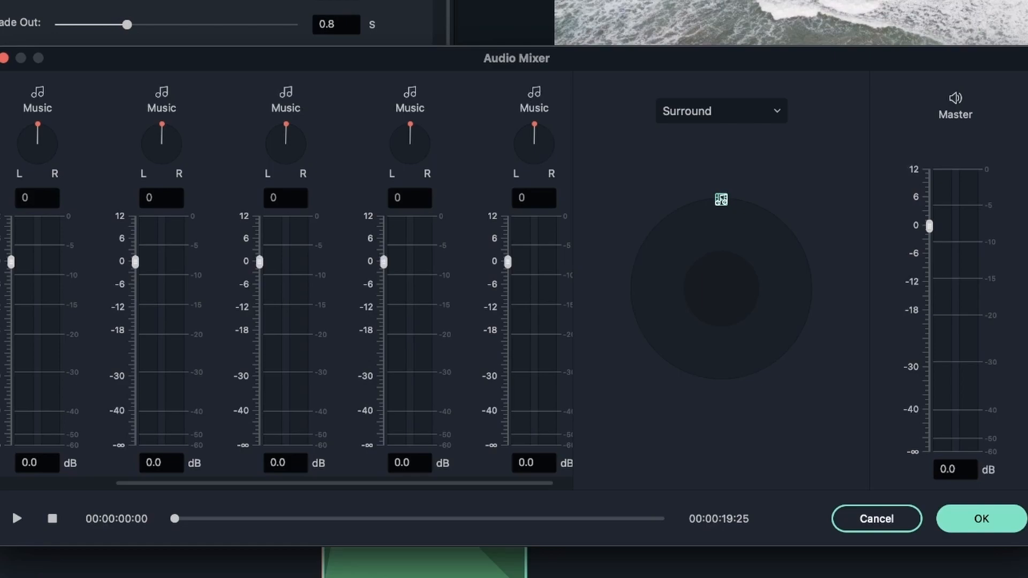
mouse_move(207, 374)
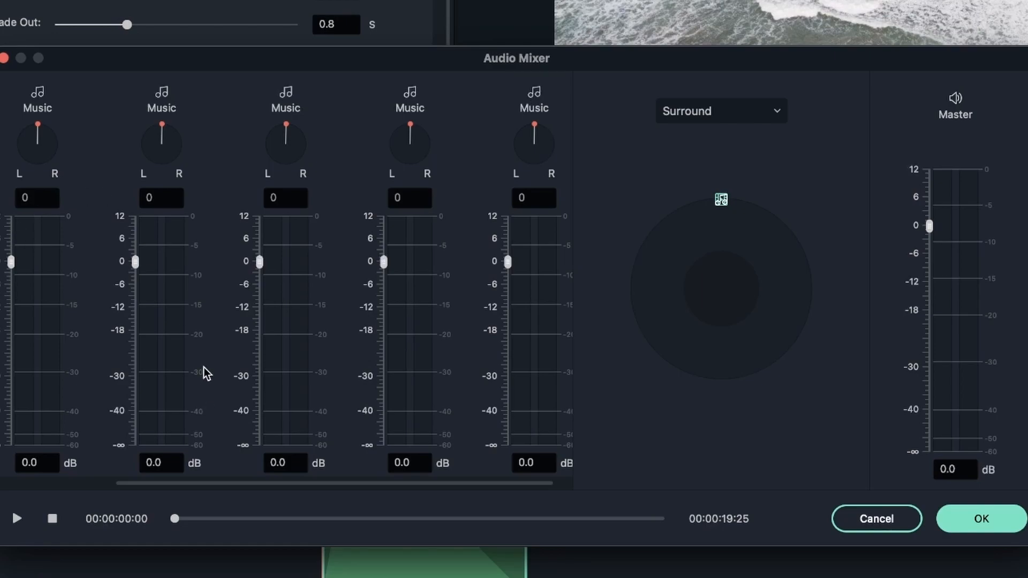
mouse_move(24, 522)
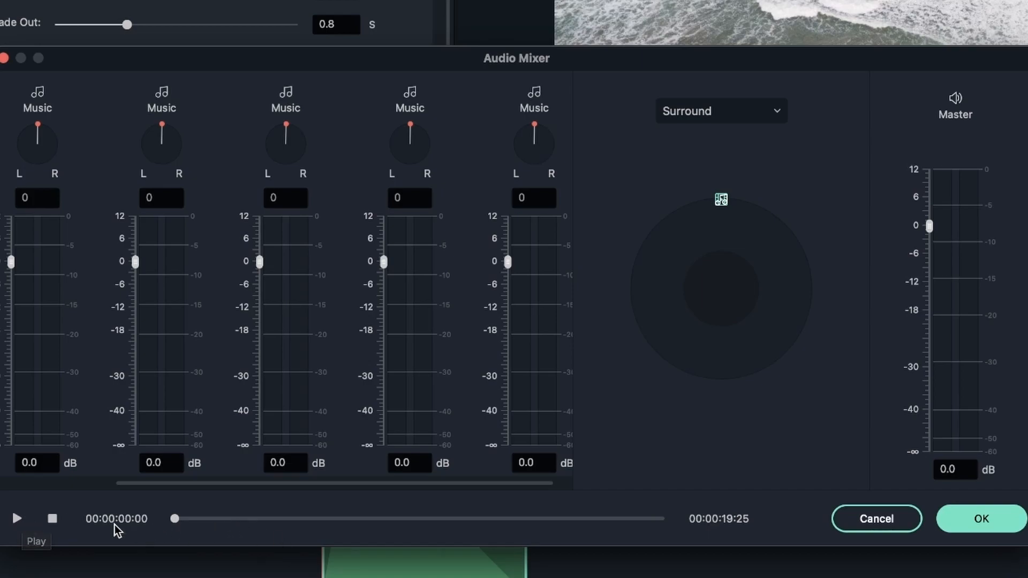
left_click(17, 518)
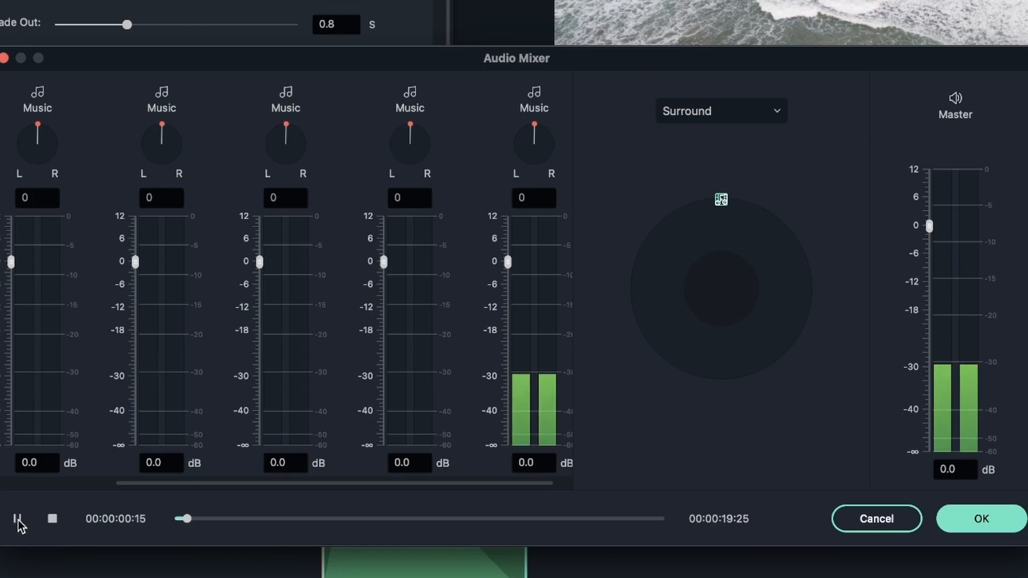
left_click(15, 519)
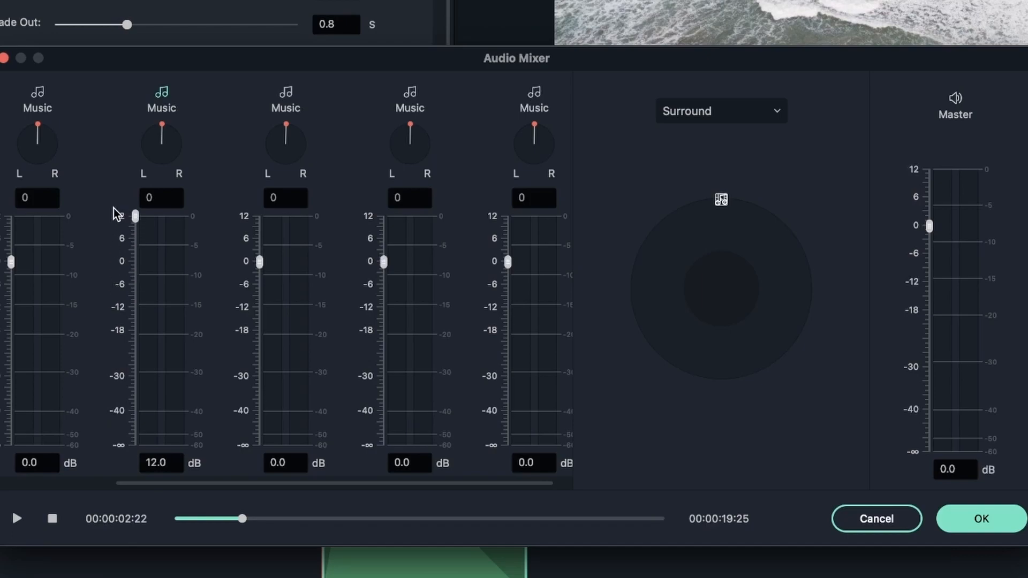
double_click(161, 463)
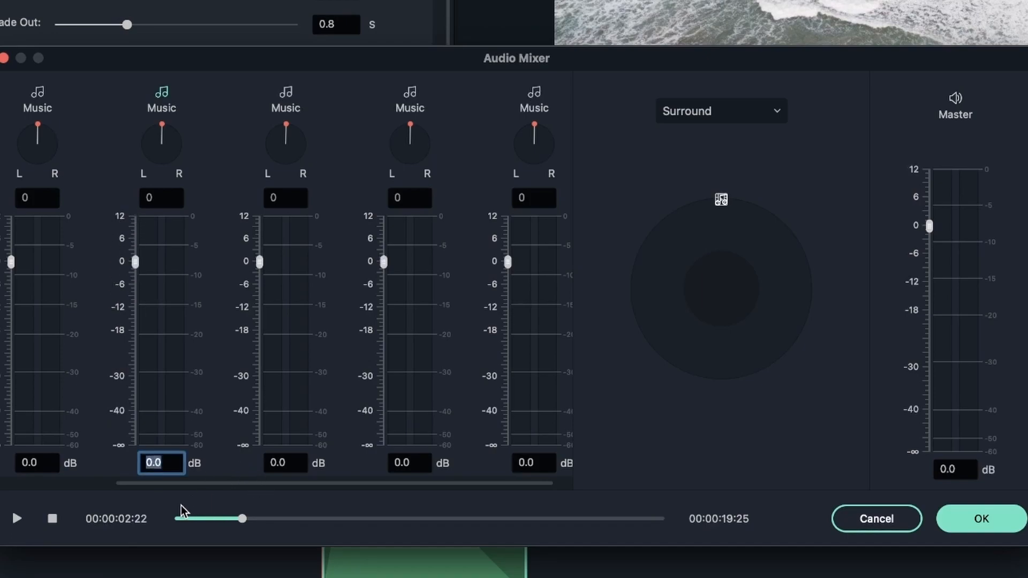
left_click_drag(161, 128, 166, 163)
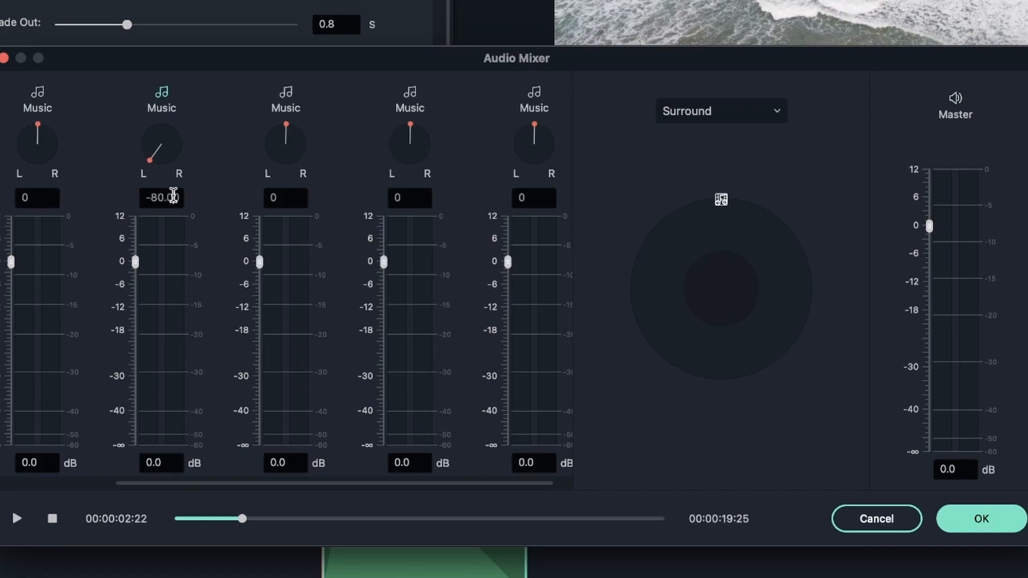
double_click(161, 197)
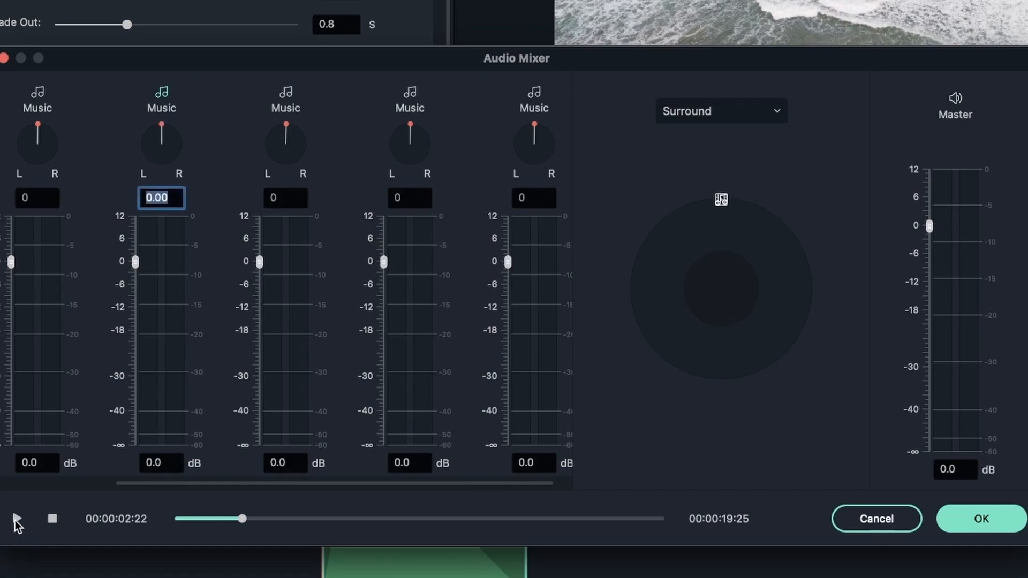
left_click(17, 519)
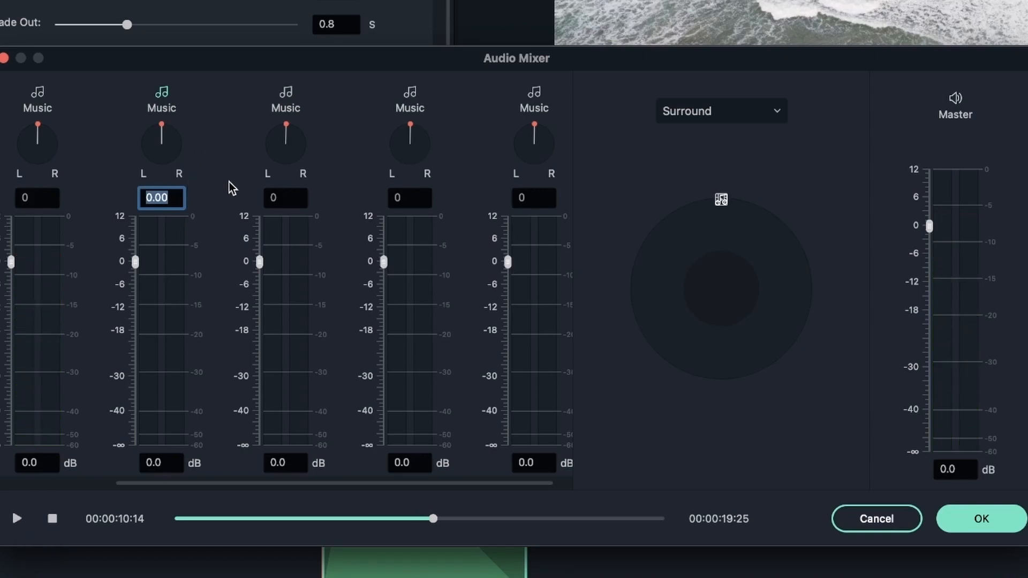
mouse_move(225, 221)
type("87")
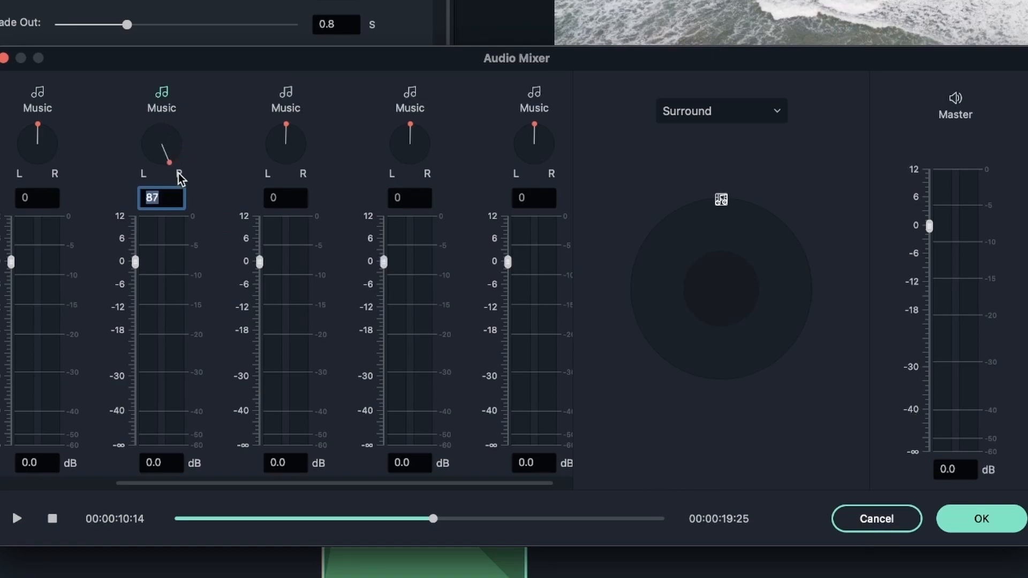
mouse_move(199, 163)
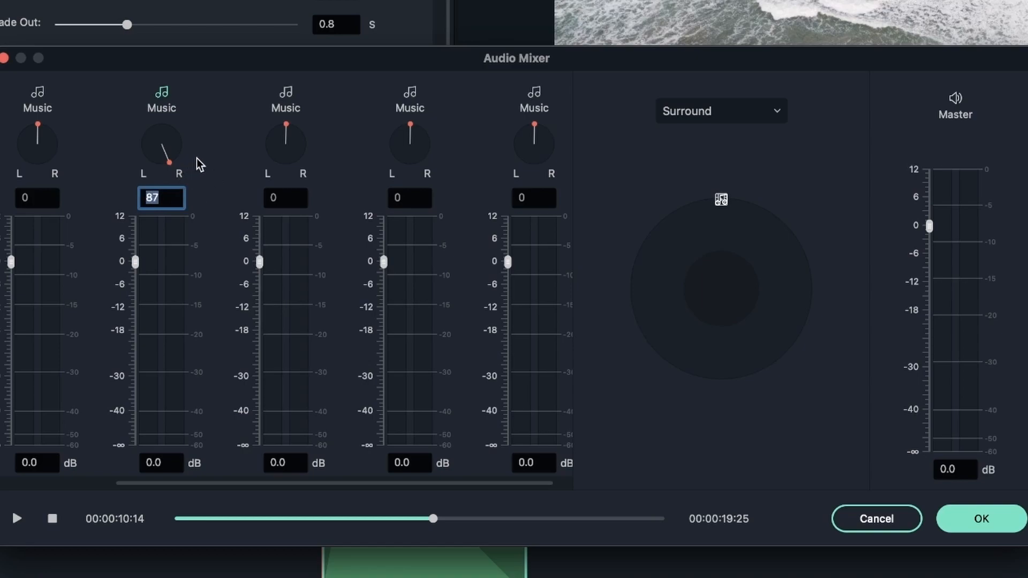
mouse_move(115, 231)
type("0")
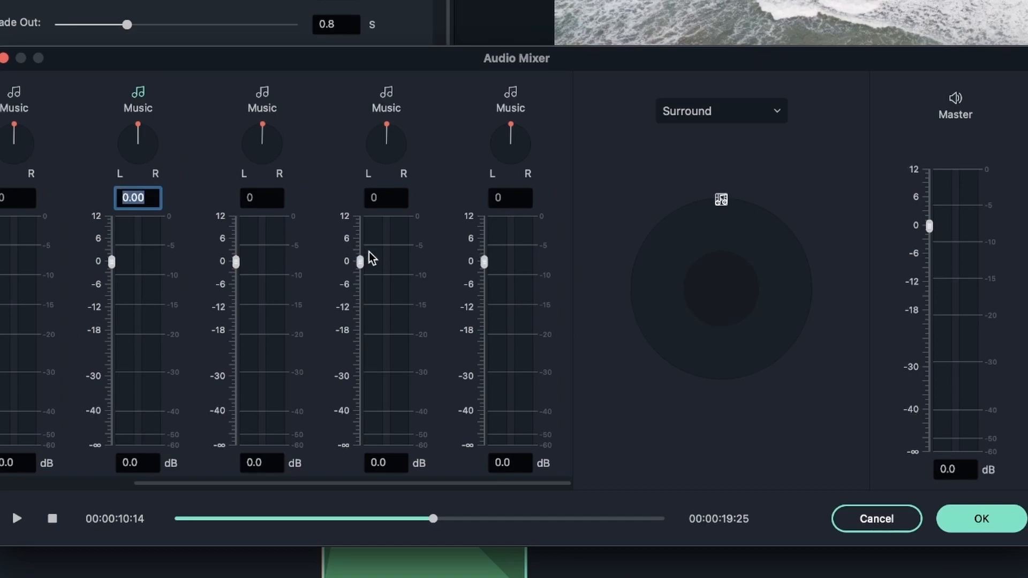
mouse_move(352, 187)
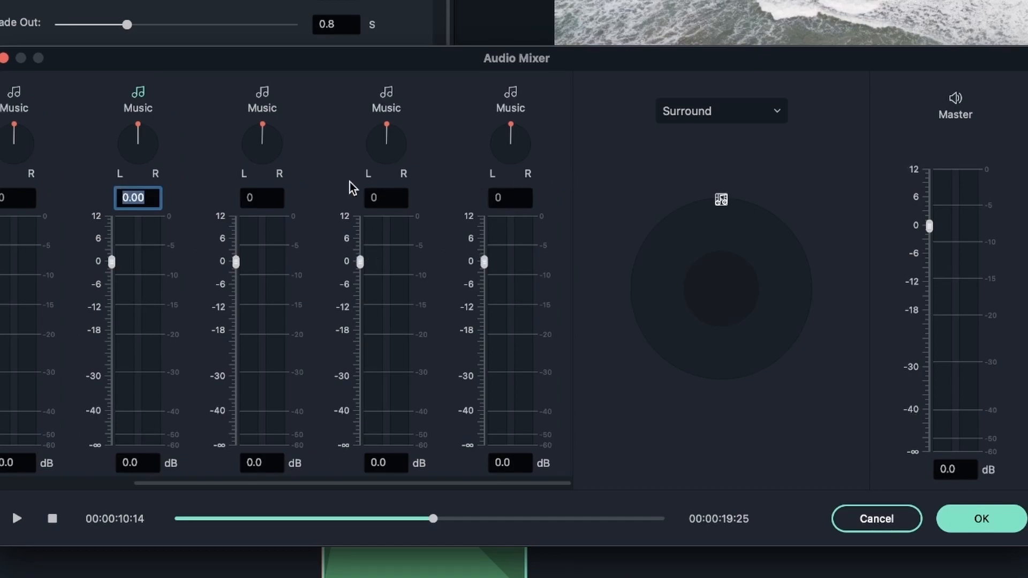
mouse_move(886, 290)
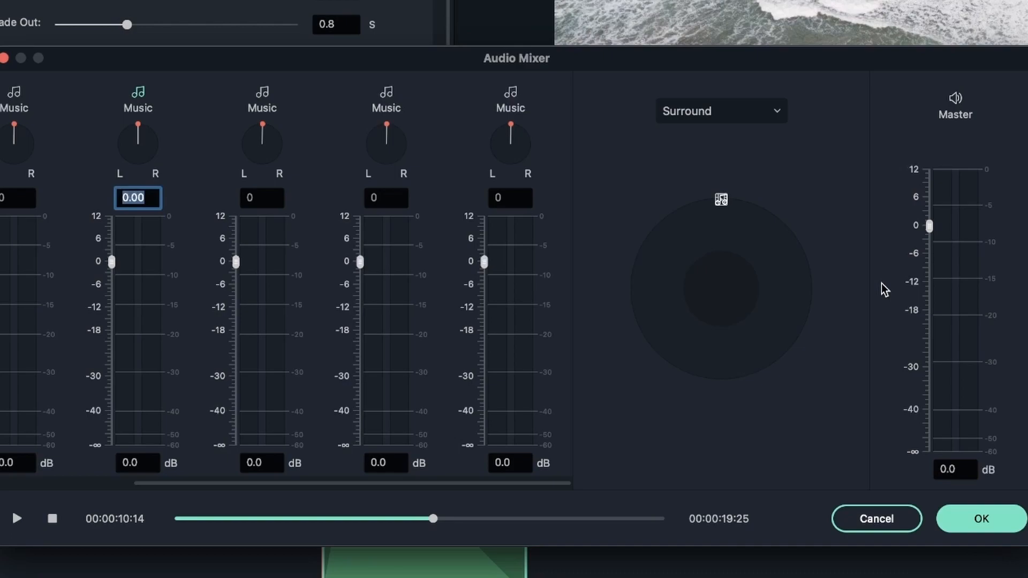
mouse_move(940, 225)
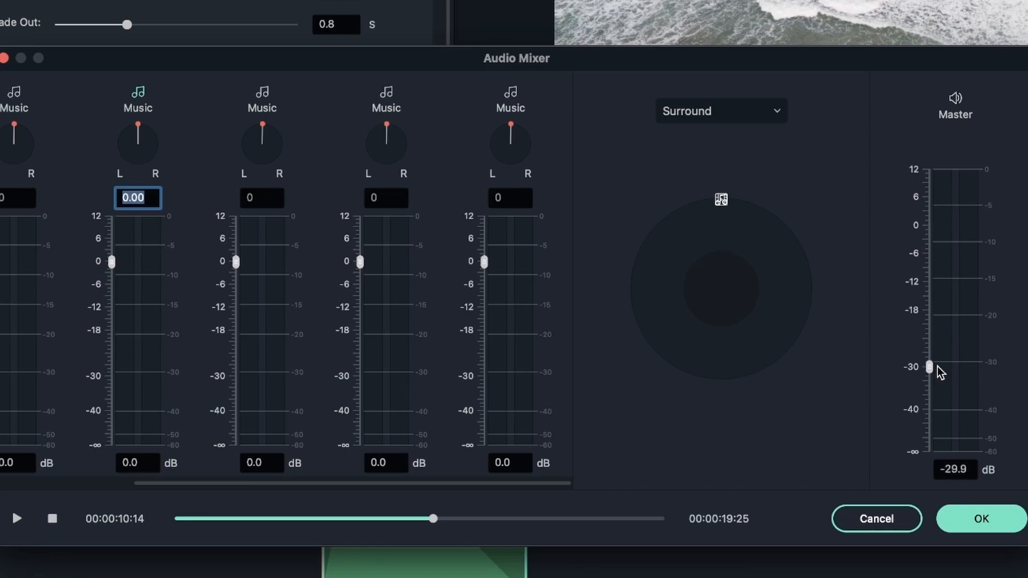
- Preview the mix while settling the Master fader at 4.2 dB, then stop and rewind
left_click(17, 517)
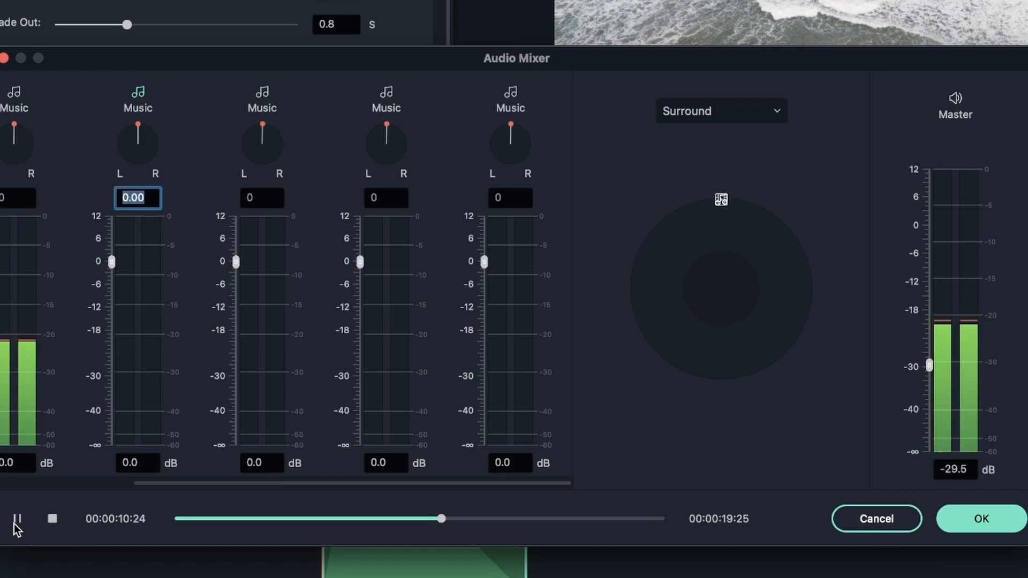
left_click(15, 519)
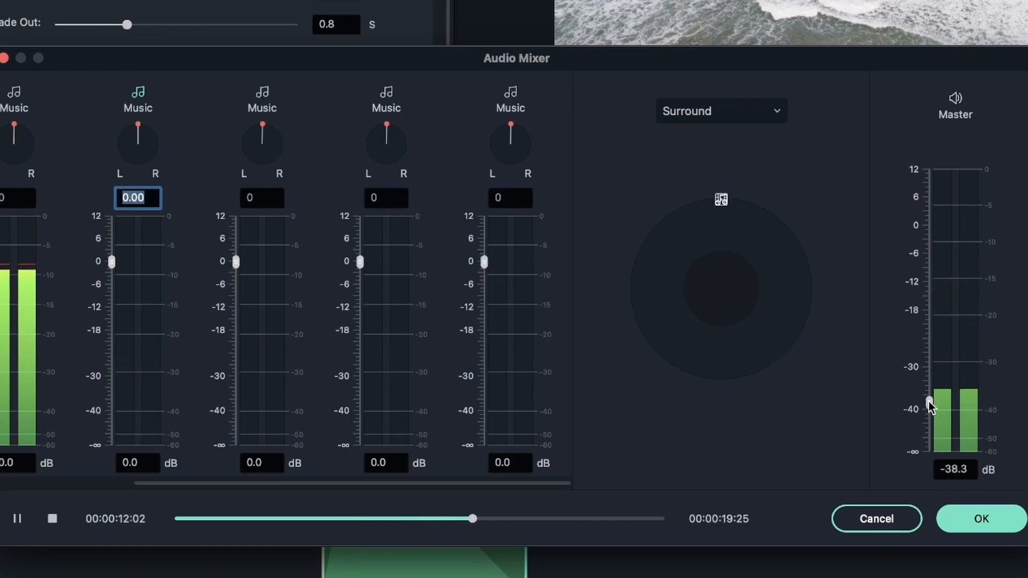
left_click(15, 519)
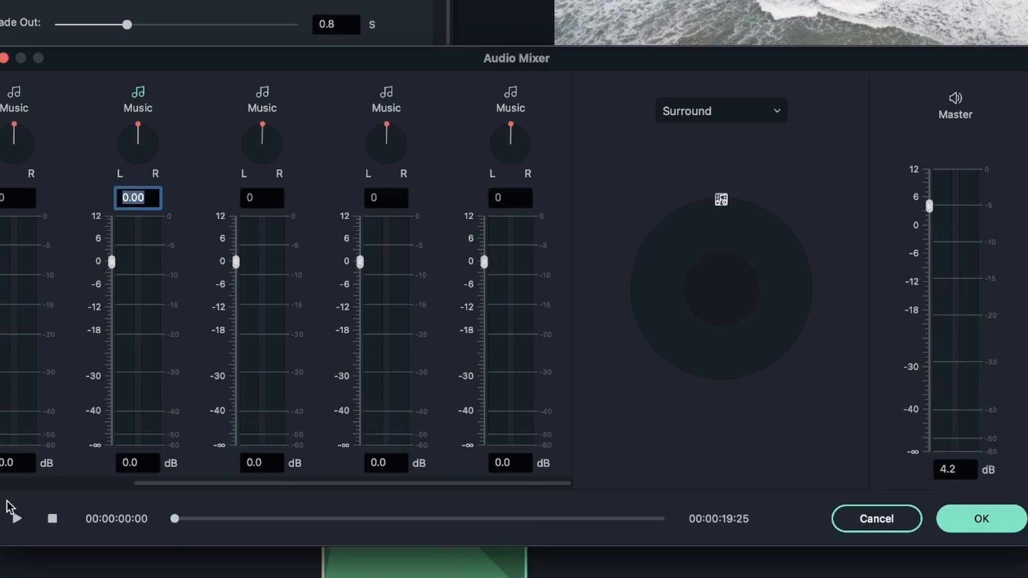
mouse_move(43, 497)
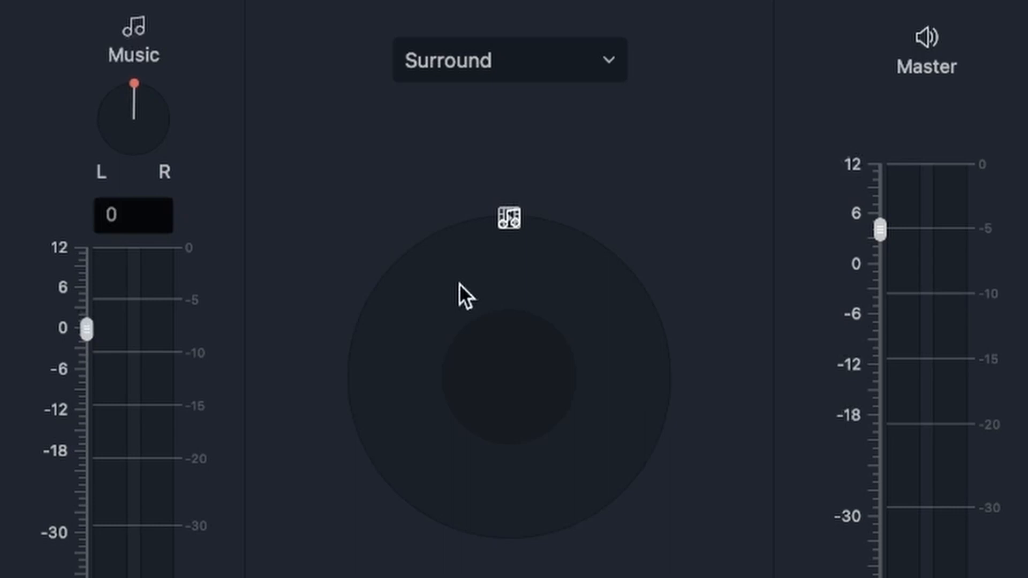
mouse_move(478, 99)
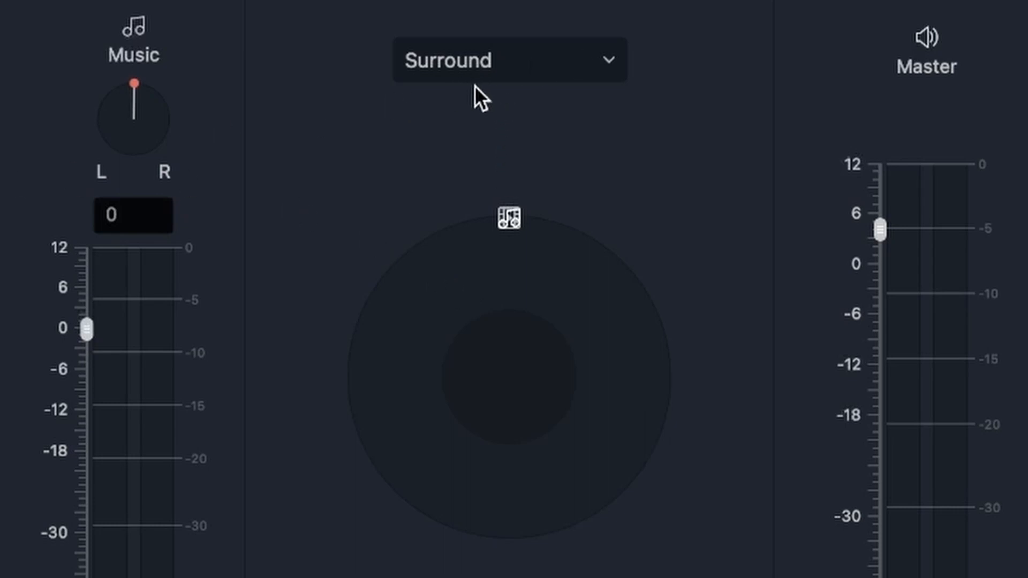
- Switch the Audio Mixer's panning mode from surround to Stereo
left_click(511, 60)
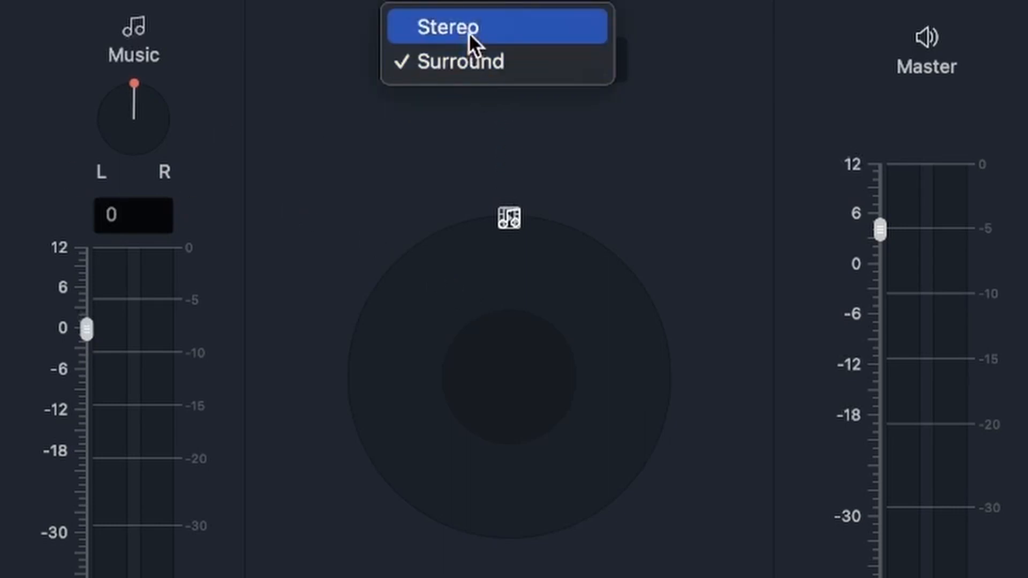
left_click(446, 26)
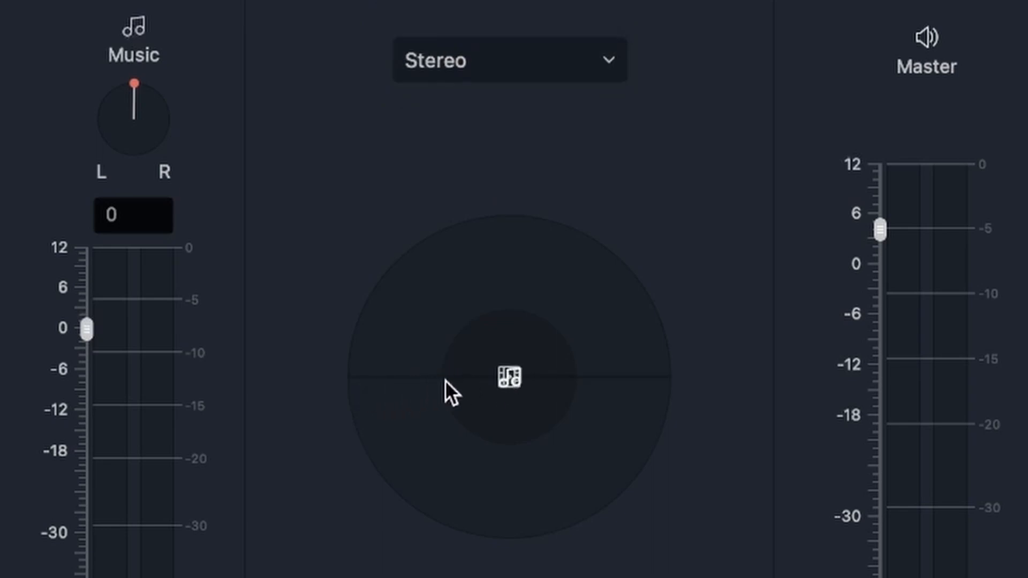
mouse_move(595, 387)
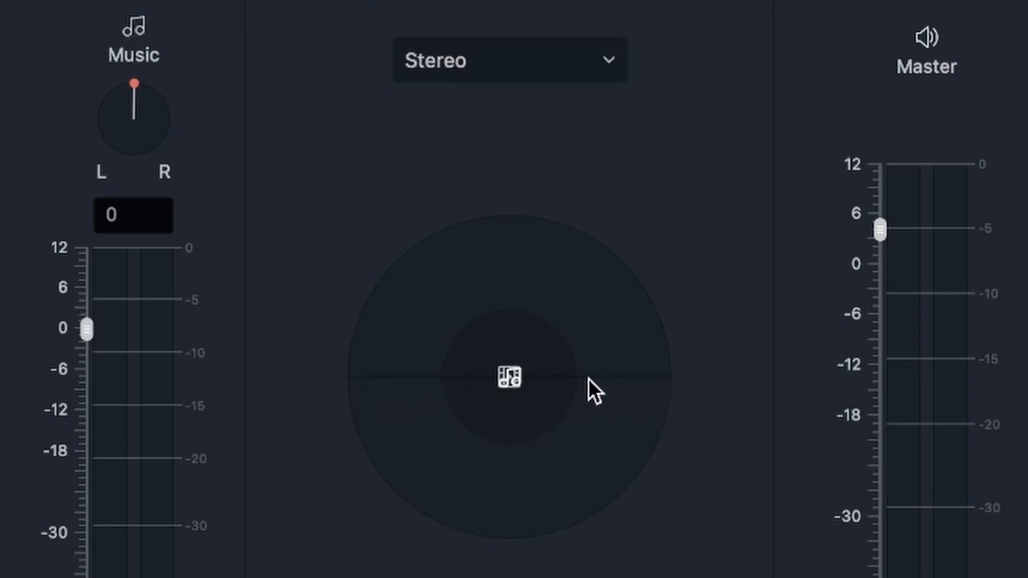
mouse_move(362, 392)
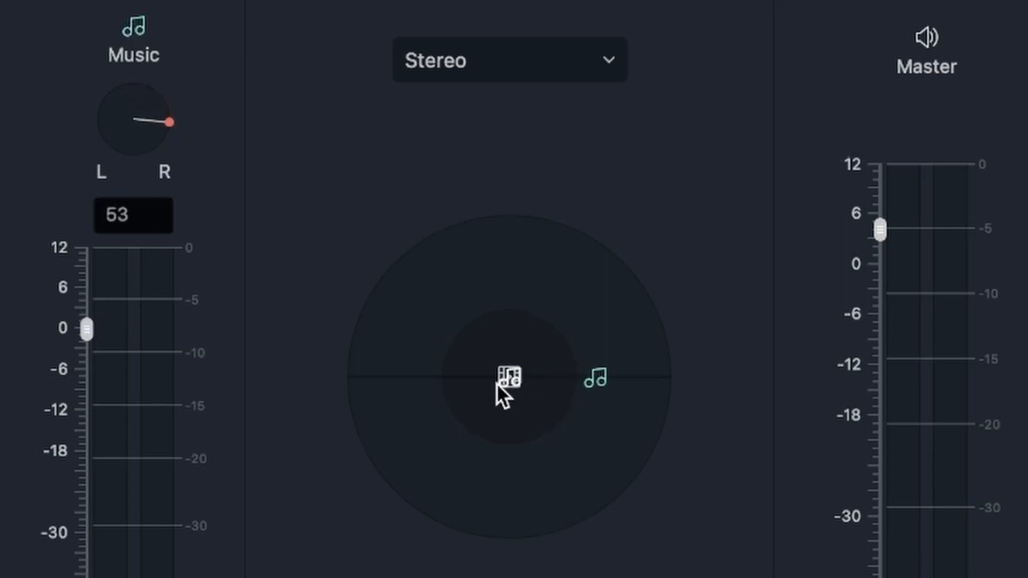
mouse_move(153, 164)
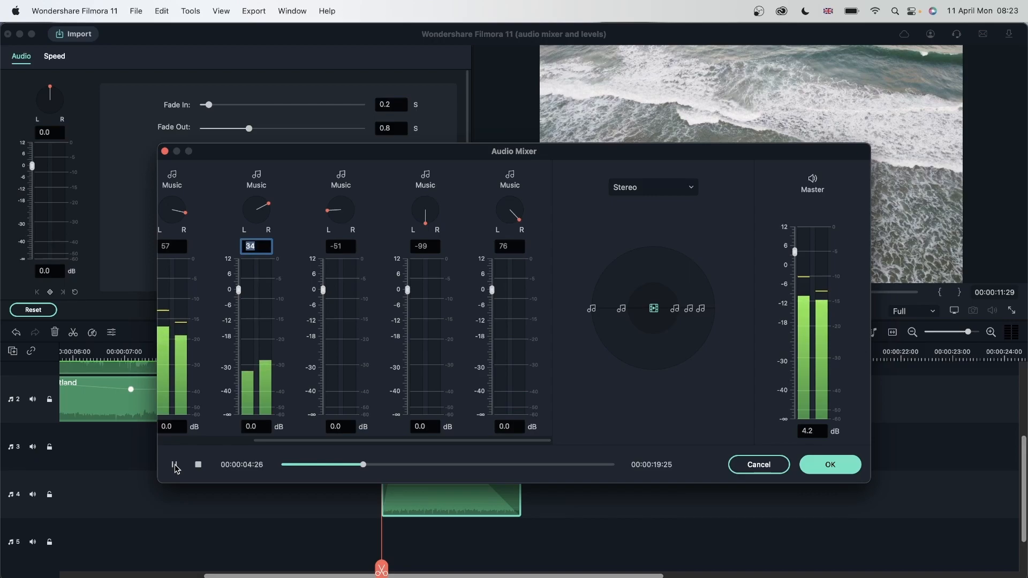
- Play back the mix with the music tracks panned fully right
left_click(175, 464)
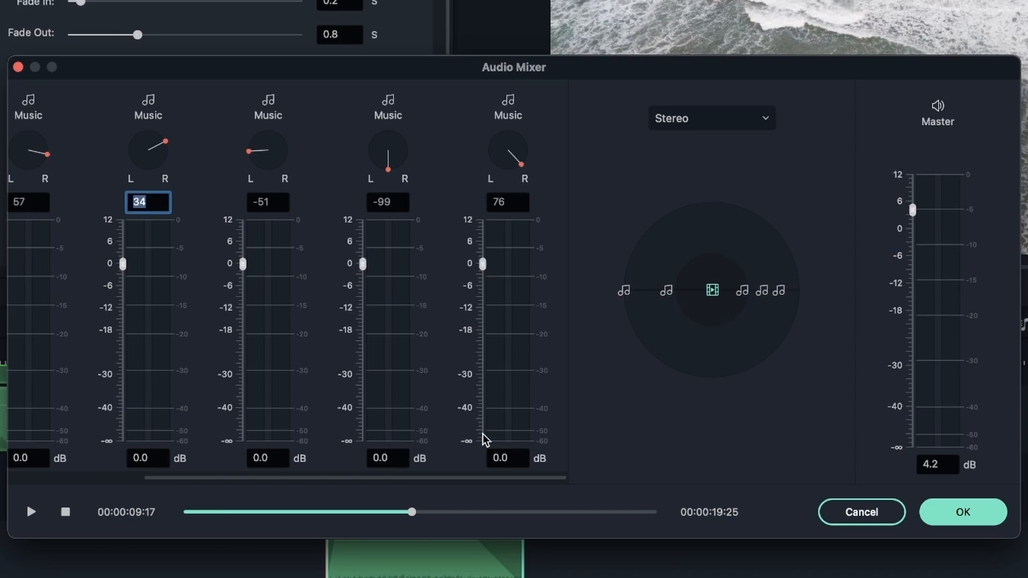
mouse_move(557, 269)
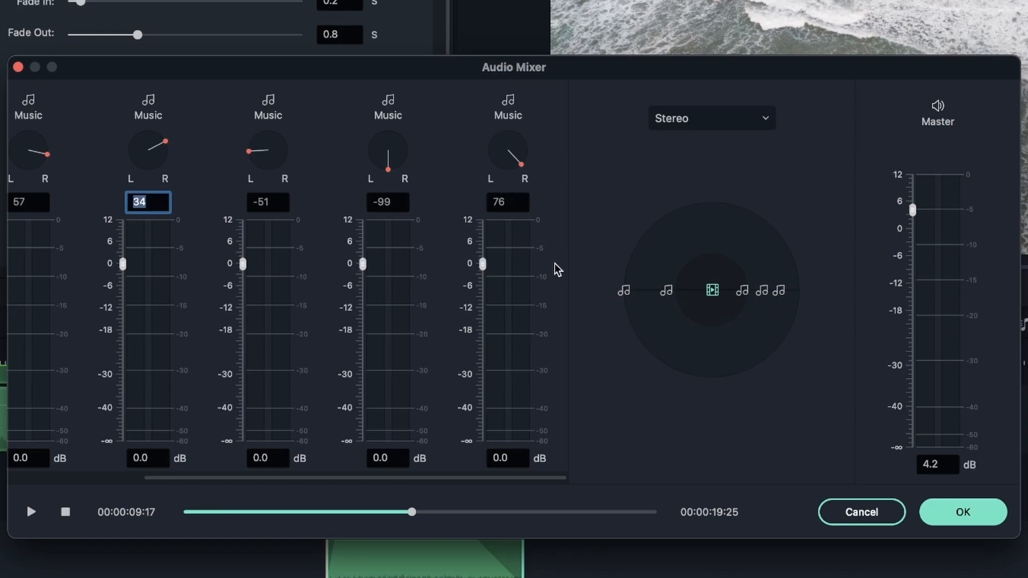
mouse_move(740, 344)
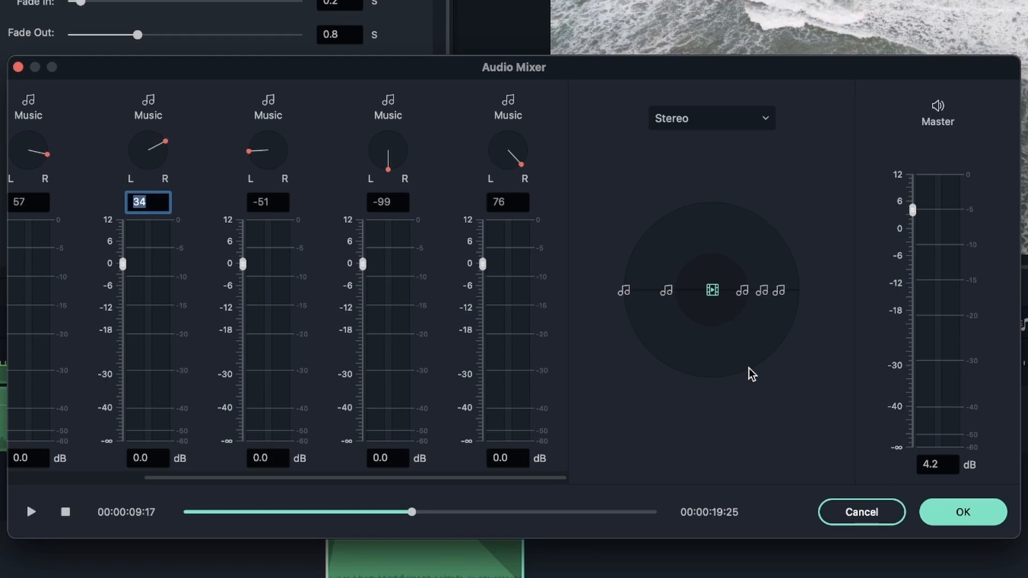
mouse_move(670, 299)
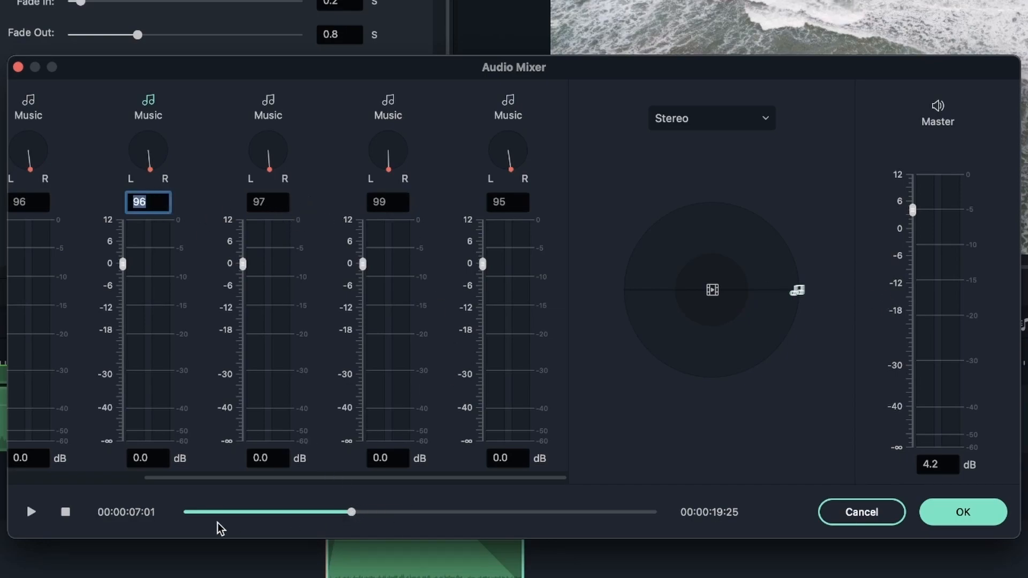
left_click(30, 512)
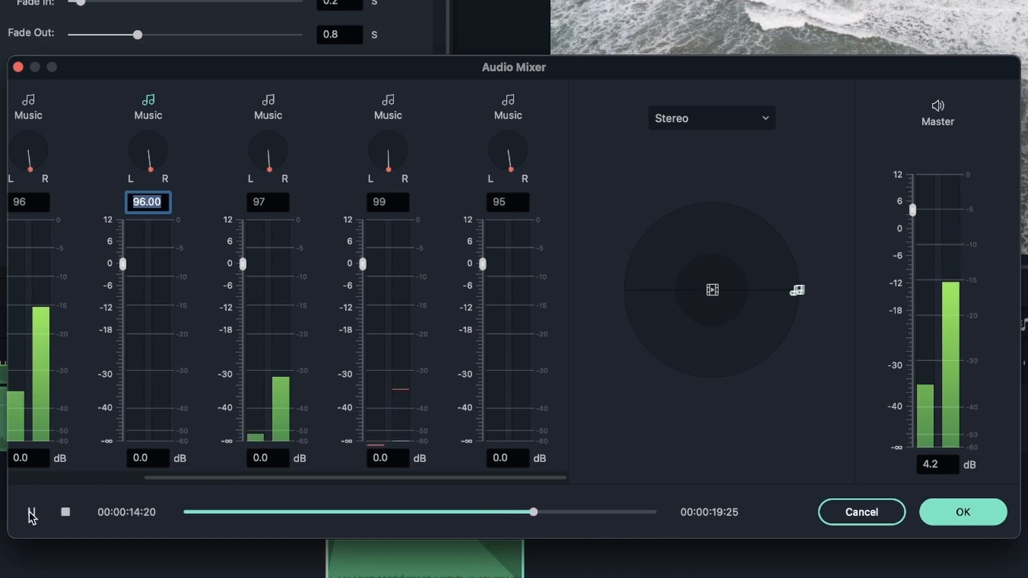
left_click(29, 512)
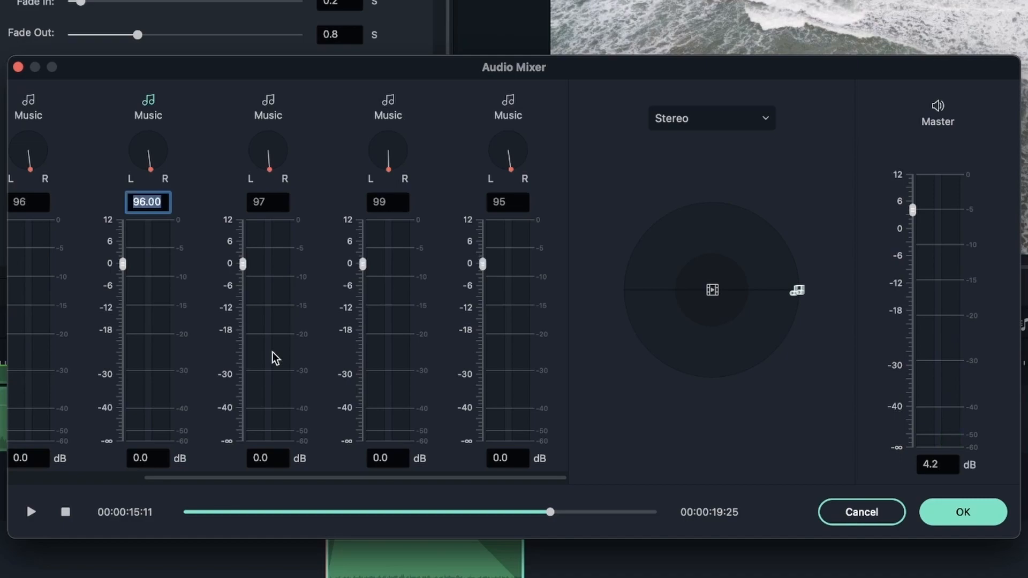
mouse_move(673, 321)
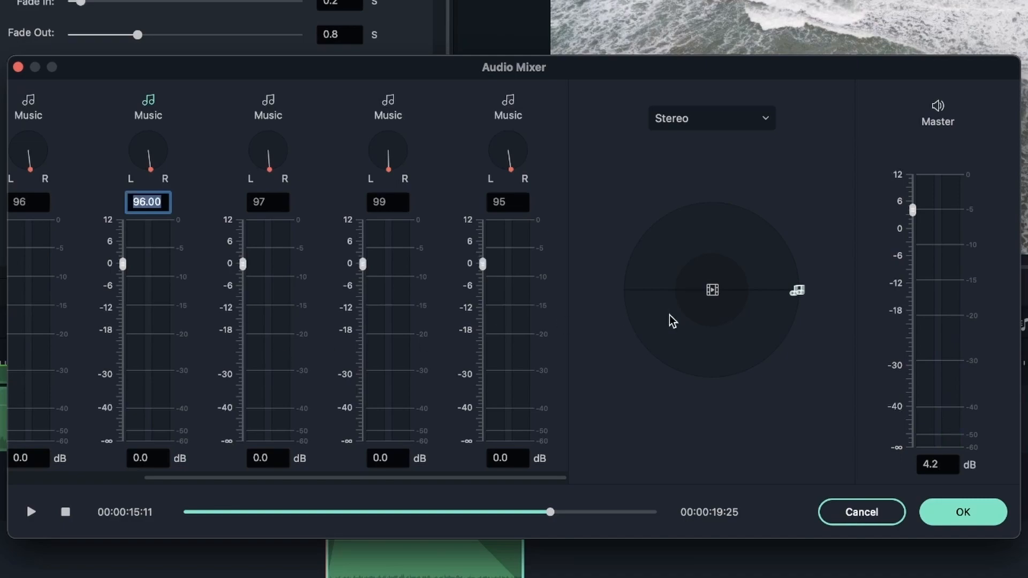
mouse_move(804, 302)
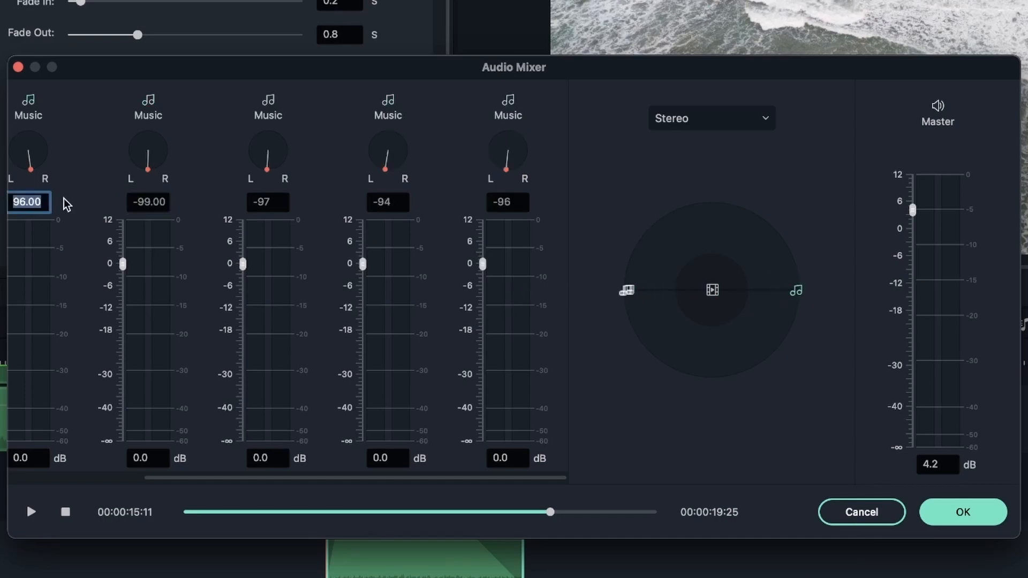
- Pan the music tracks almost fully left (about -99) and preview the mix
type("-1")
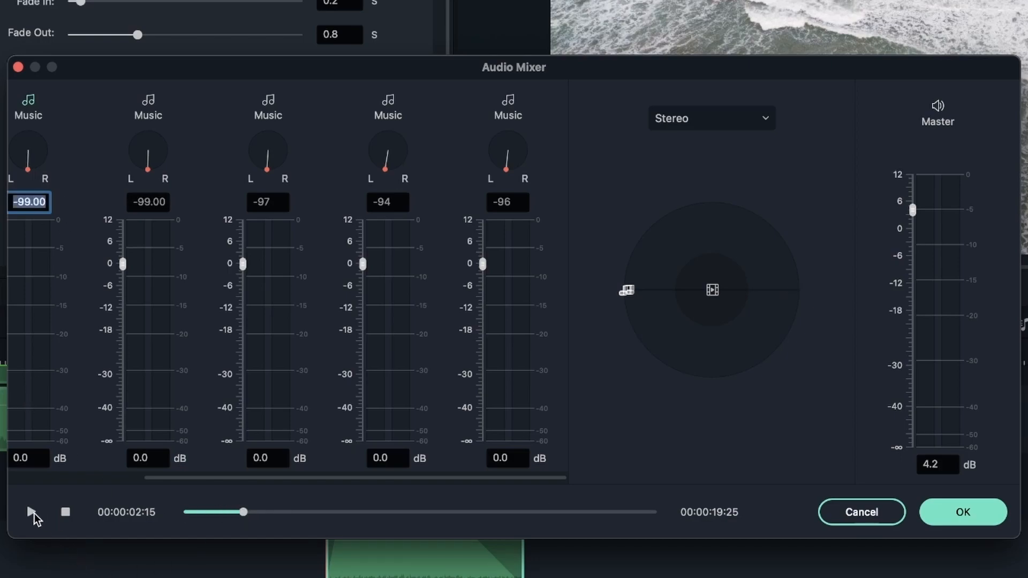
left_click(31, 512)
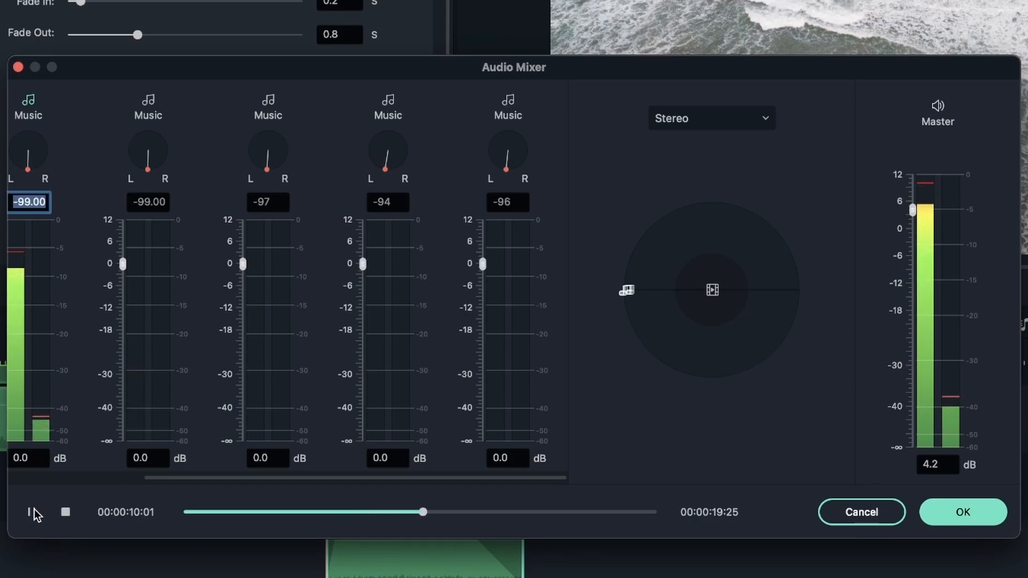
left_click(31, 512)
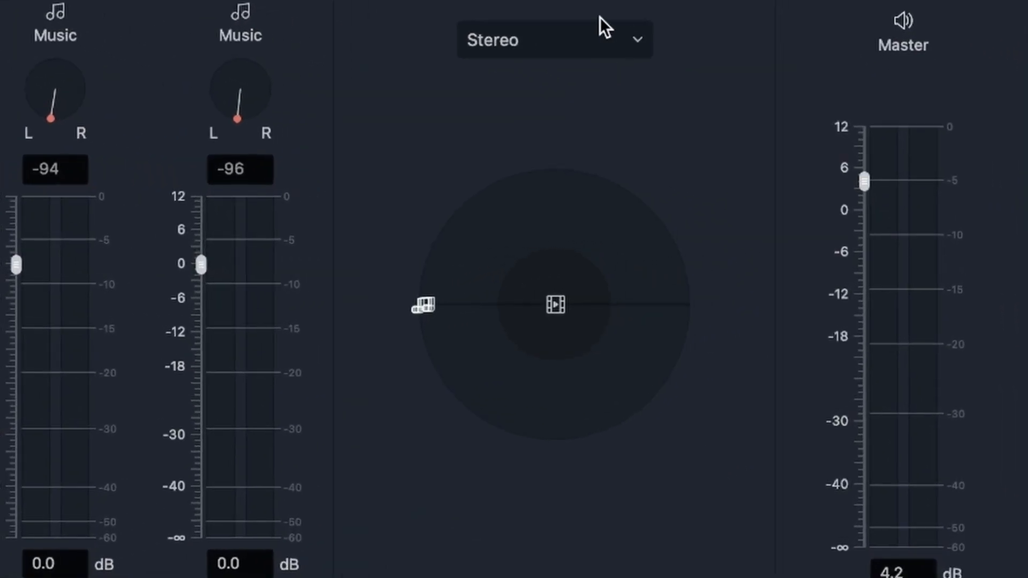
- Switch the Audio Mixer's panning mode from stereo to Surround
left_click(552, 39)
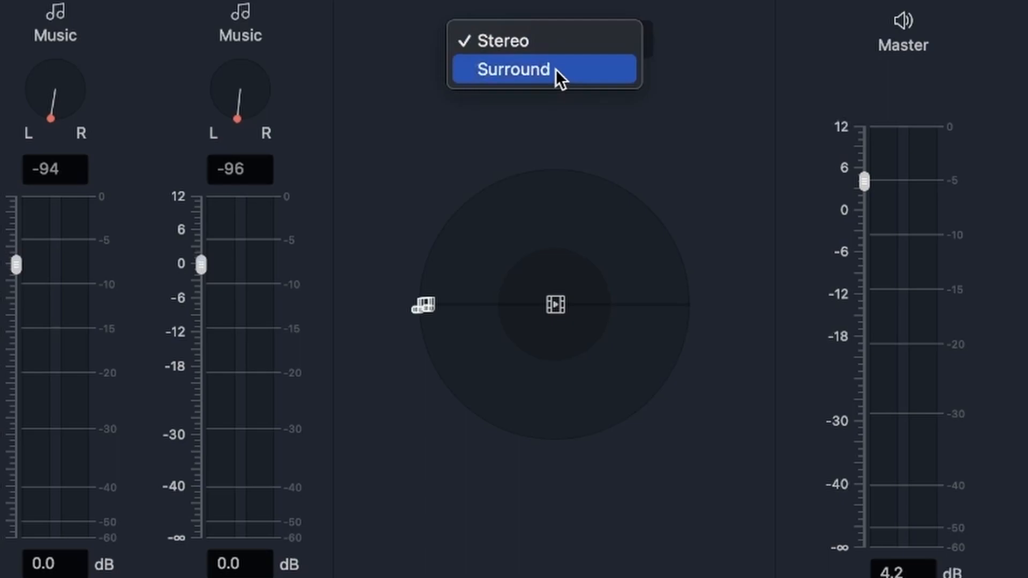
left_click(513, 69)
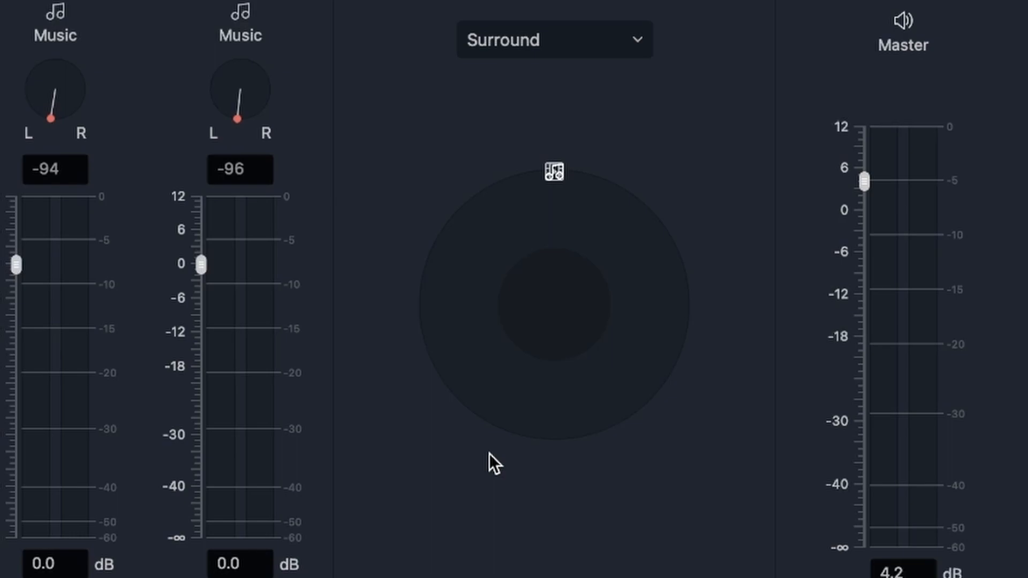
mouse_move(558, 182)
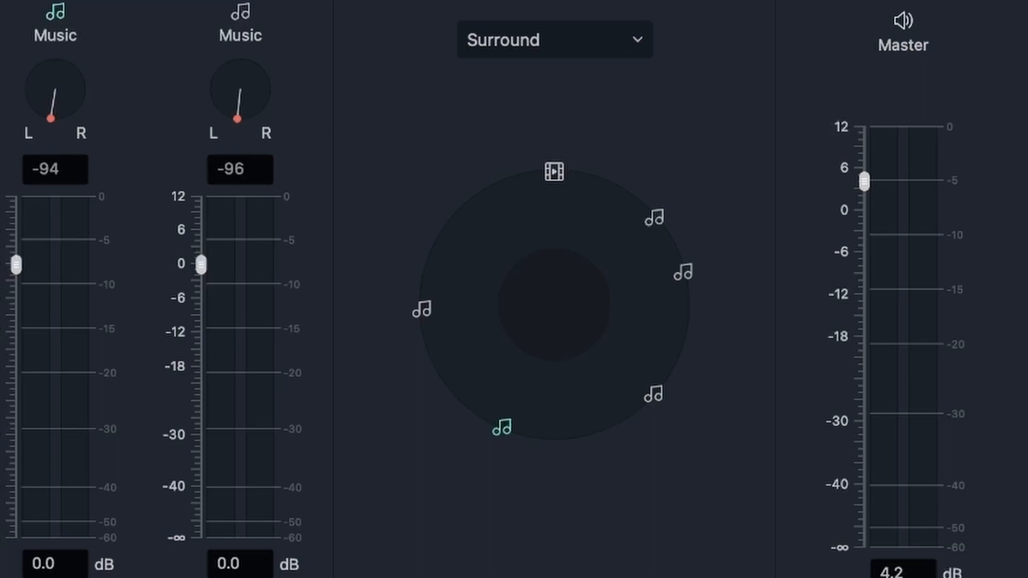
mouse_move(557, 296)
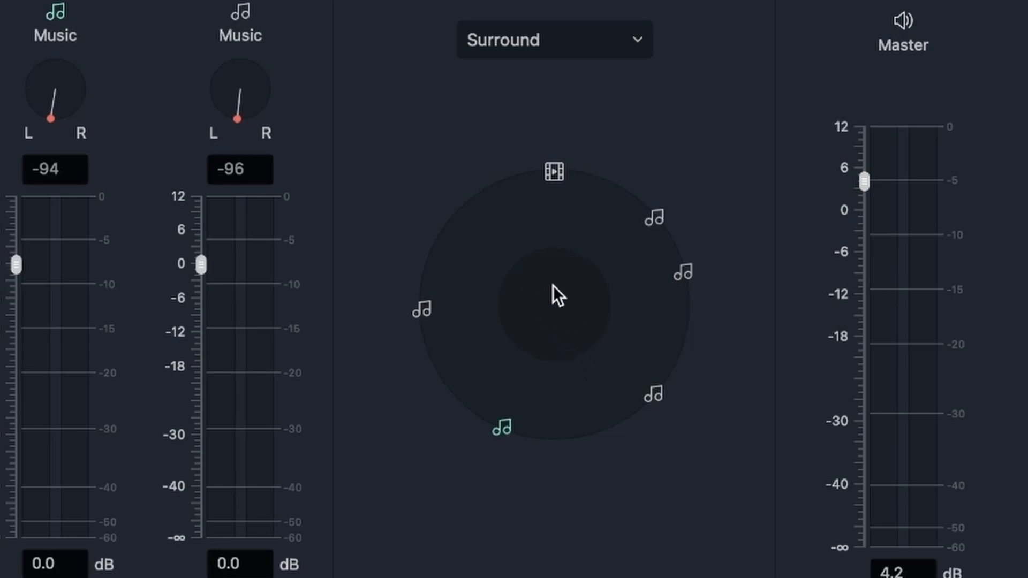
mouse_move(561, 327)
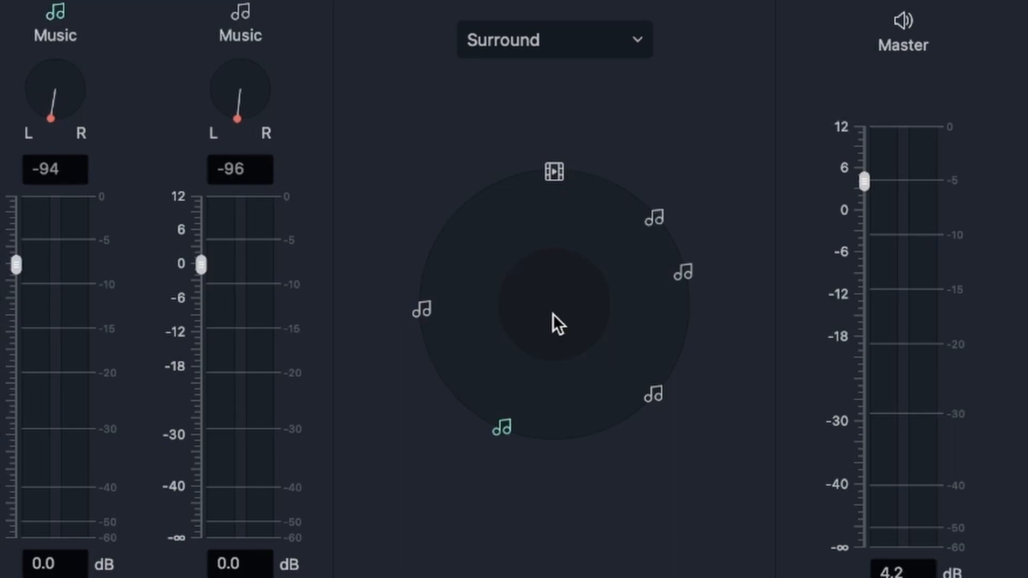
mouse_move(540, 189)
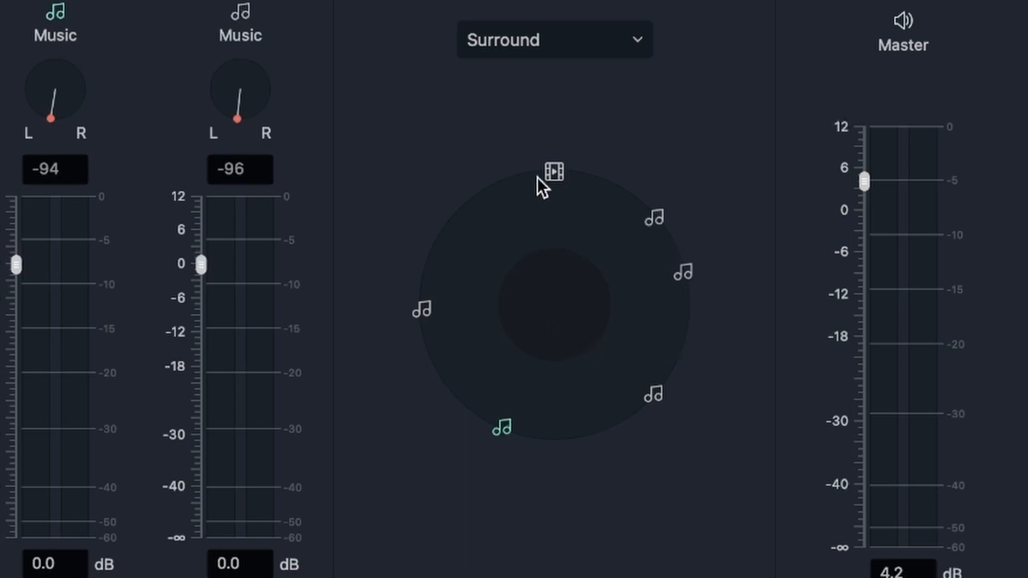
mouse_move(579, 337)
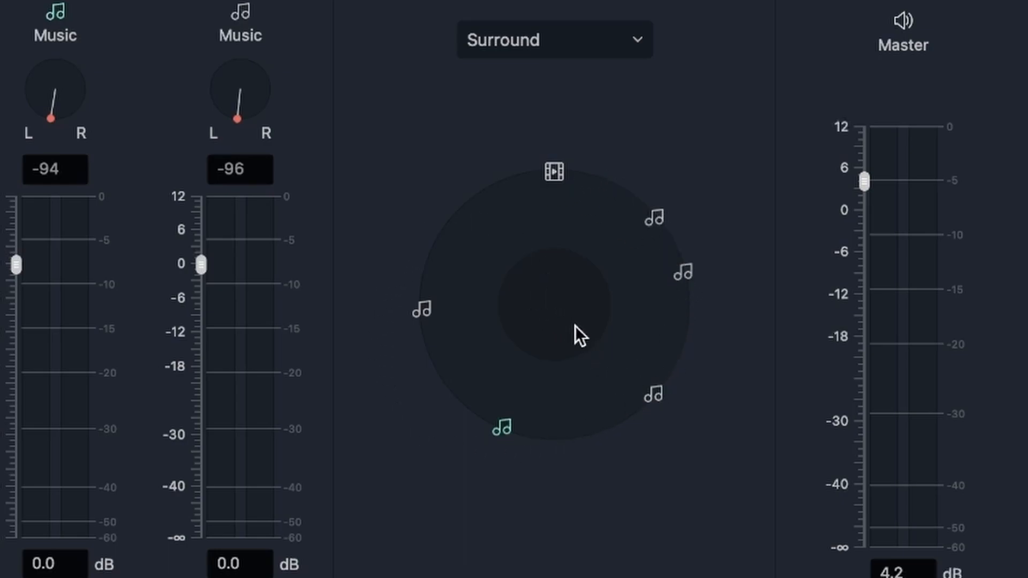
mouse_move(734, 216)
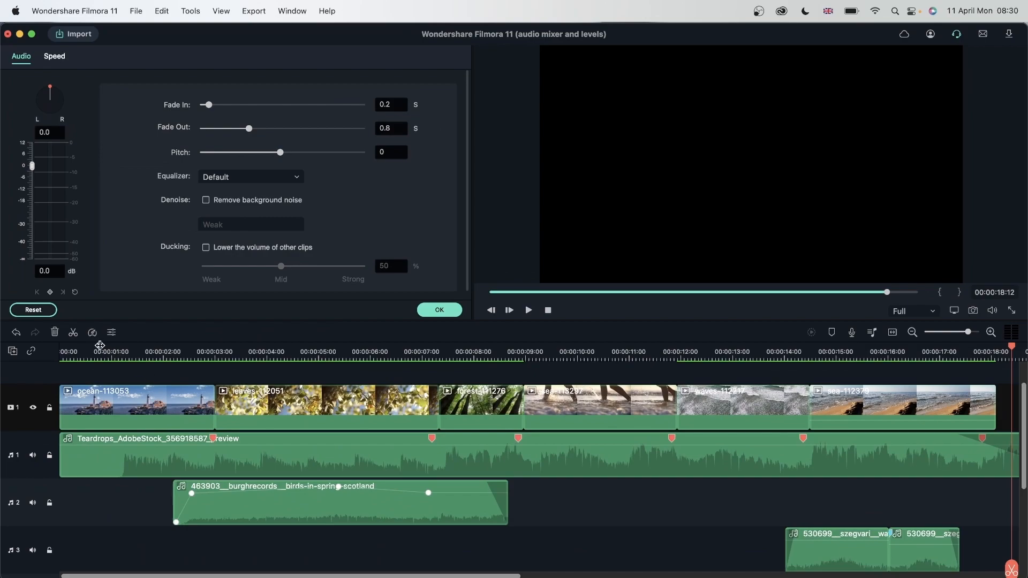
- Confirm the clip's Audio settings with OK and return to My Media
left_click(664, 351)
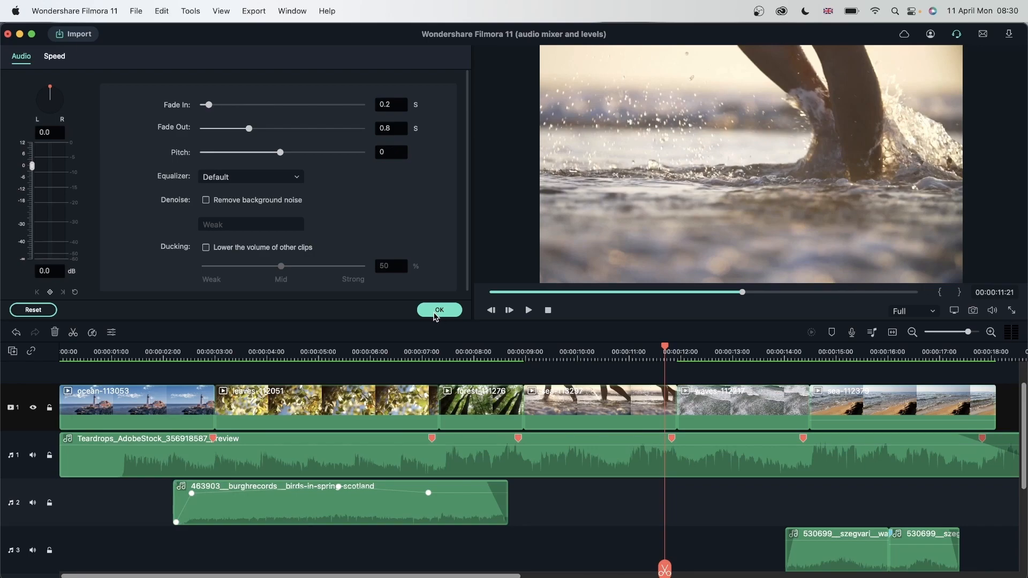
left_click(439, 310)
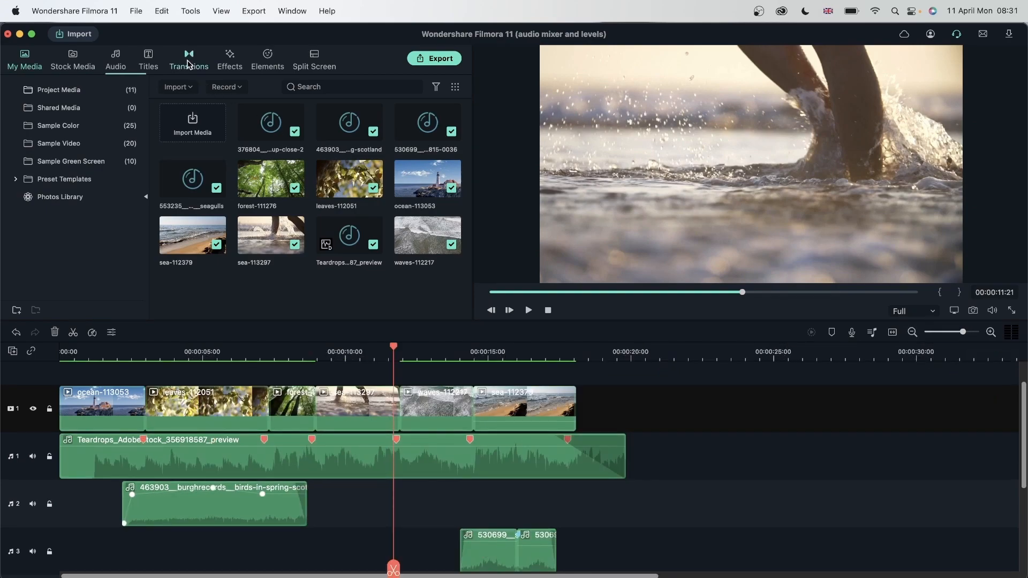
- Open the Transitions library showing the default Dissolve and Fade set
left_click(189, 58)
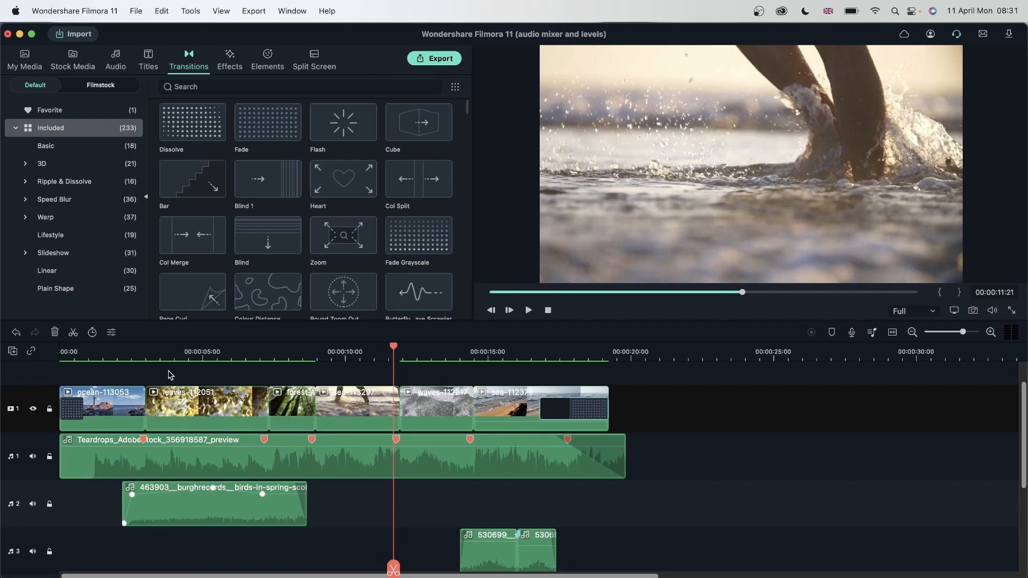
mouse_move(126, 371)
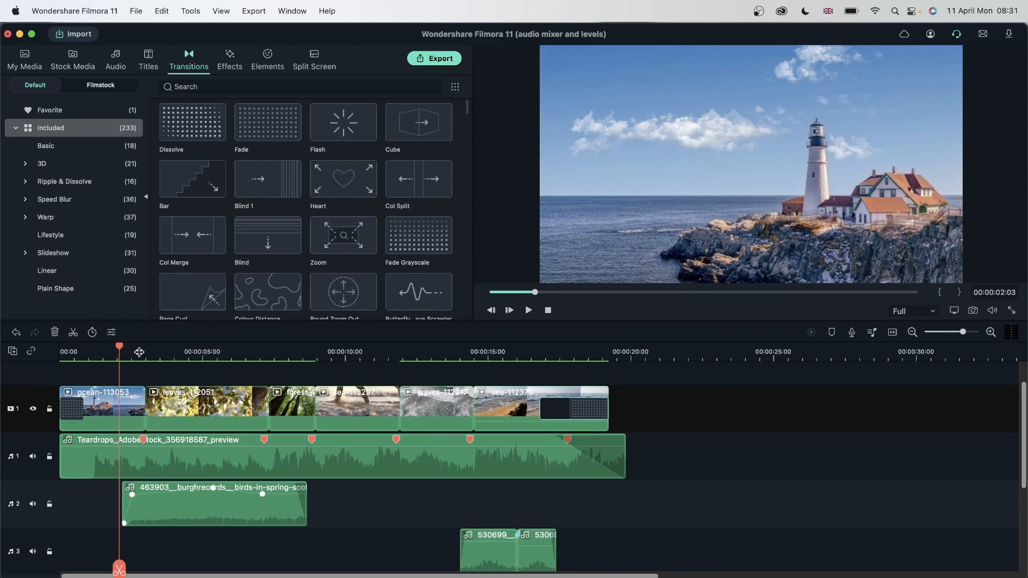
- Place a transition on the video track, then open the lighthouse clip's Color settings
scroll("down", 3)
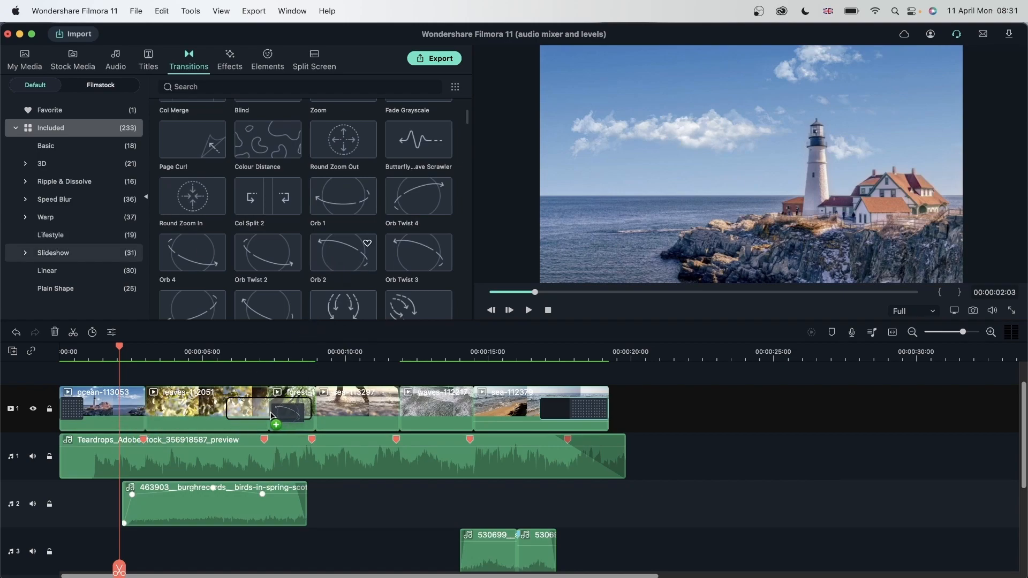
left_click(299, 352)
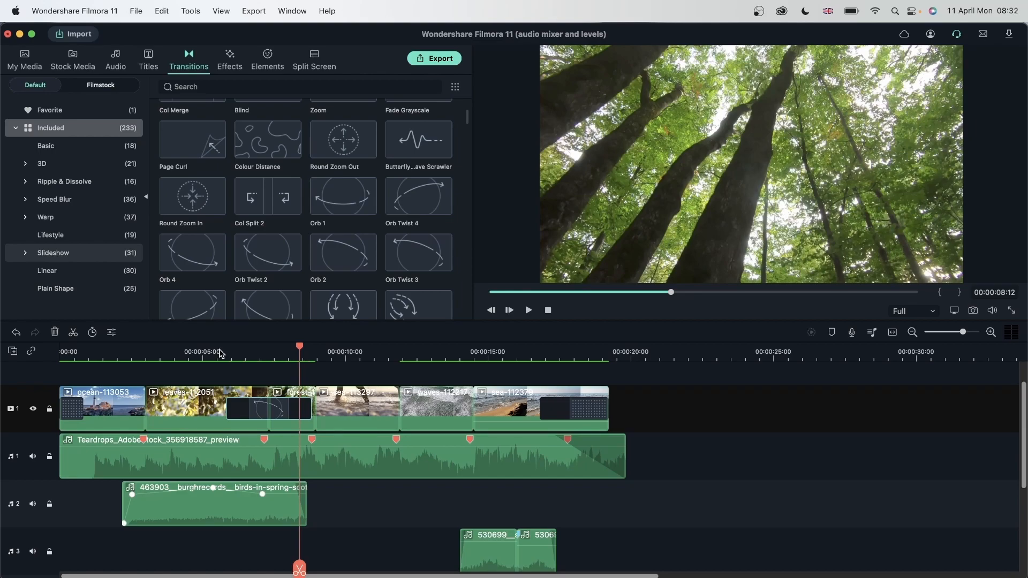
mouse_move(269, 421)
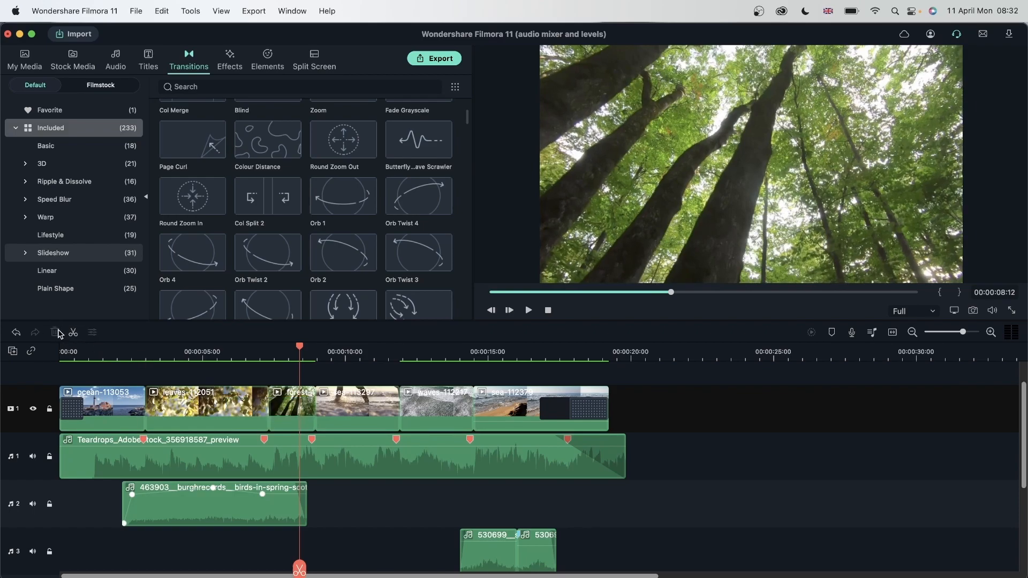
mouse_move(53, 333)
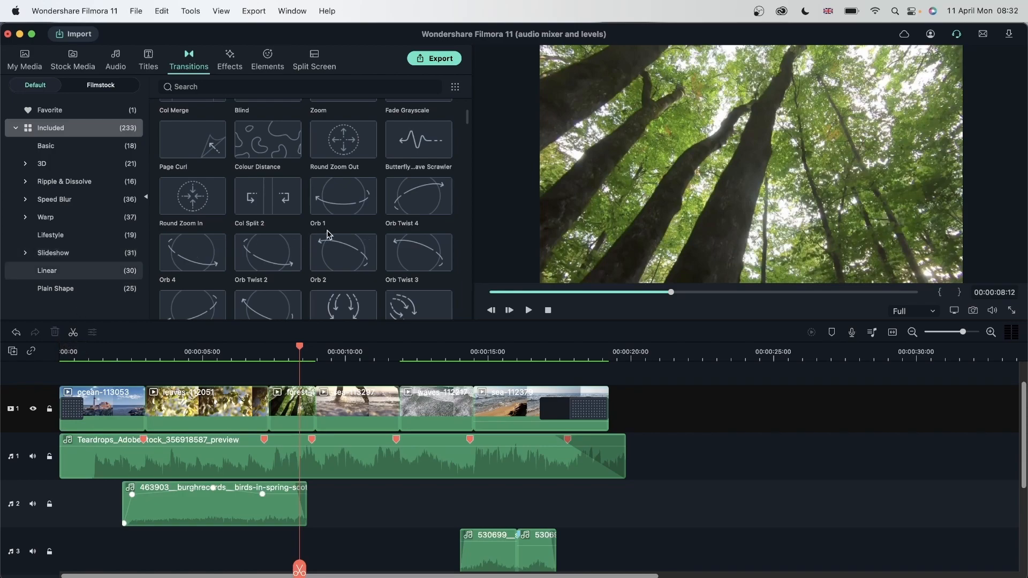
left_click(579, 392)
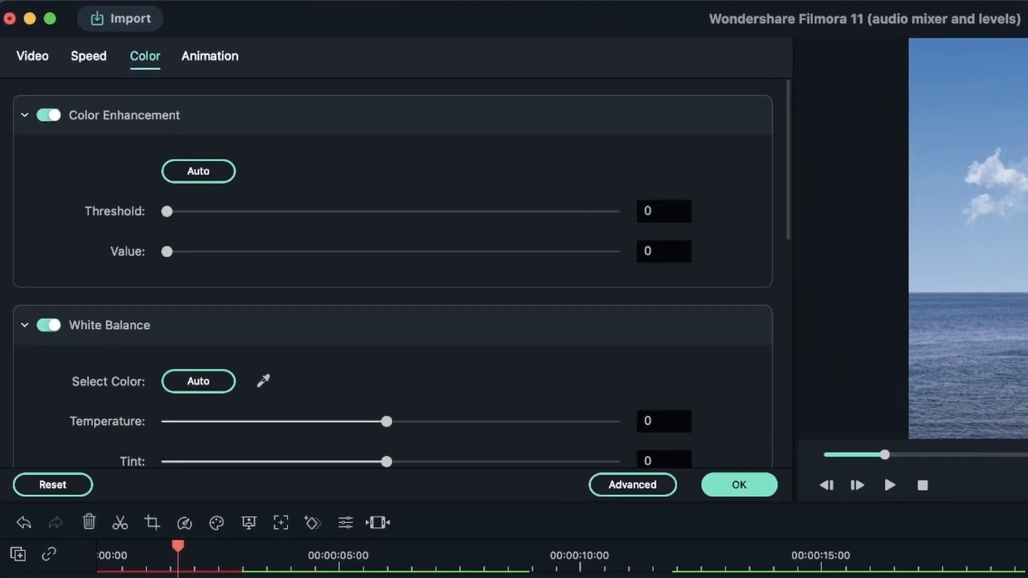
- Set the lighthouse clip's temperature to 4 and tint to -2, and apply the Reign 3D LUT
scroll("down", 3)
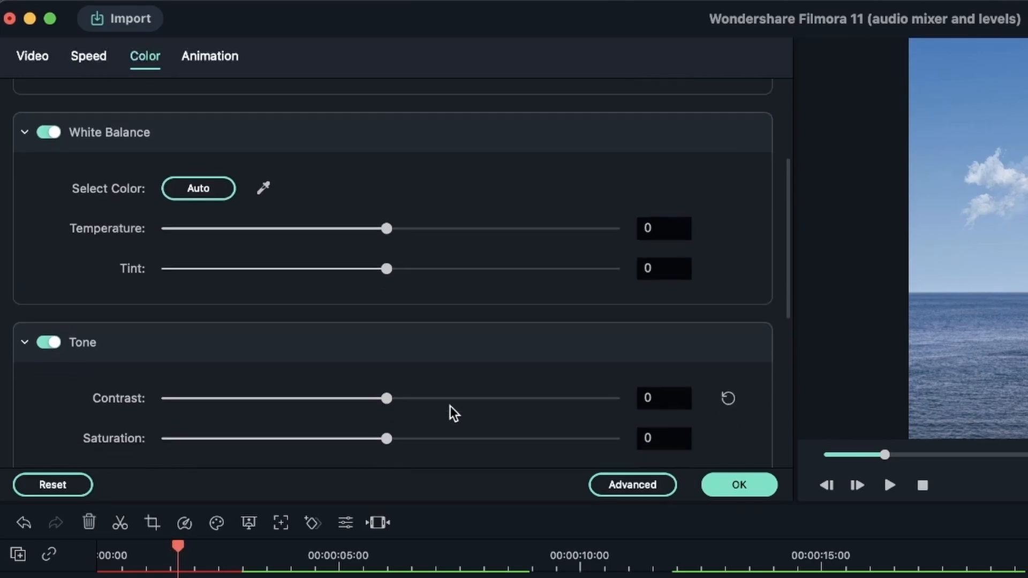
scroll("down", 3)
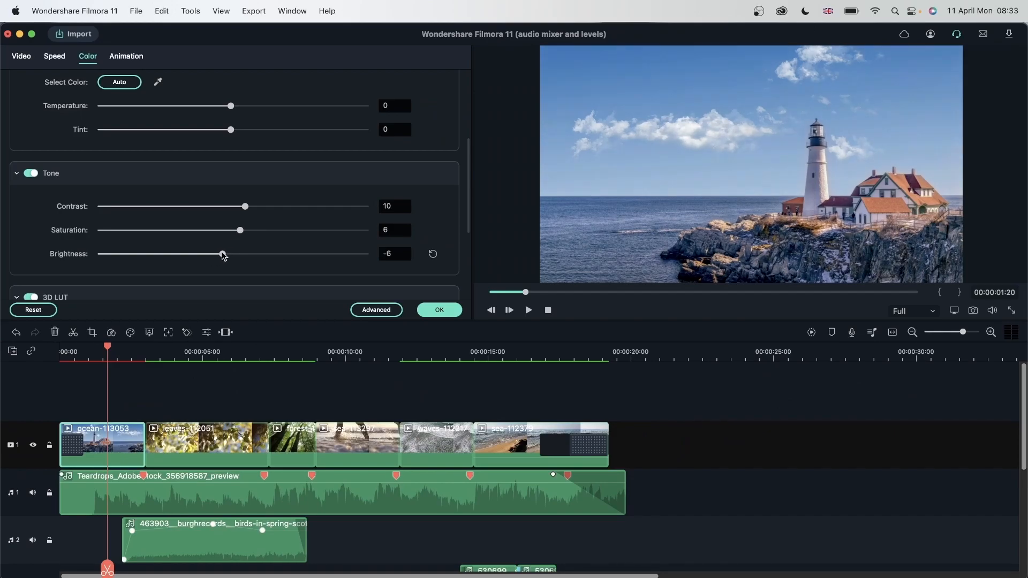
scroll("up", 3)
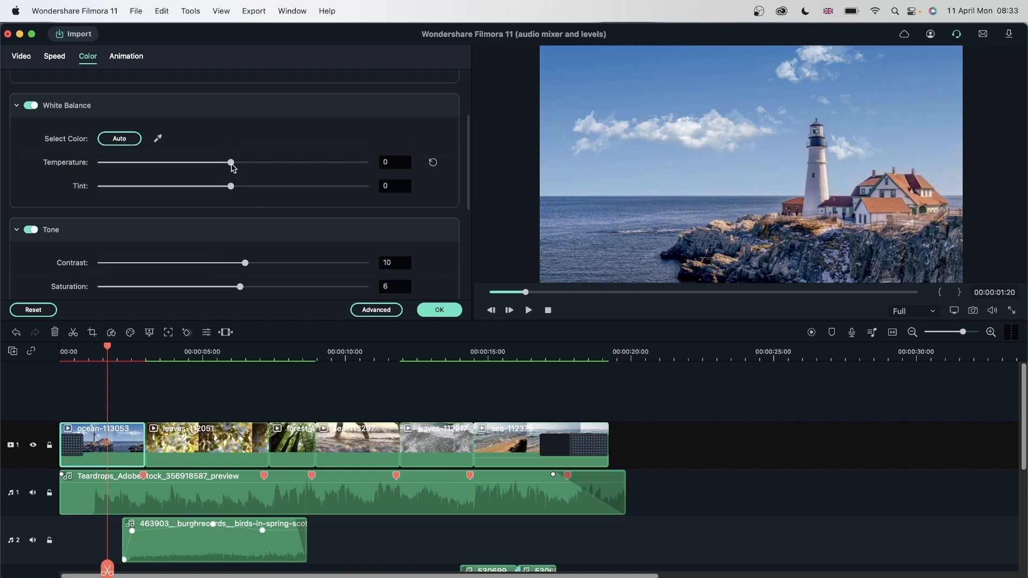
left_click_drag(230, 163, 237, 163)
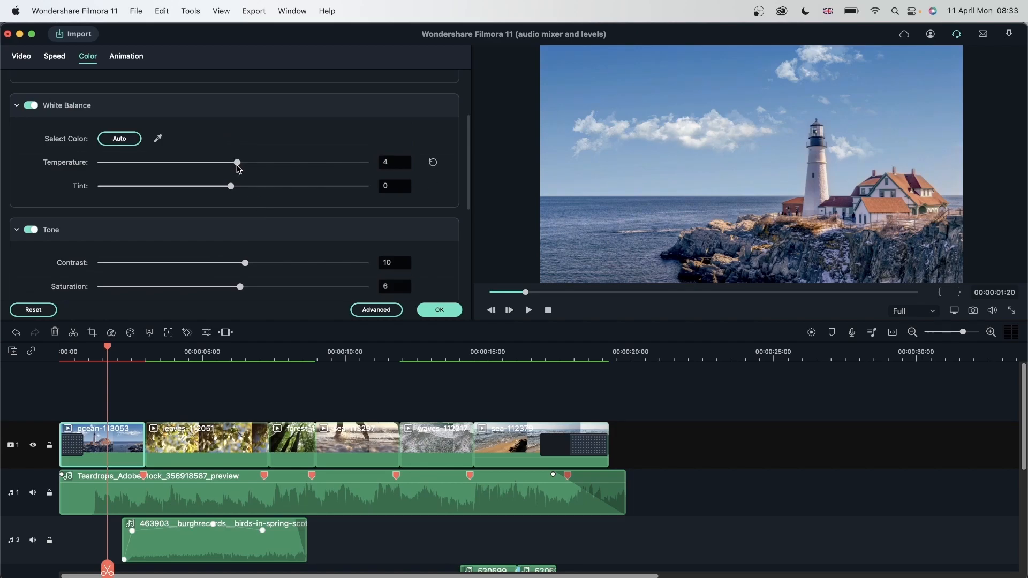
left_click_drag(231, 186, 226, 186)
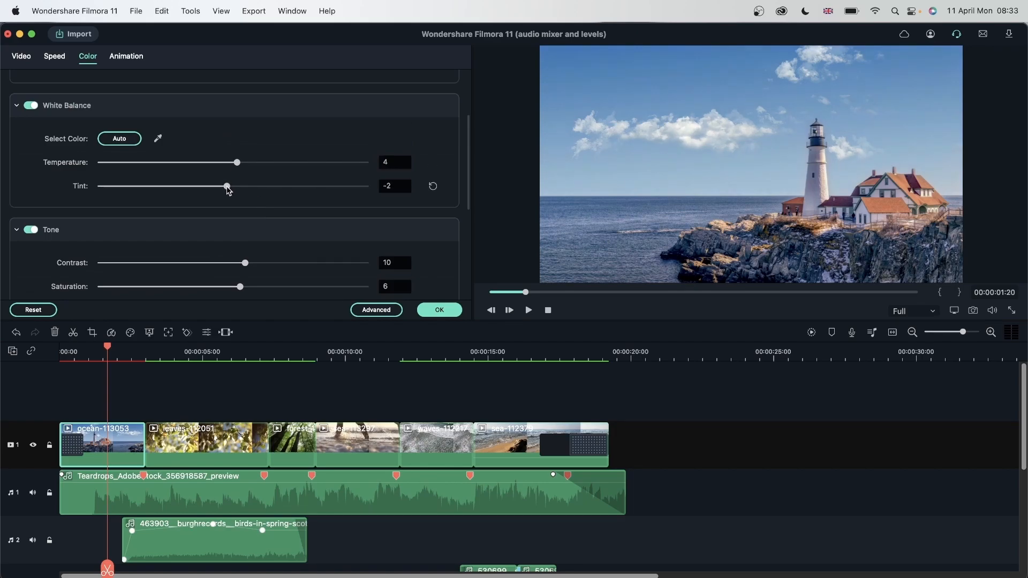
mouse_move(625, 192)
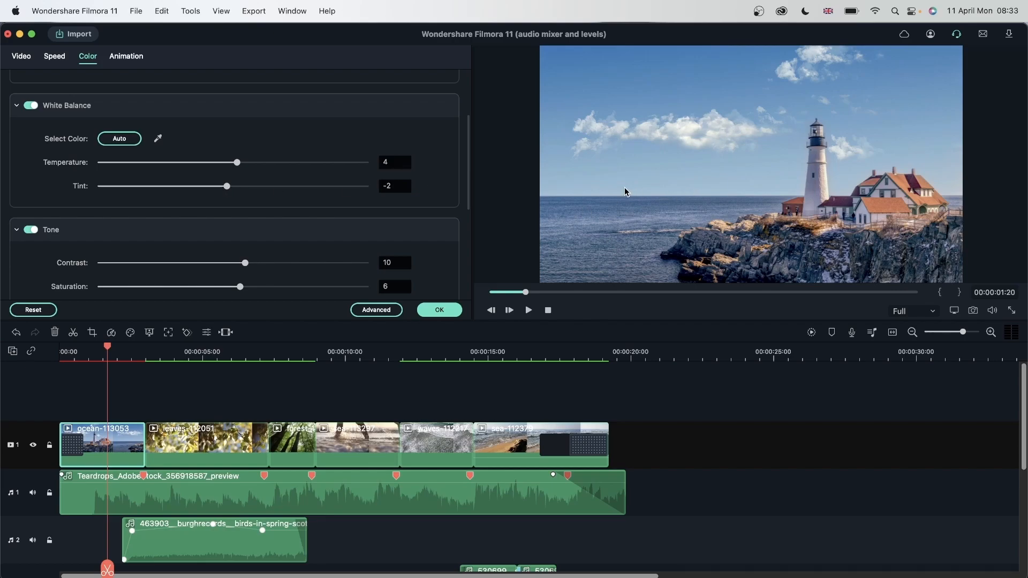
scroll("down", 3)
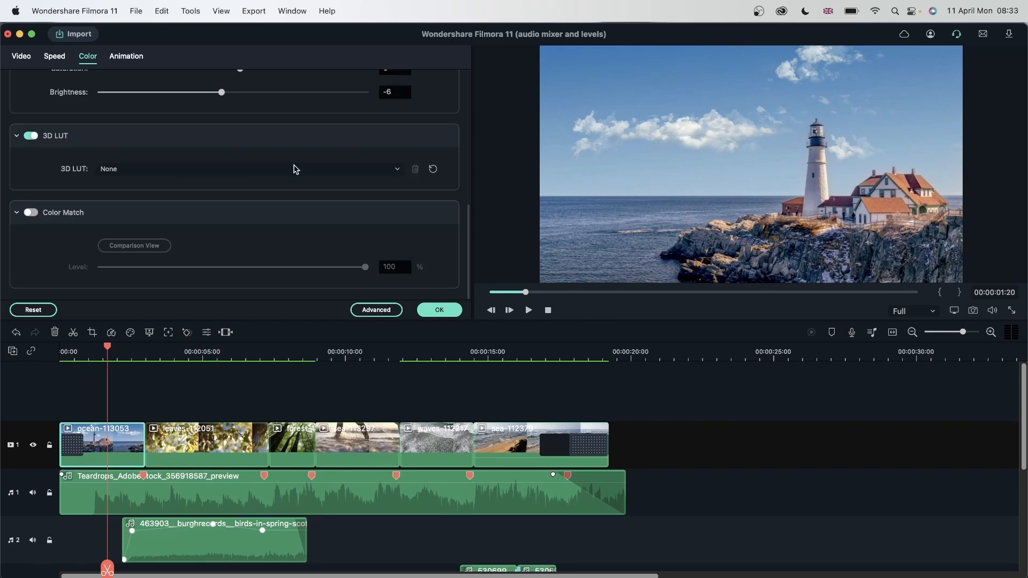
left_click(396, 169)
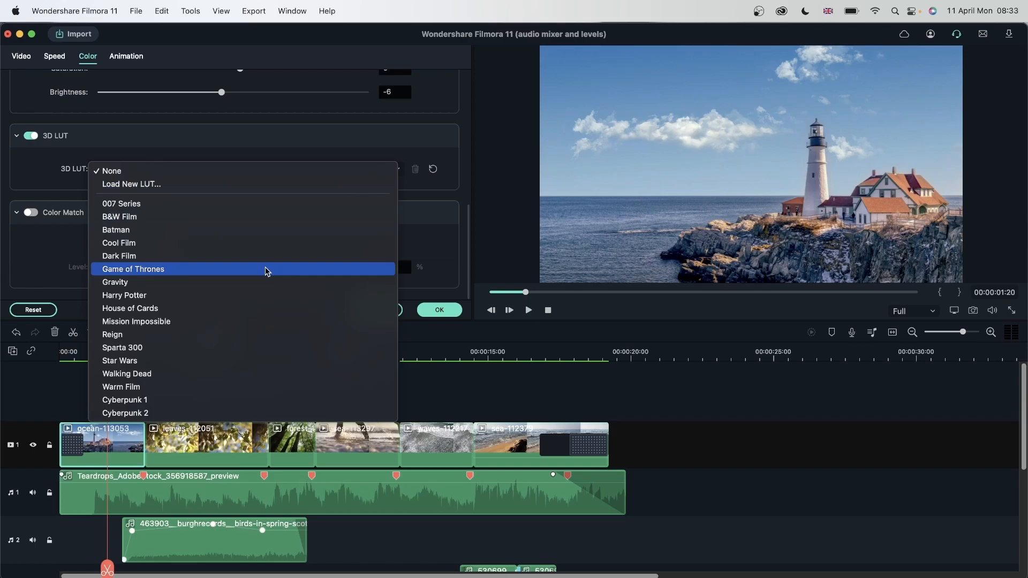
left_click(112, 334)
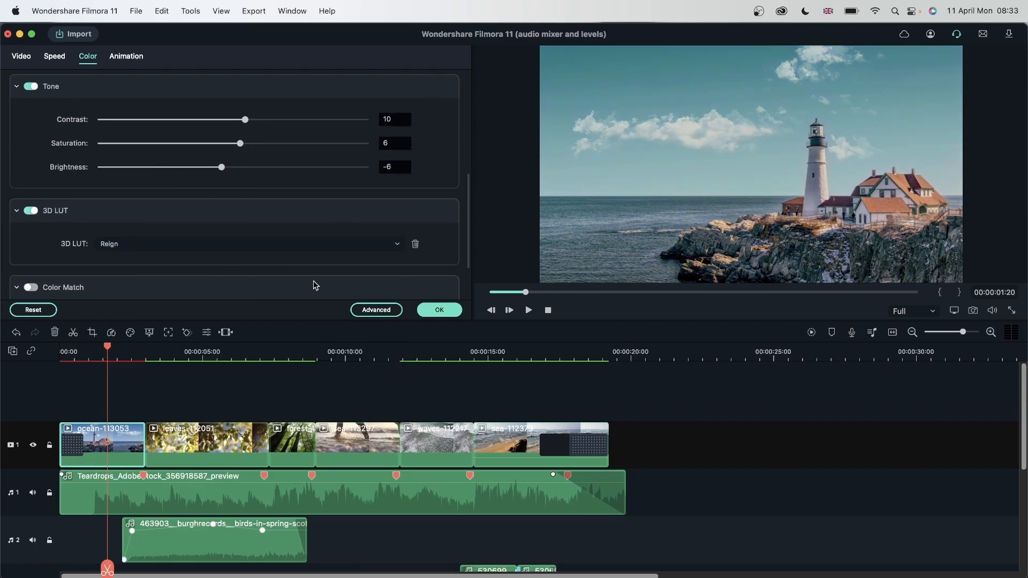
mouse_move(266, 302)
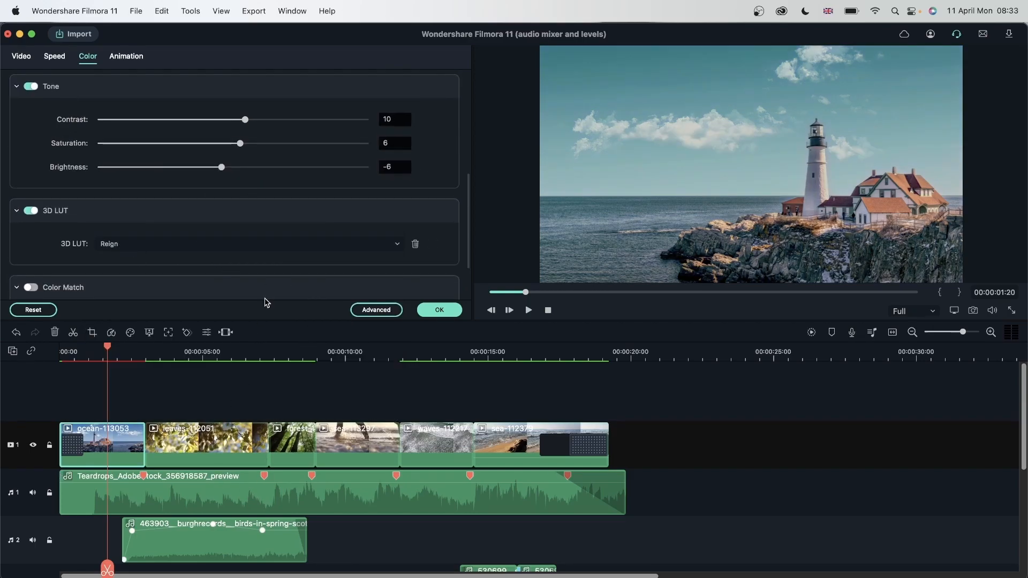
- Apply the Reign LUT and a tone adjustment to the leaves clip, then confirm and return to My Media
left_click(211, 439)
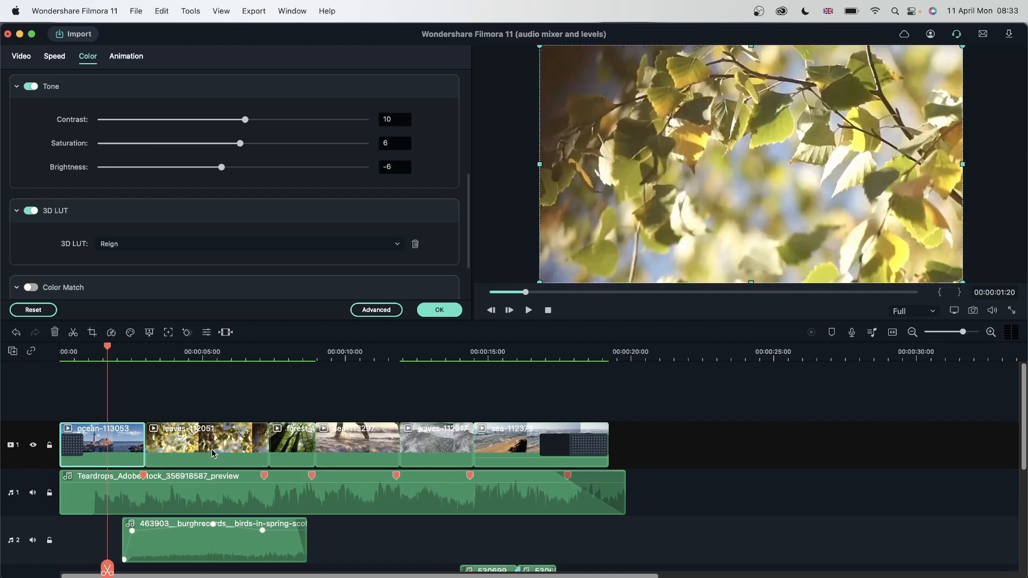
left_click(32, 310)
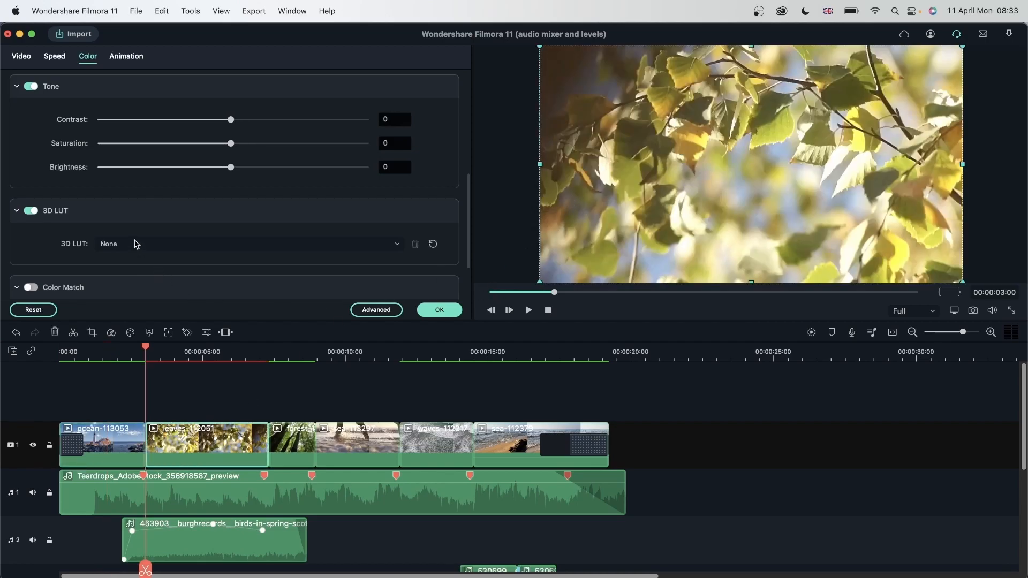
left_click(249, 244)
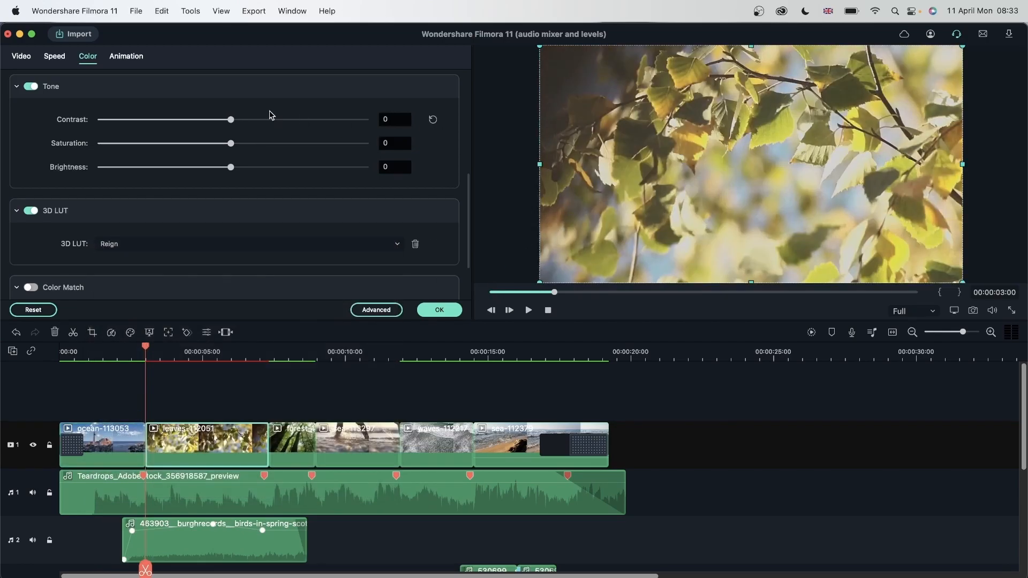
left_click_drag(230, 120, 242, 120)
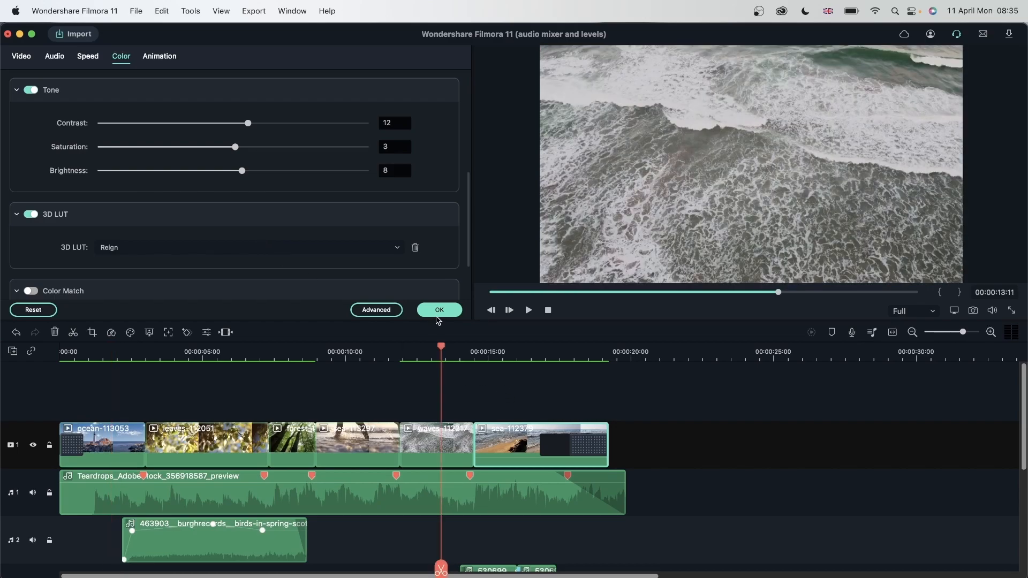
mouse_move(312, 269)
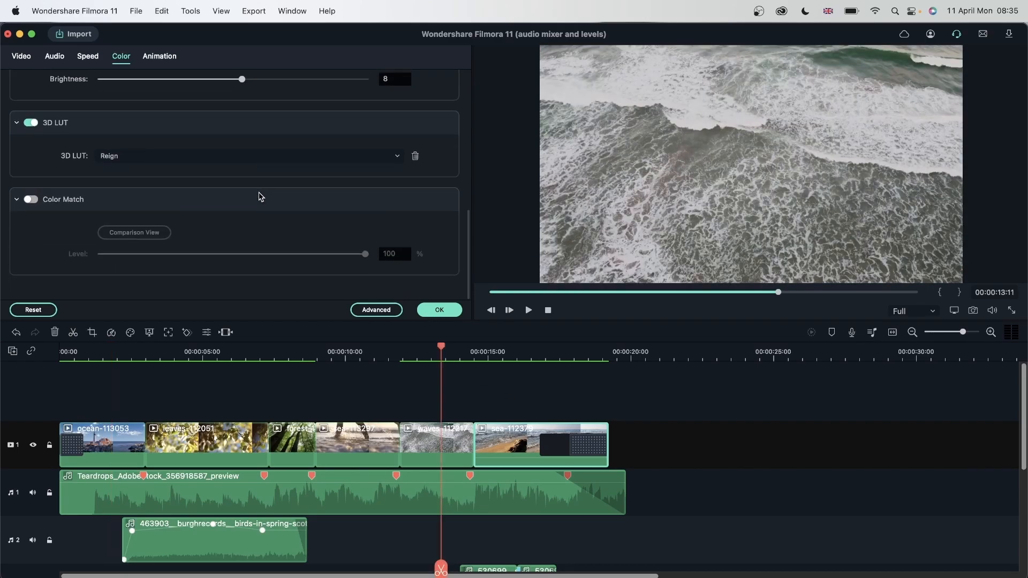
left_click(189, 58)
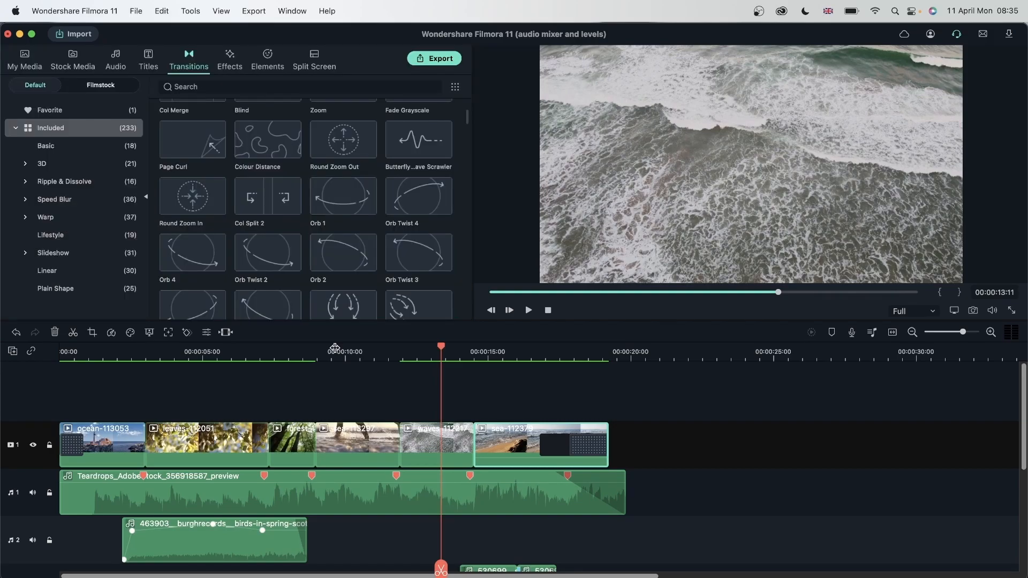
left_click(24, 58)
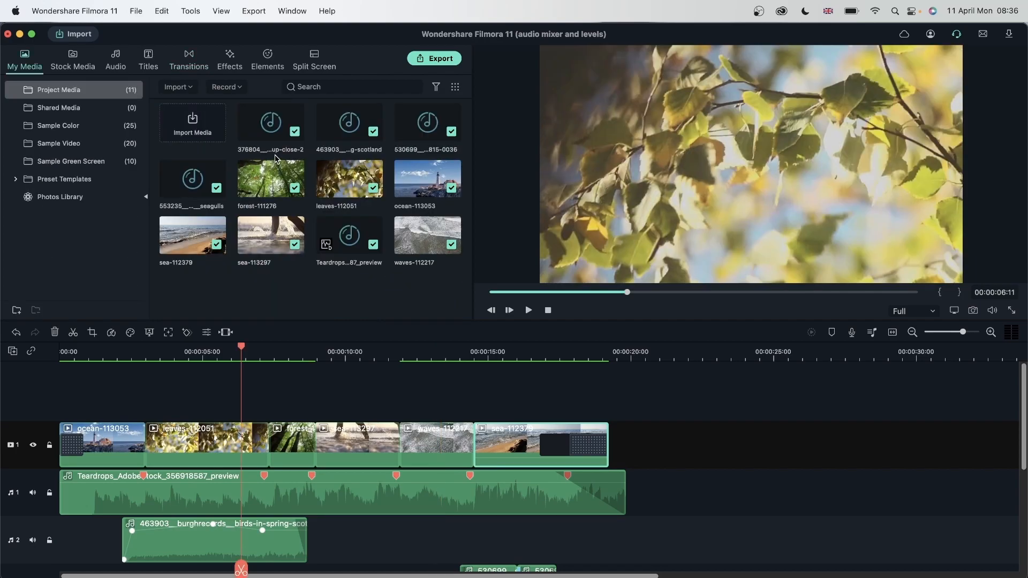
- Browse the Sample Color solid-colour clips in My Media
left_click(57, 125)
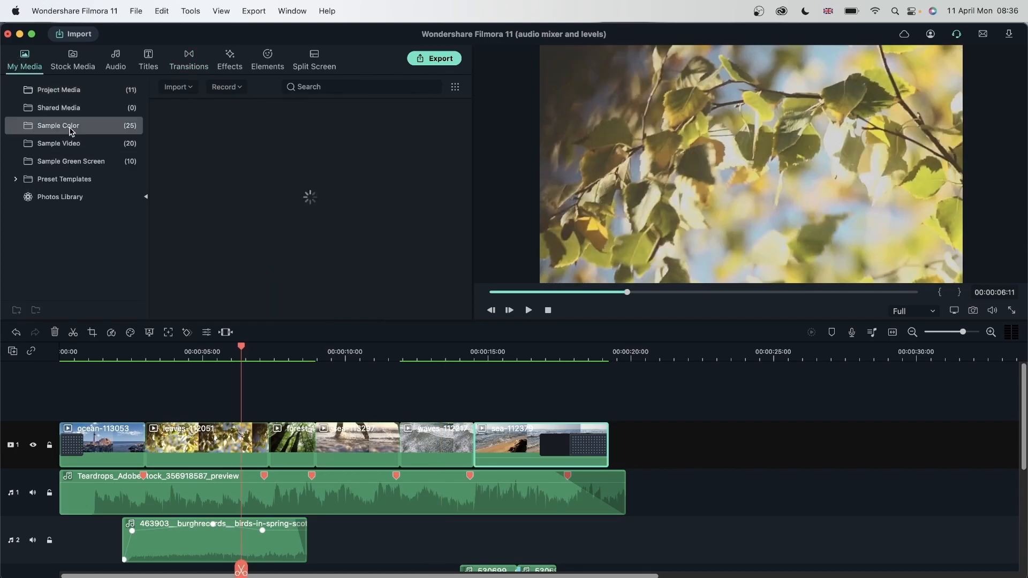
mouse_move(293, 241)
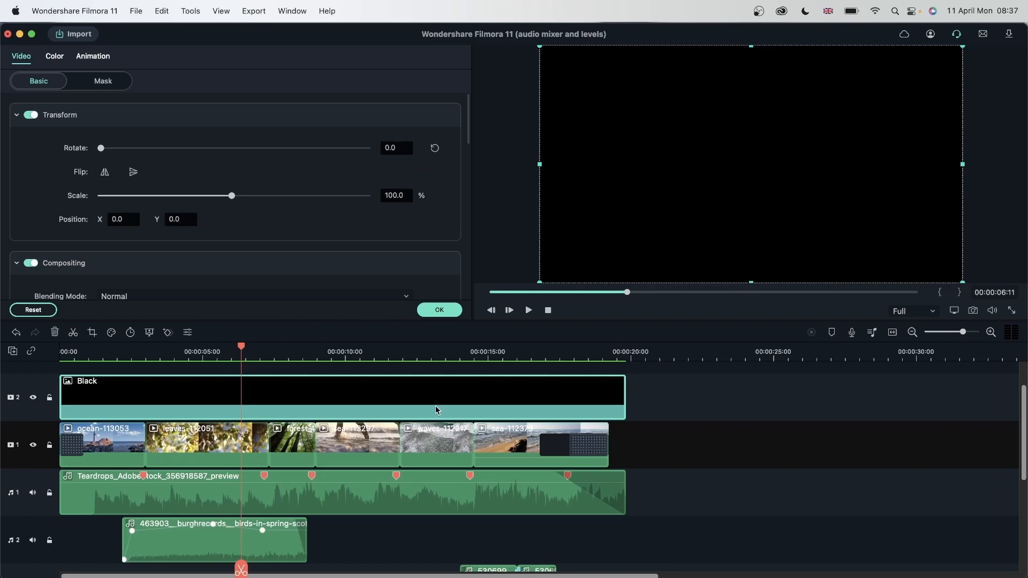
mouse_move(121, 89)
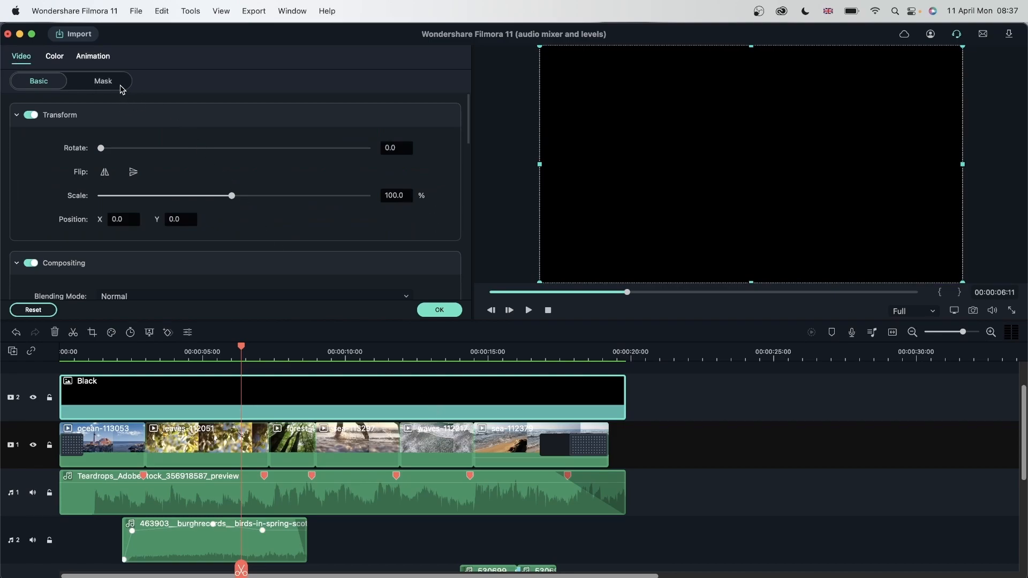
- Apply a Rectangle mask to the black overlay so the leaves footage shows through
scroll("down", 3)
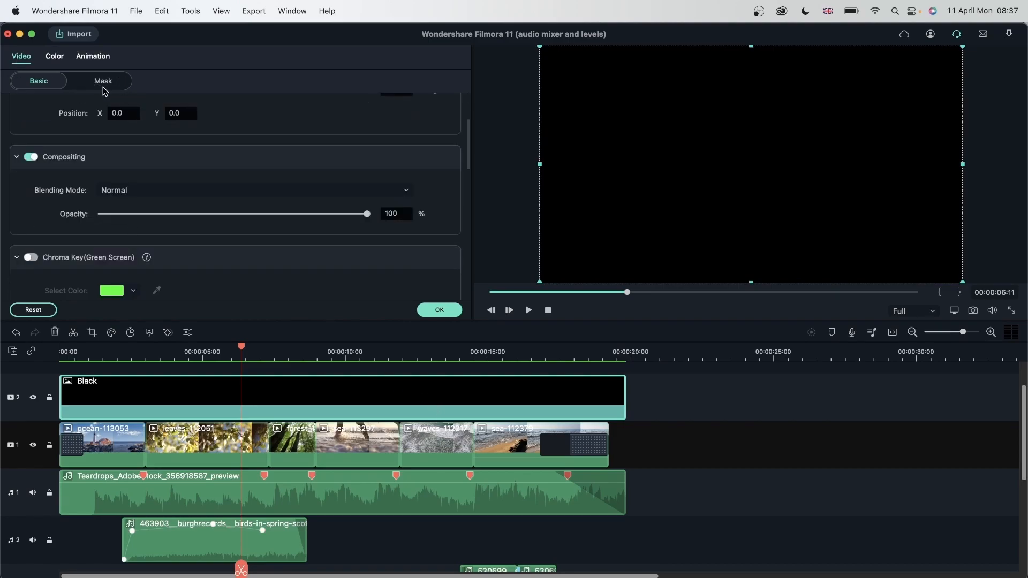
left_click(102, 80)
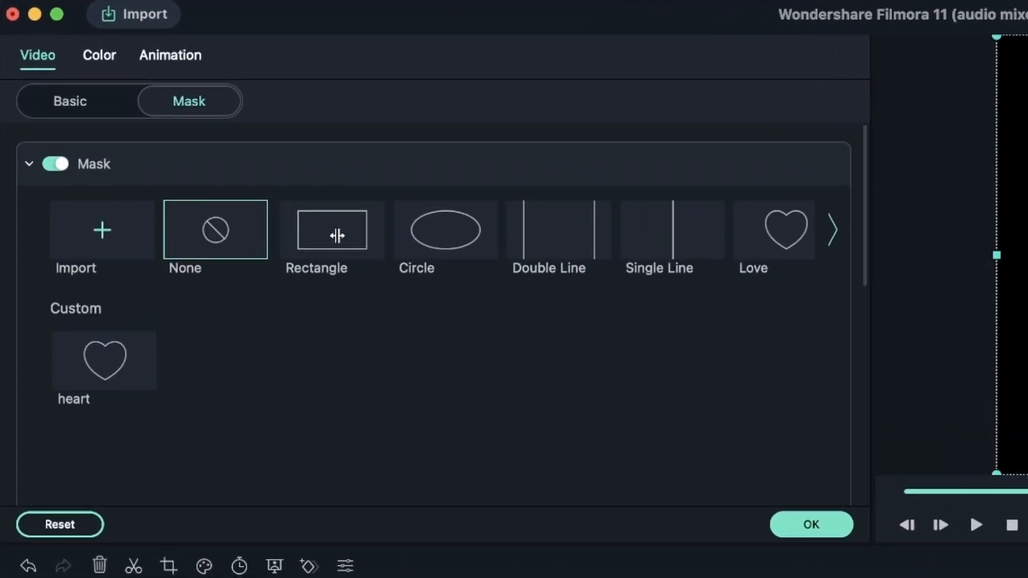
left_click(337, 230)
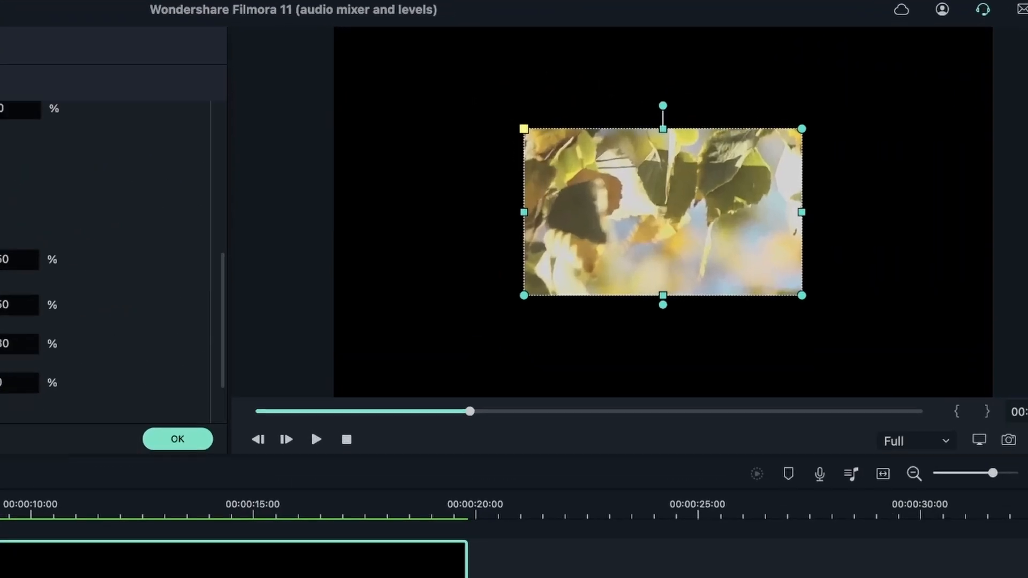
left_click(177, 438)
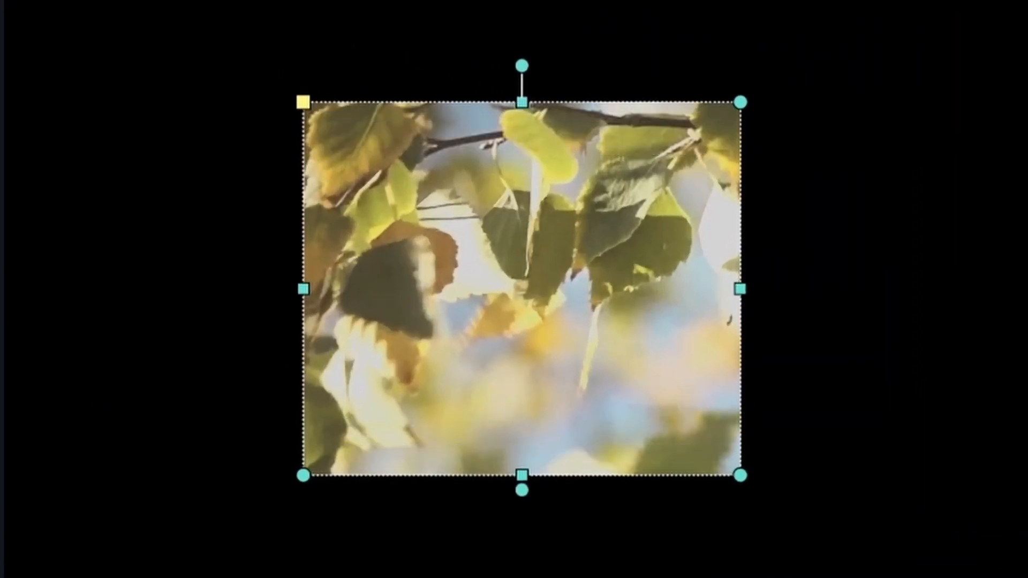